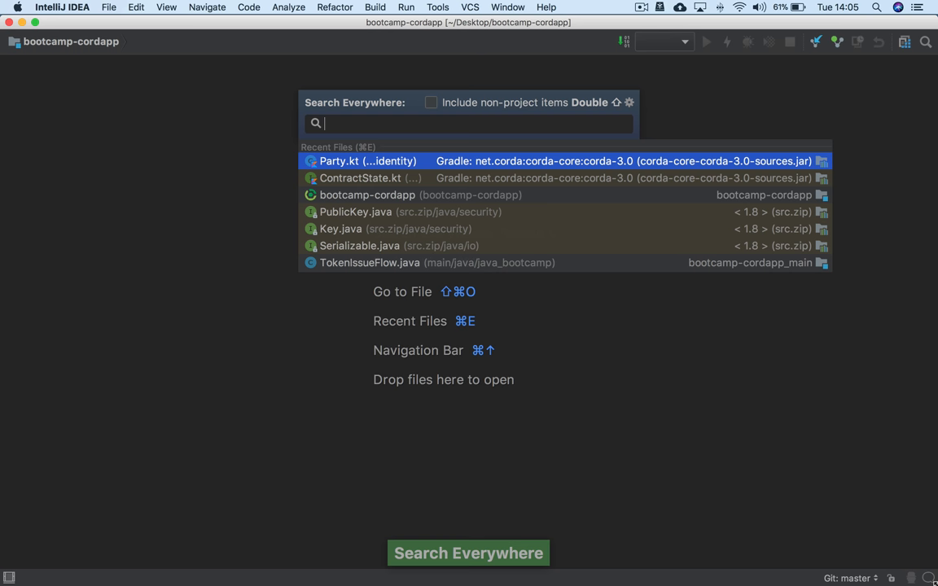
# Step: Search for 'party' and open Party.kt from corda-core, inspecting its val name and owningKey declaration
pyautogui.write('party')
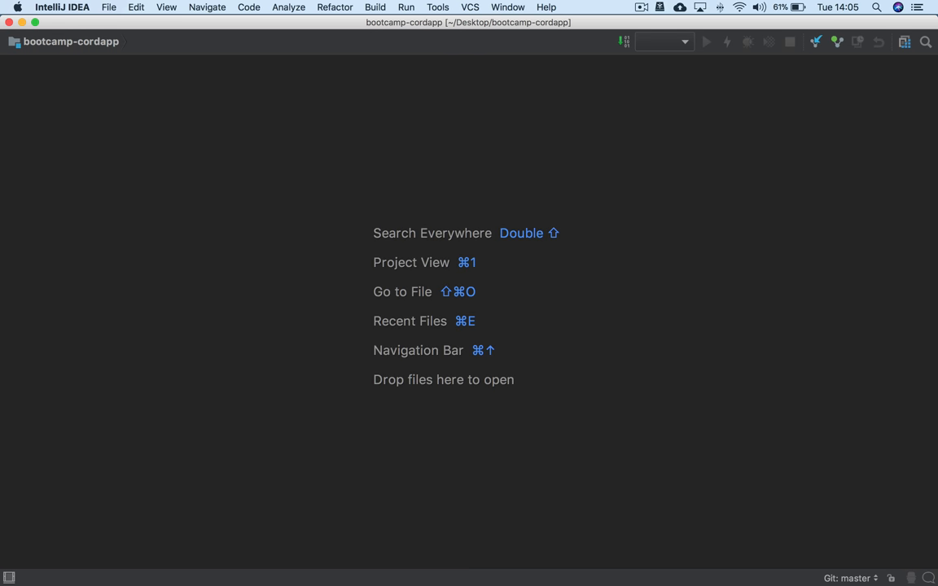
pyautogui.click(431, 233)
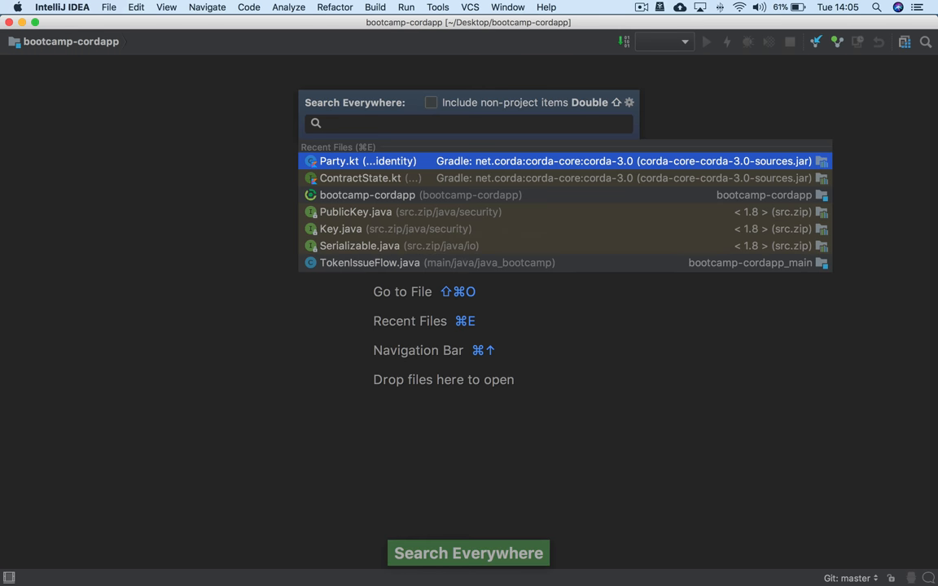
pyautogui.write('party')
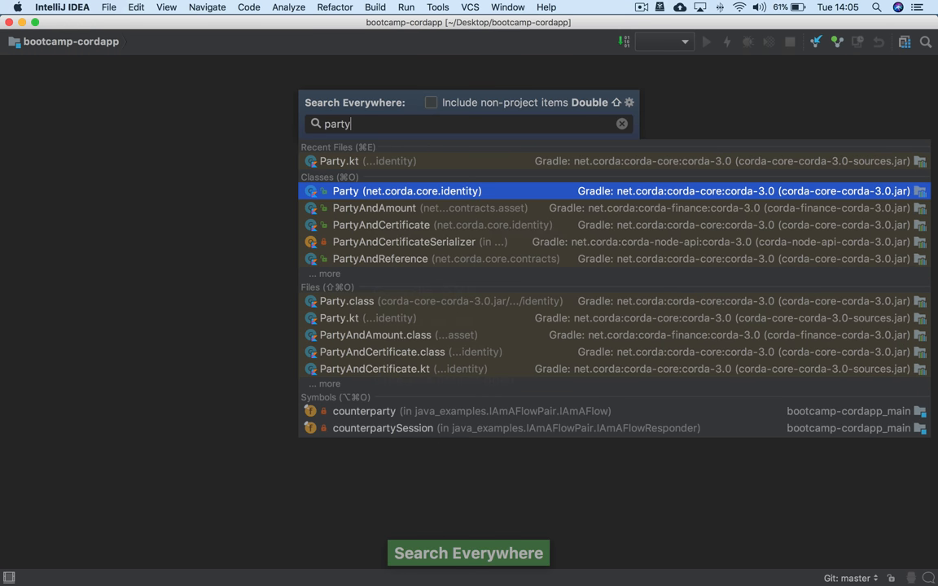
pyautogui.click(407, 191)
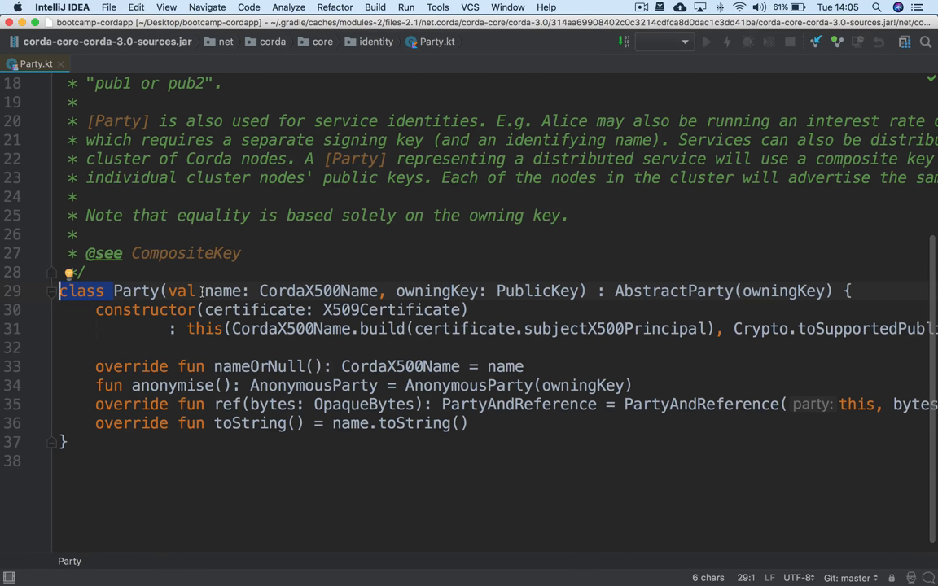
pyautogui.doubleClick(182, 290)
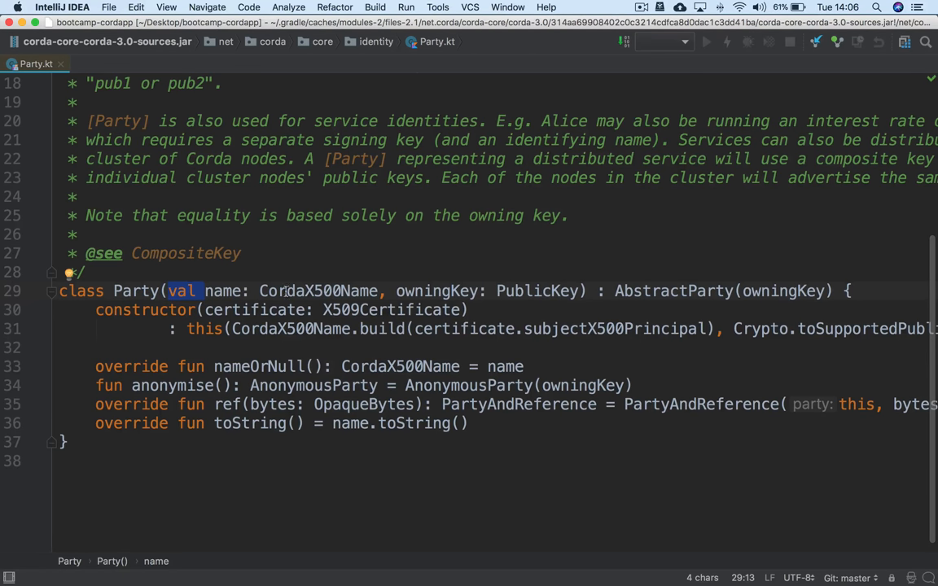
pyautogui.moveTo(394, 310)
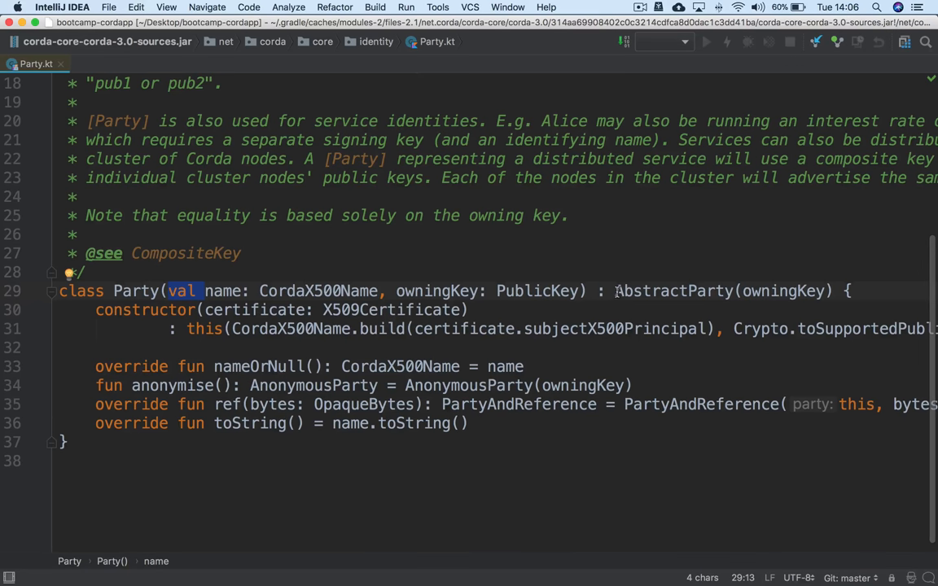
pyautogui.moveTo(731, 305)
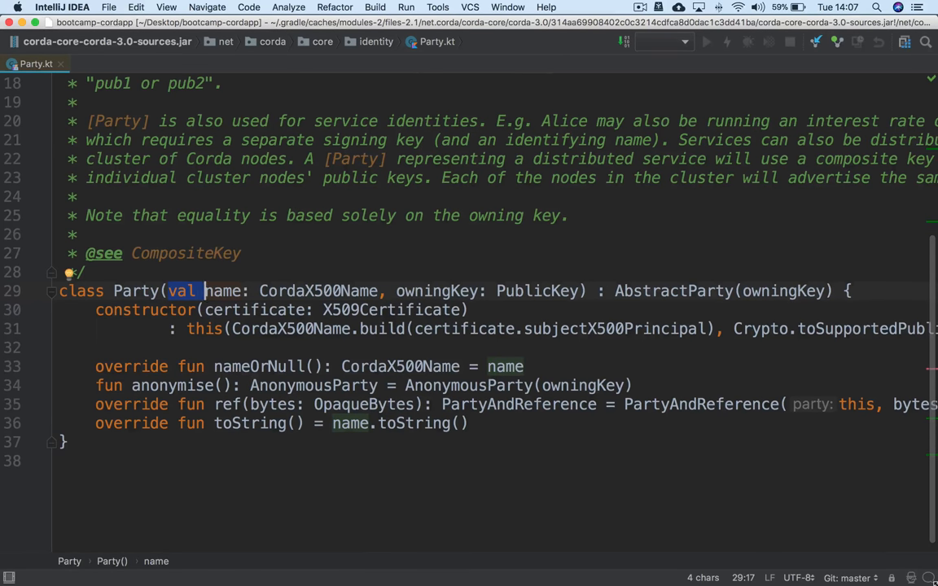
# Step: Search for 'contractstate' and open the ContractState interface source from corda-core
pyautogui.write('c')
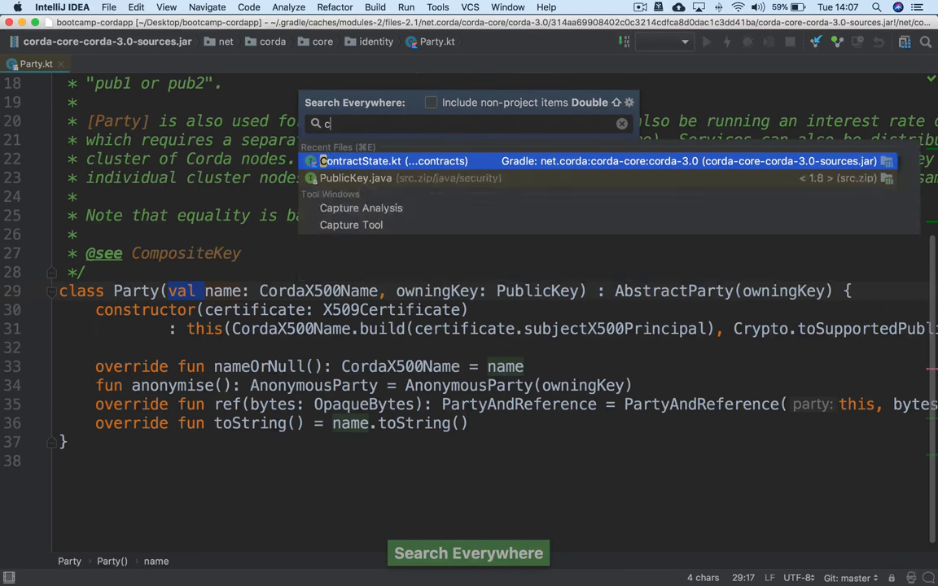
pyautogui.write('ontractstate')
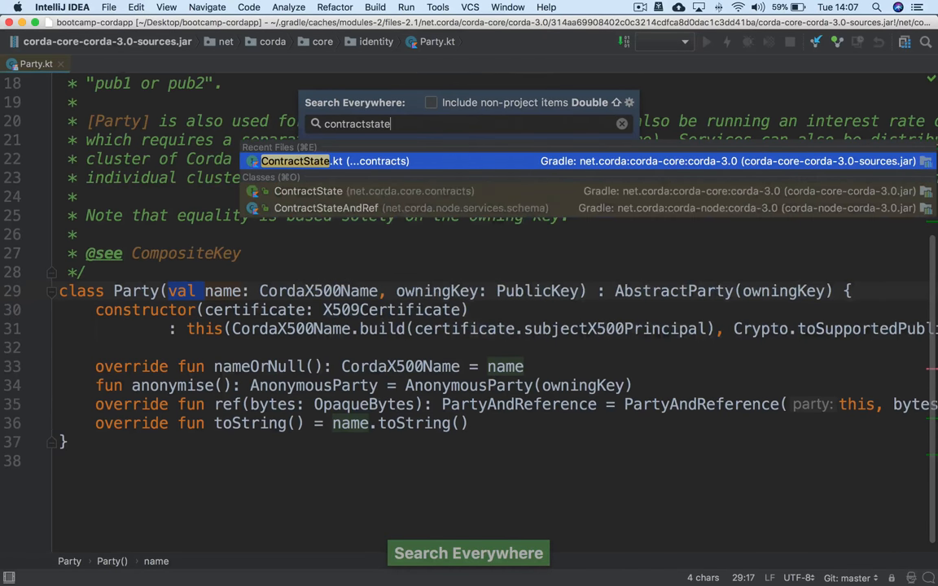
pyautogui.click(336, 161)
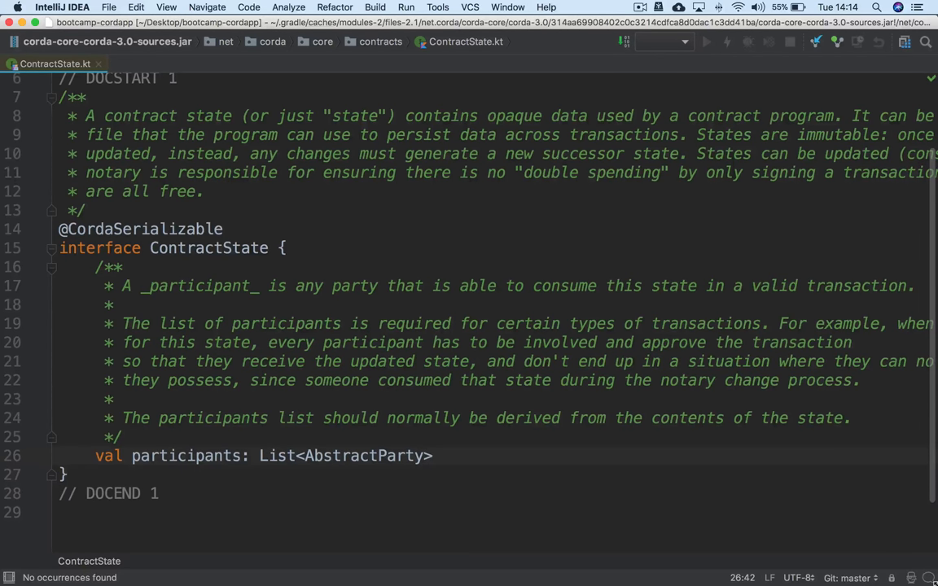
# Step: Create a new Java class HouseState in java_bootcamp declared as implements ContractState
pyautogui.click(32, 66)
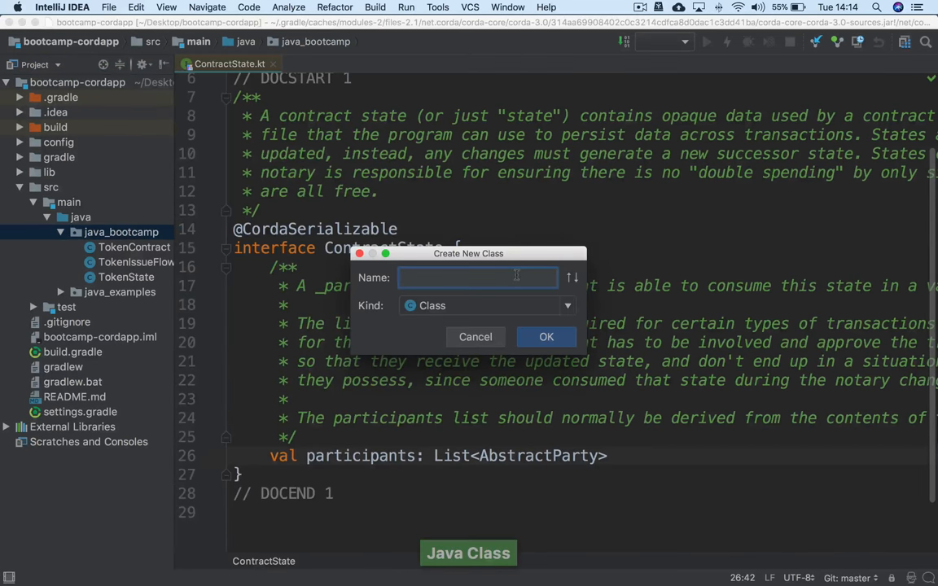
pyautogui.write('HouseState')
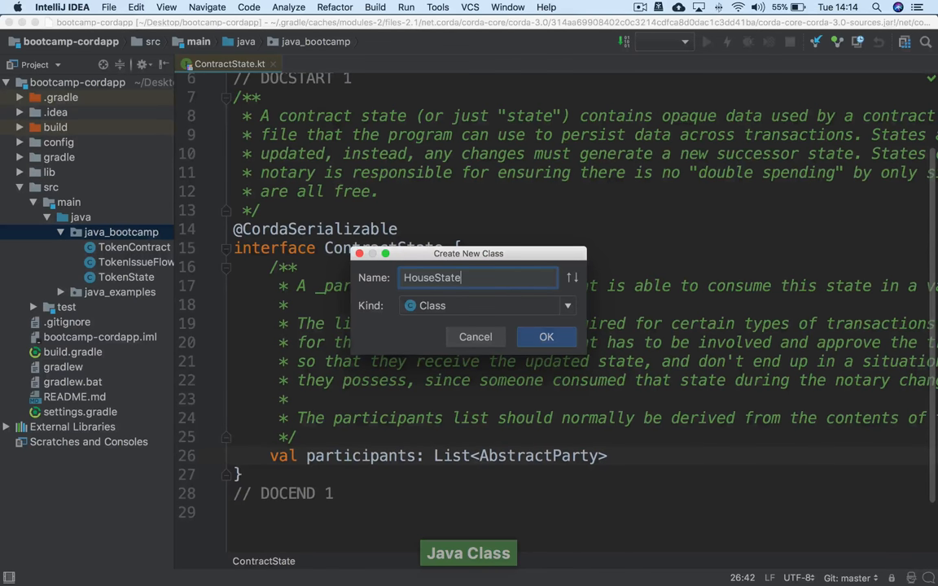
pyautogui.click(547, 337)
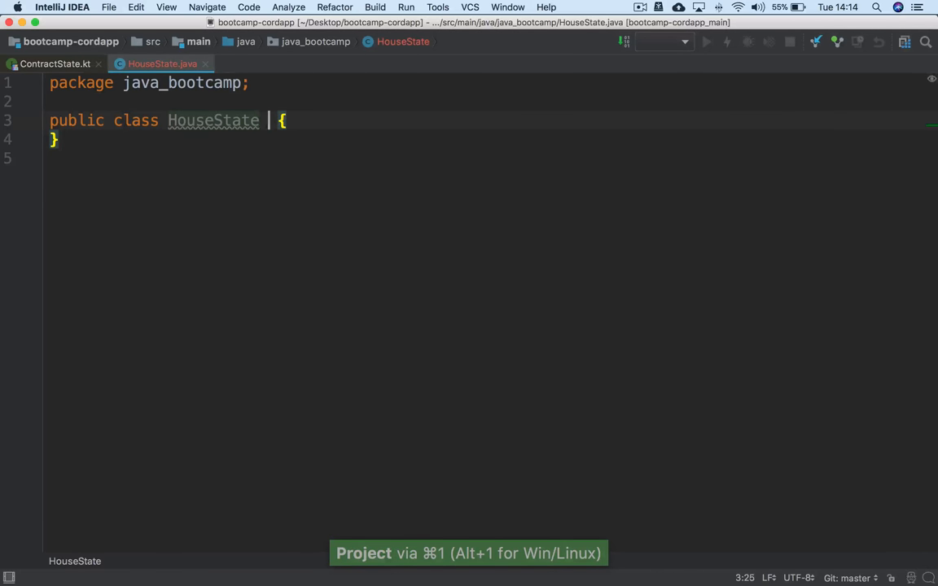
pyautogui.write('implements Contra')
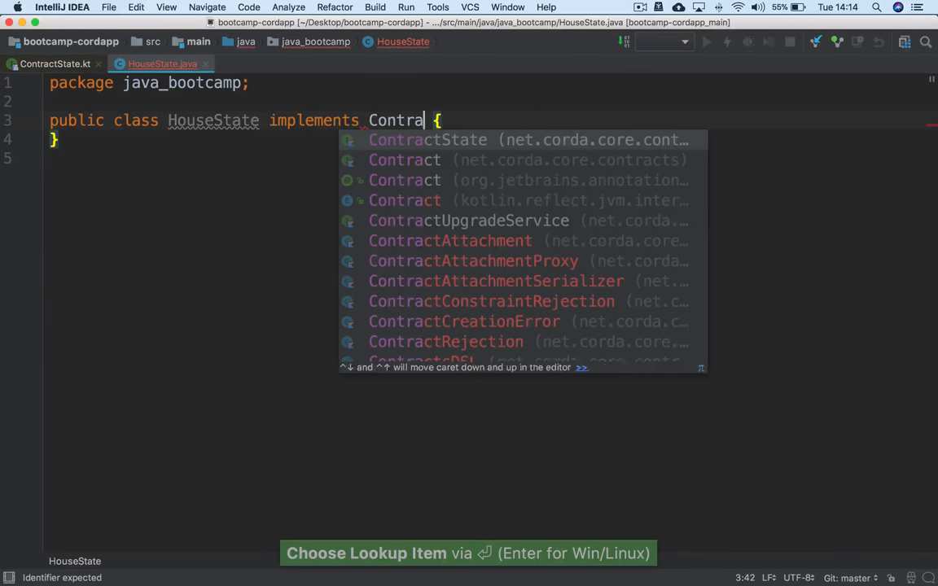
pyautogui.click(426, 140)
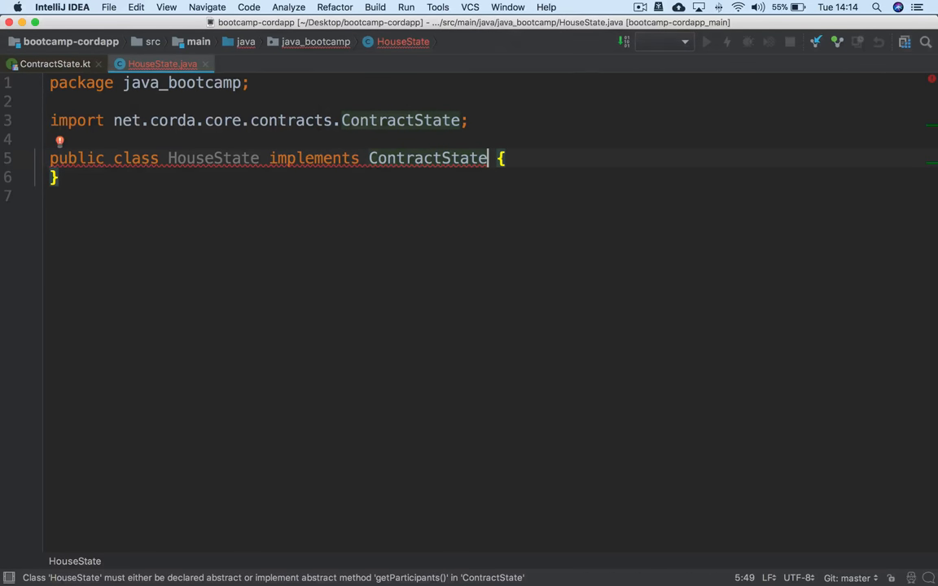
# Step: Write a main method in HouseState containing HouseState state = new HouseState();
pyautogui.click(502, 158)
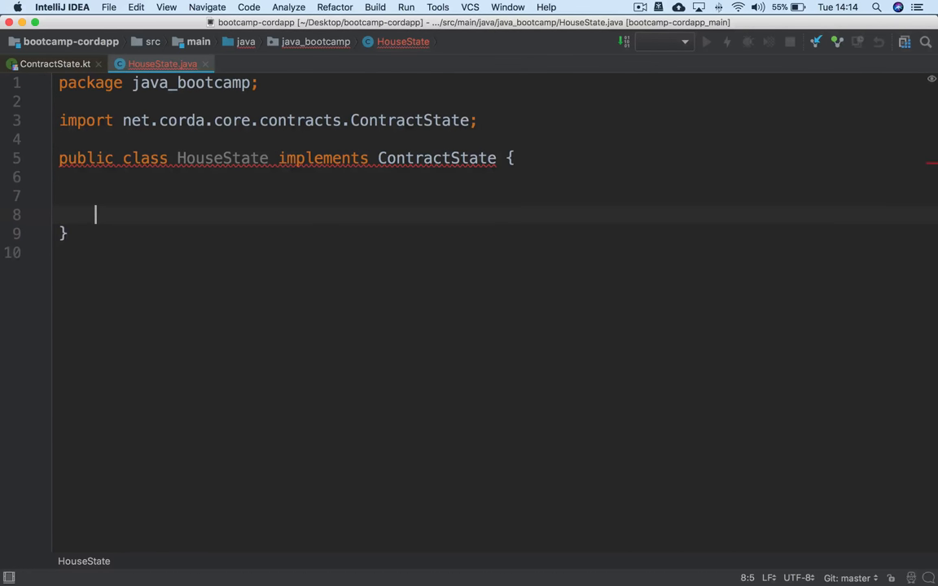
pyautogui.write('public static')
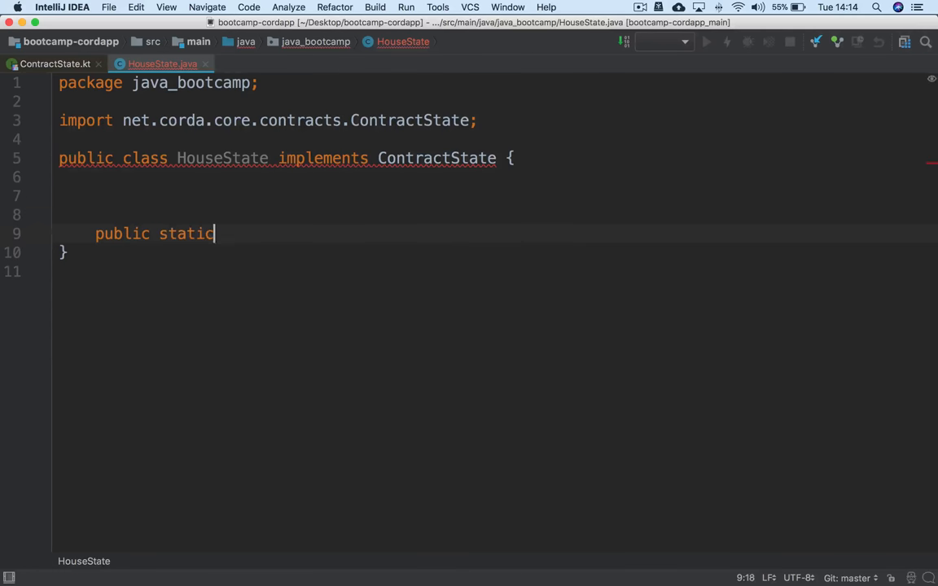
pyautogui.write('void main(String[] args) {')
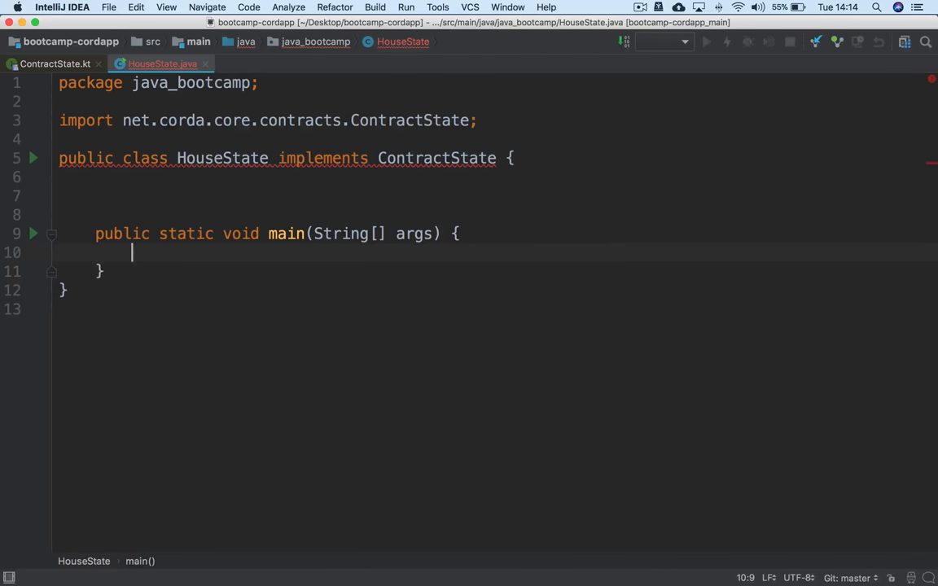
pyautogui.write('HouseState state')
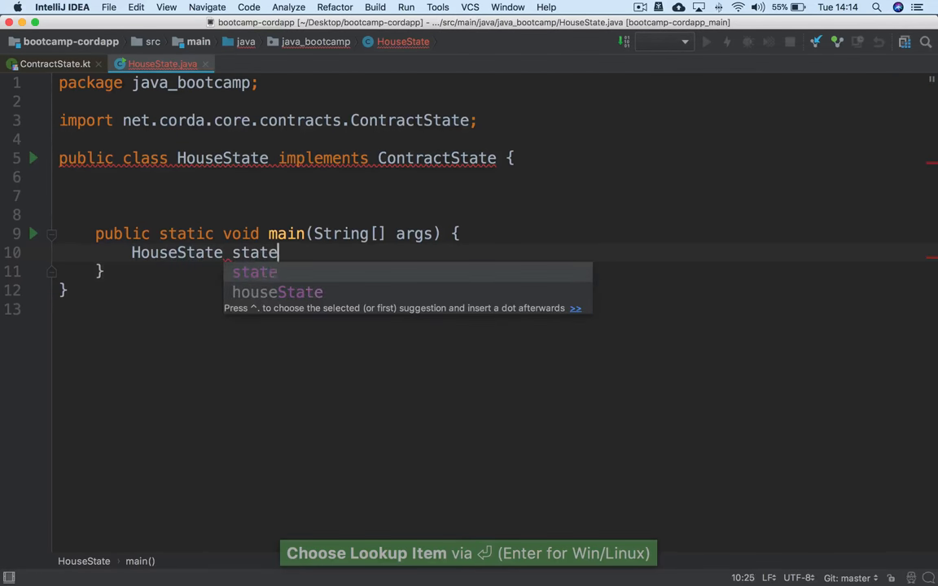
pyautogui.write('= new HouseState();')
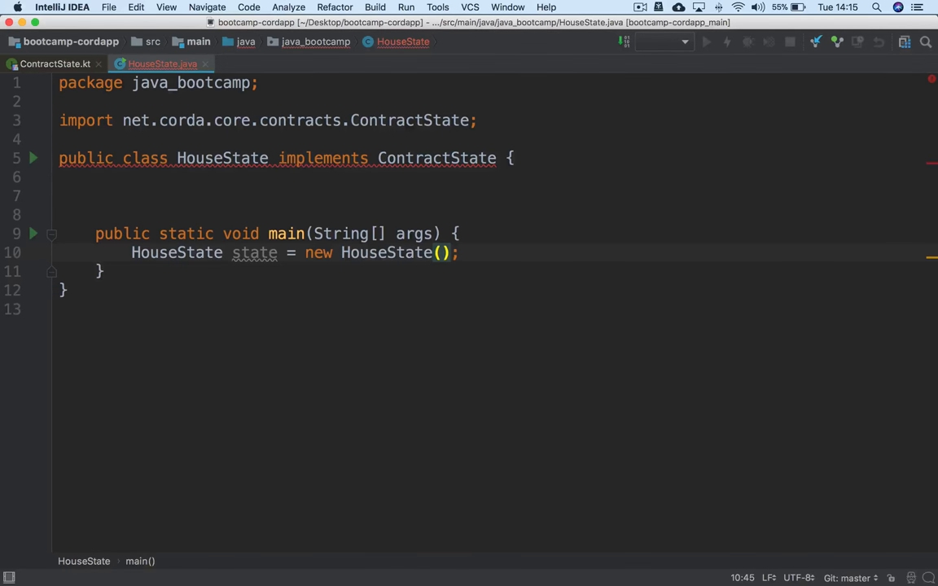
pyautogui.click(460, 252)
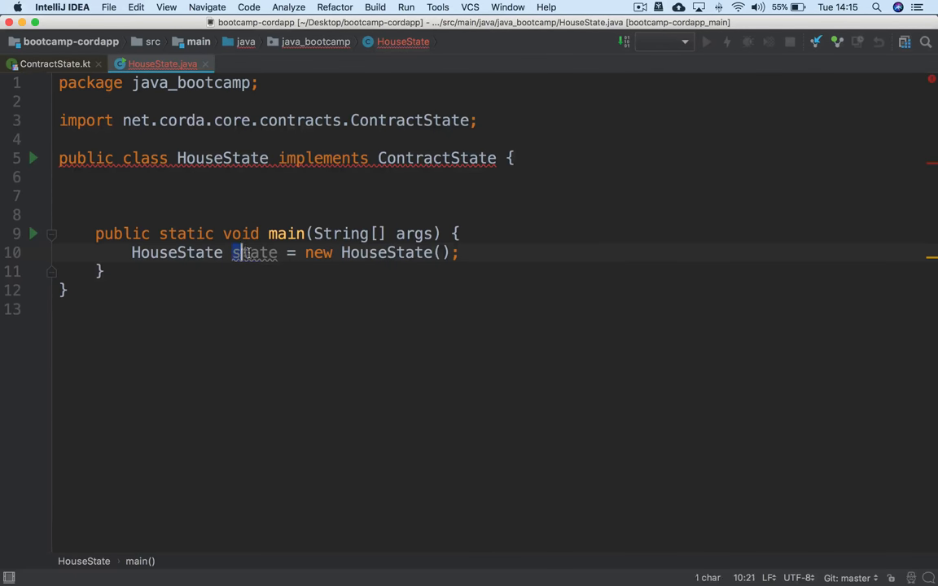
pyautogui.doubleClick(254, 252)
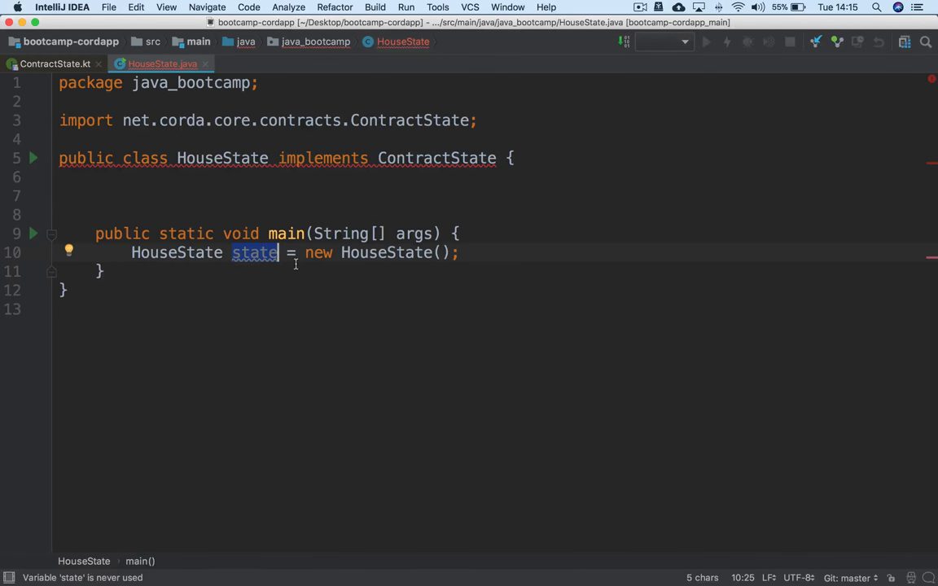
pyautogui.click(452, 158)
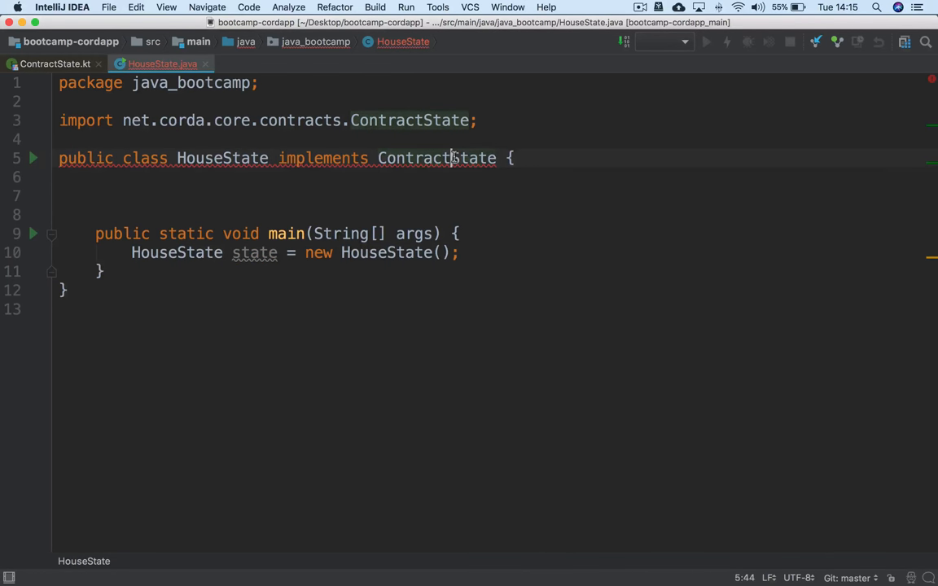
# Step: Use Alt+Enter to implement the missing ContractState method, generating a getParticipants override
pyautogui.press('alt+enter')
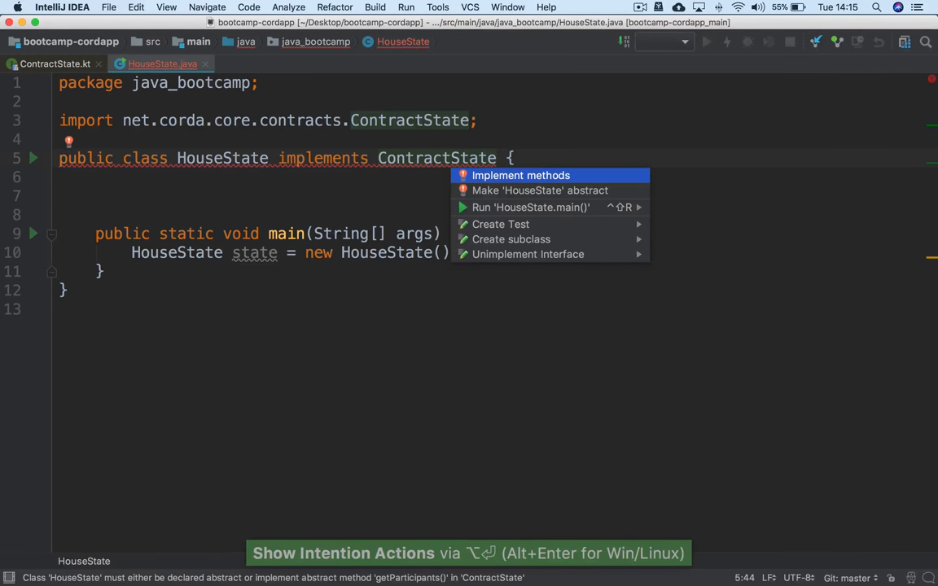
pyautogui.click(521, 176)
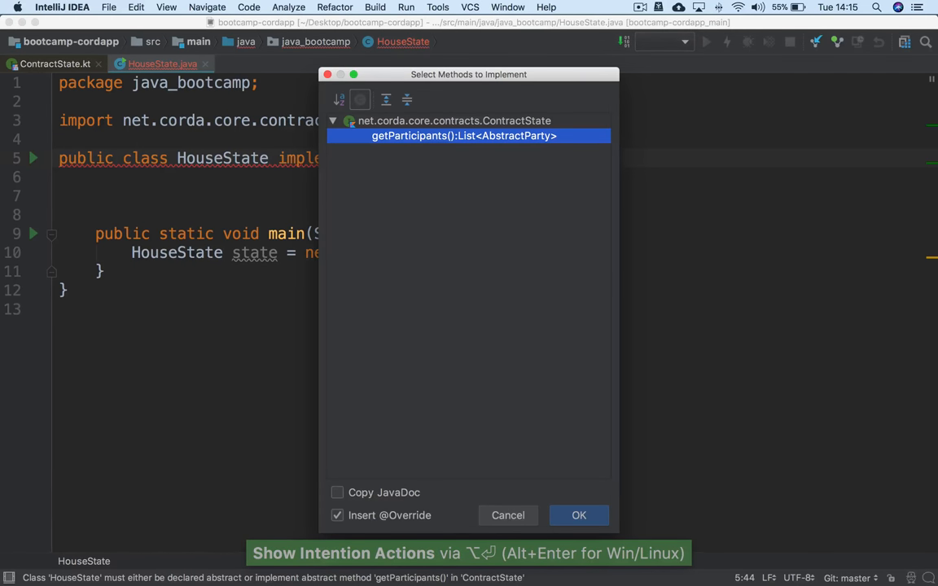
pyautogui.moveTo(560, 485)
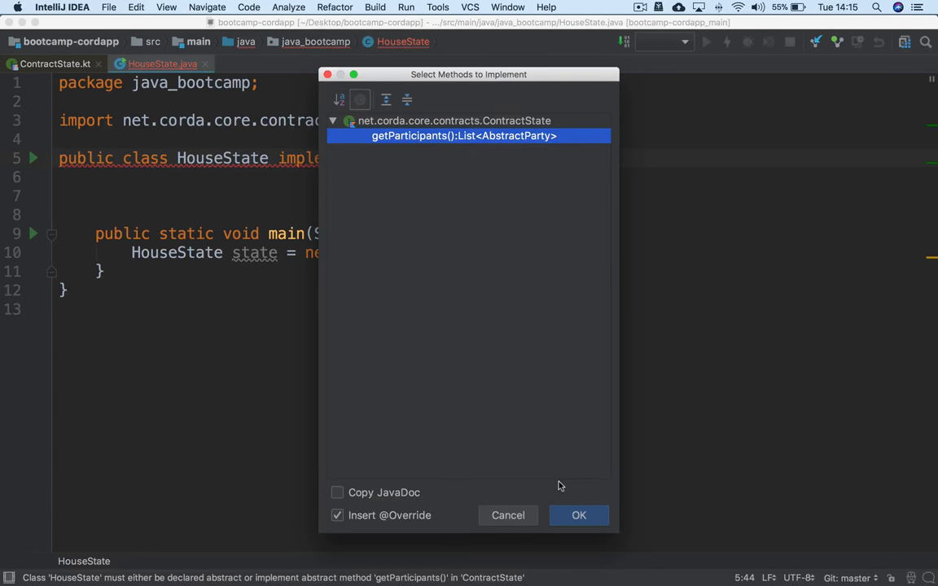
pyautogui.click(578, 515)
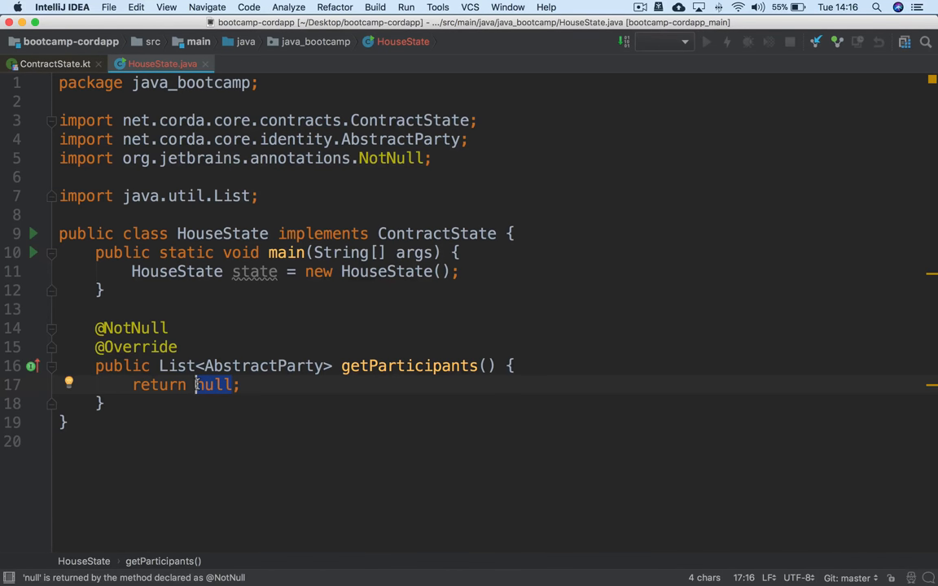
# Step: Make getParticipants return ImmutableList.of() with the Guava import auto-added
pyautogui.write('ImmutableSet')
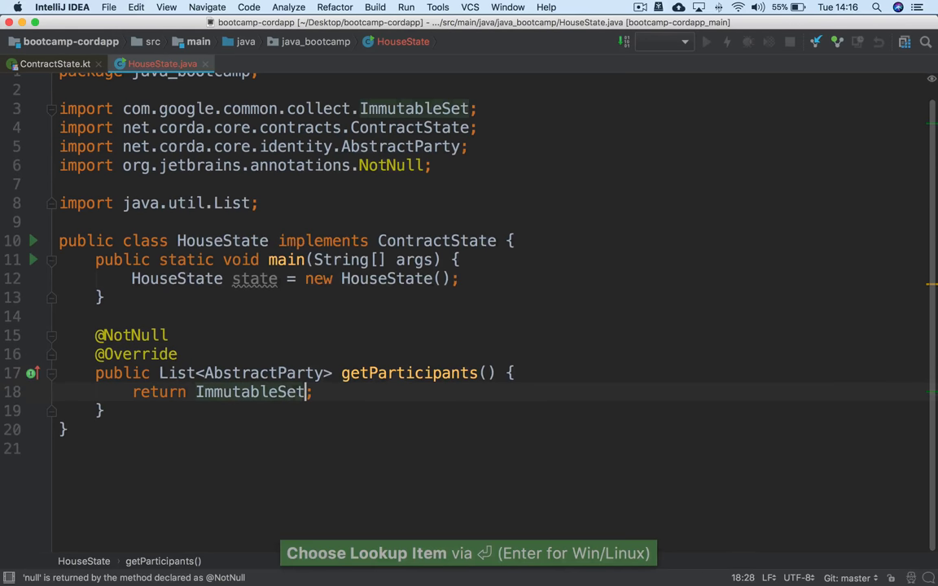
pyautogui.write('ImmutableList.of')
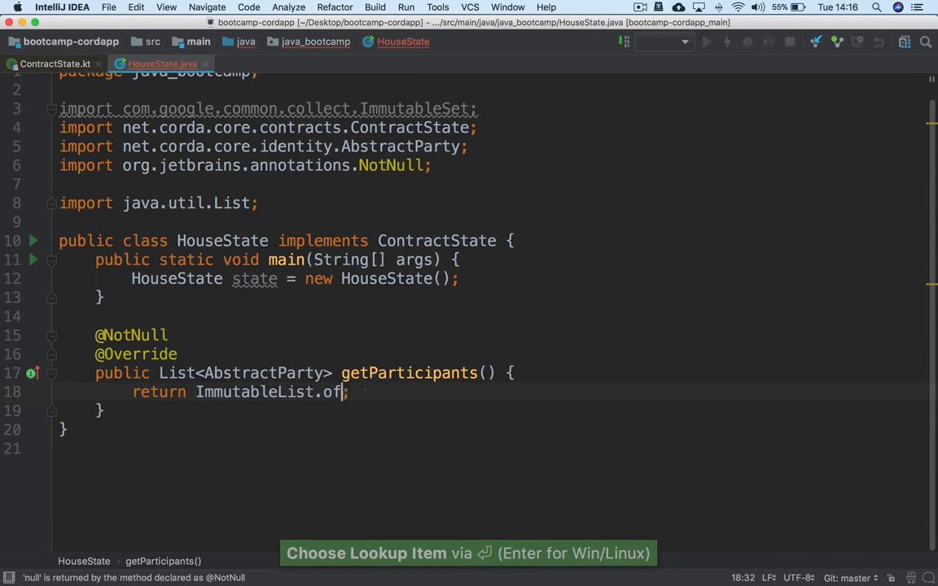
pyautogui.press('enter')
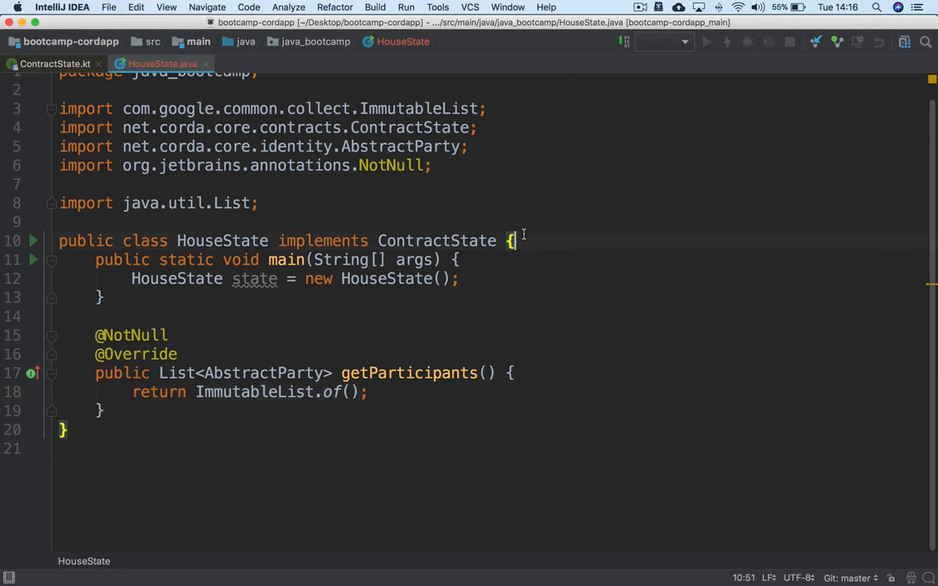
# Step: Add a private String address field and generate a constructor taking it
pyautogui.press('enter')
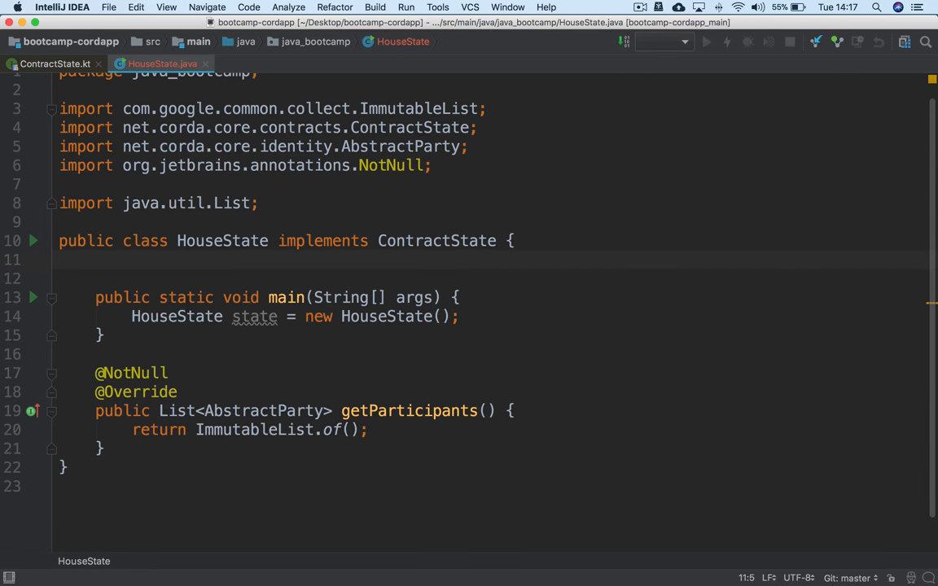
pyautogui.write('private String addre')
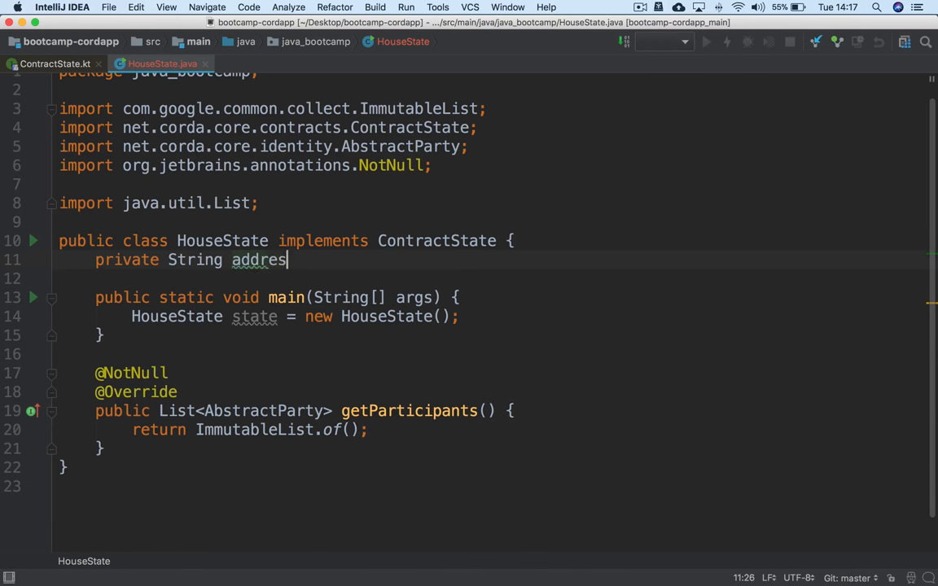
pyautogui.write('s;')
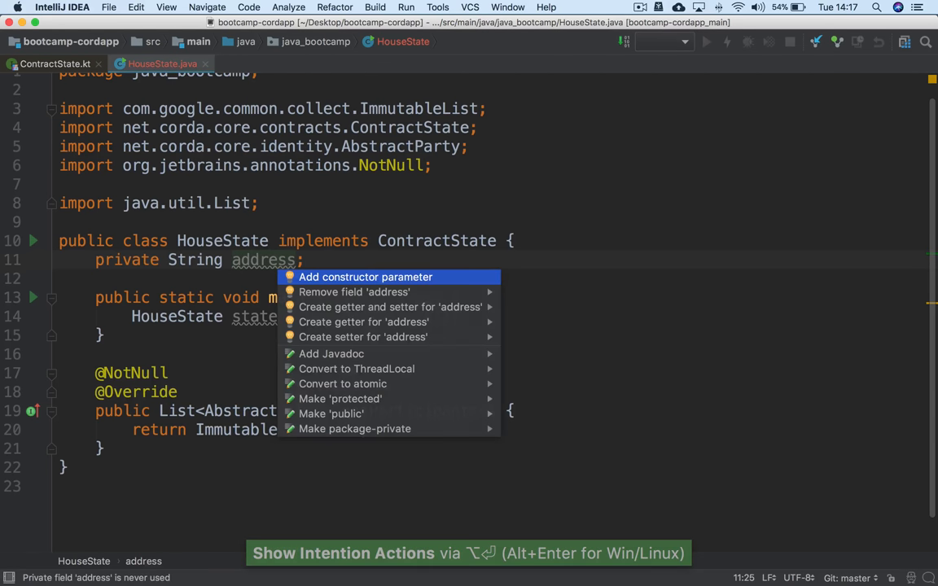
pyautogui.click(365, 277)
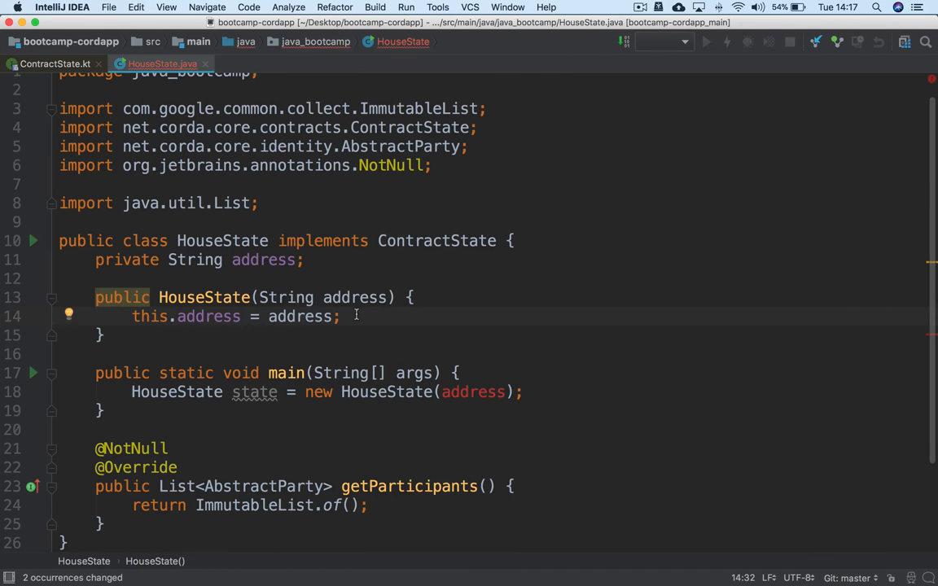
pyautogui.moveTo(473, 391)
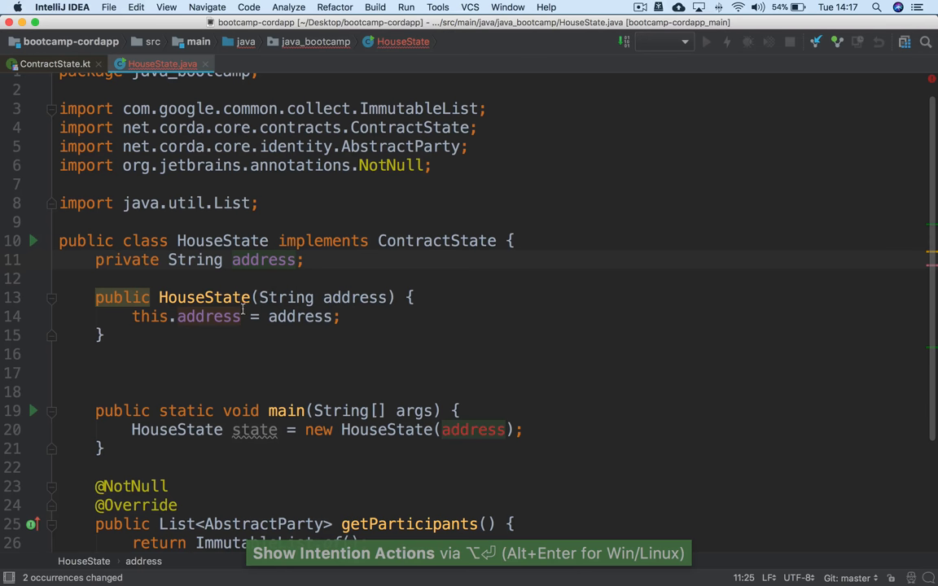
# Step: Write a public String getAddress() getter returning address
pyautogui.click(208, 316)
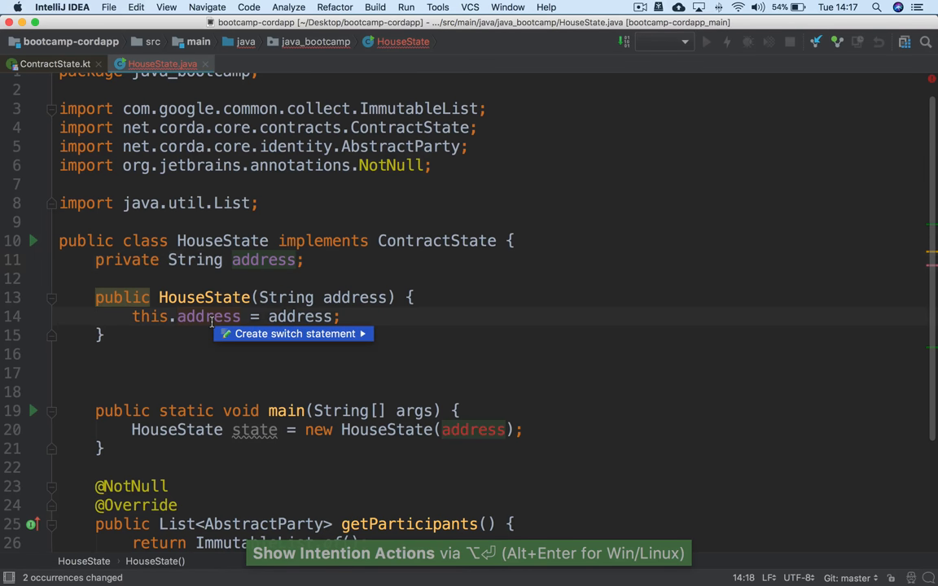
pyautogui.write('p')
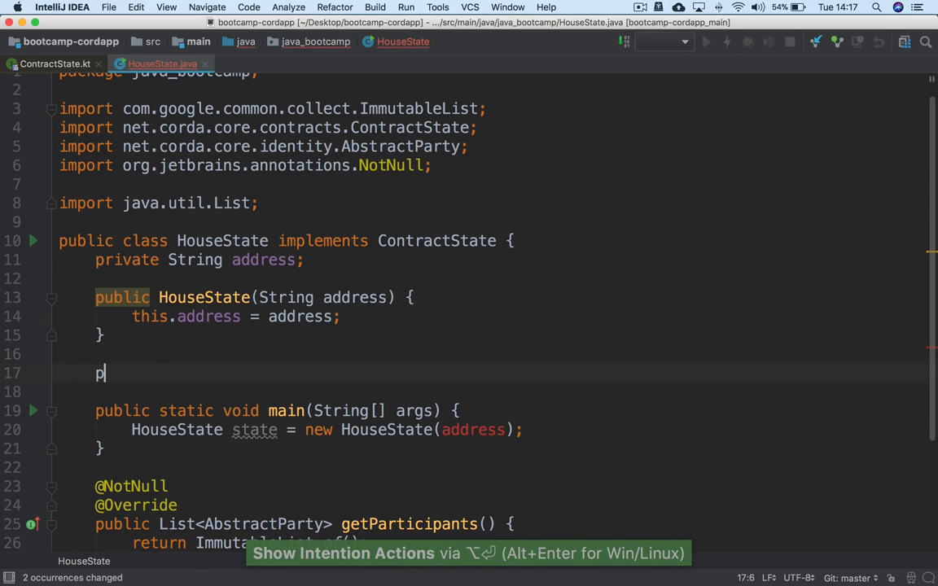
pyautogui.write('ublic String getAddress')
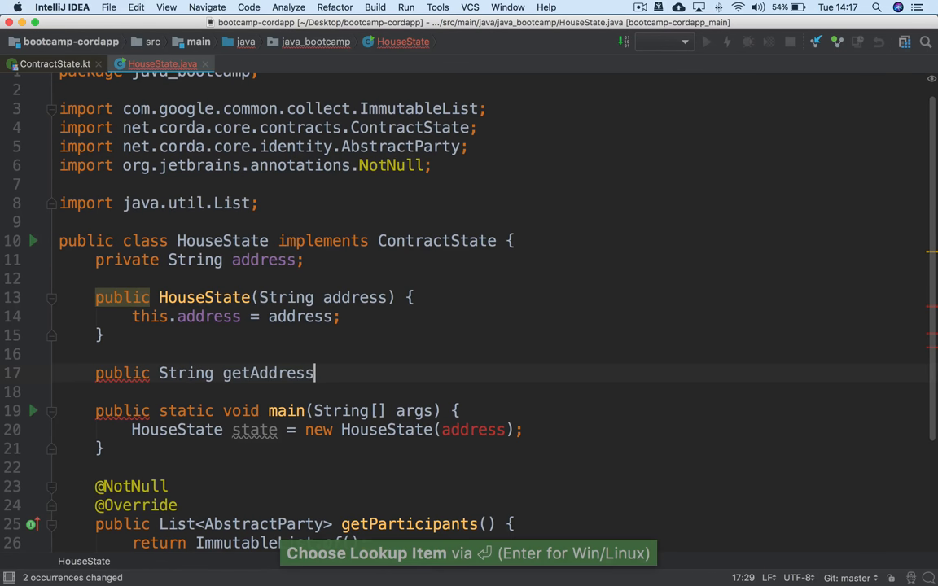
pyautogui.write('() {')
pyautogui.click(489, 391)
pyautogui.write('return a')
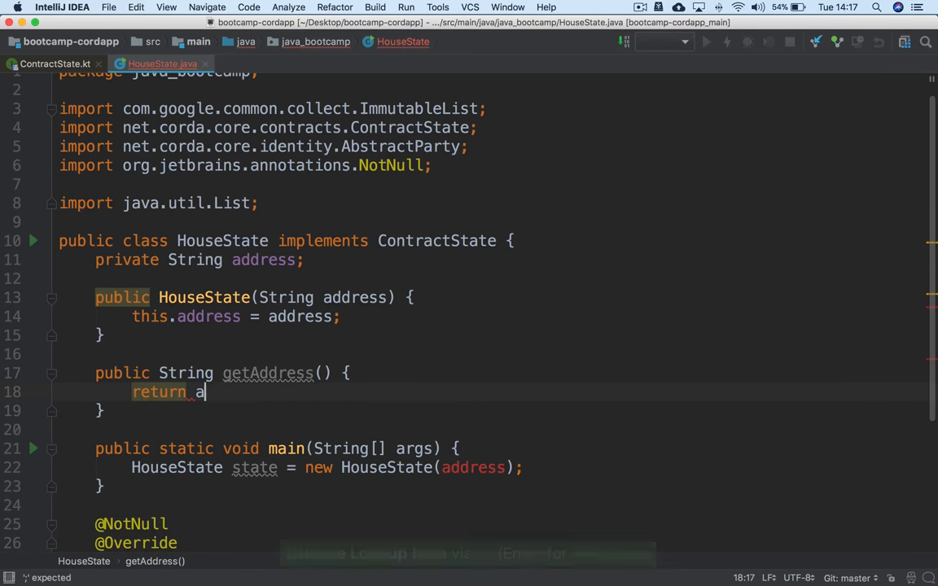
pyautogui.write('ddress;')
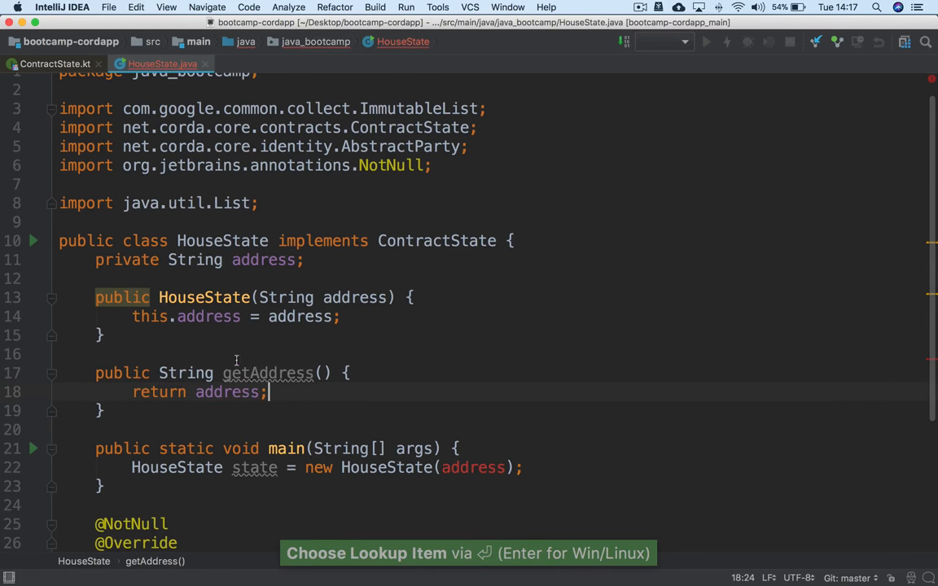
pyautogui.scroll(-3)
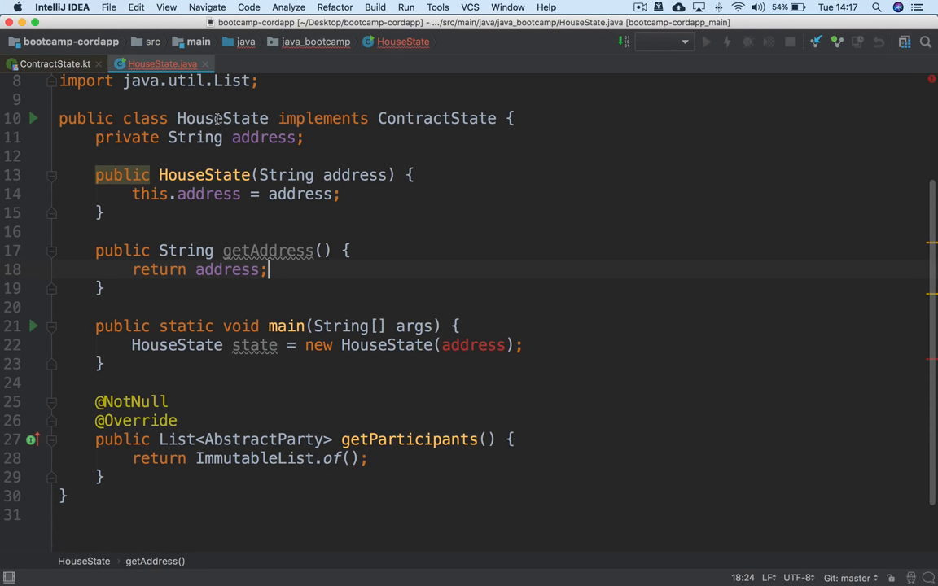
pyautogui.moveTo(422, 117)
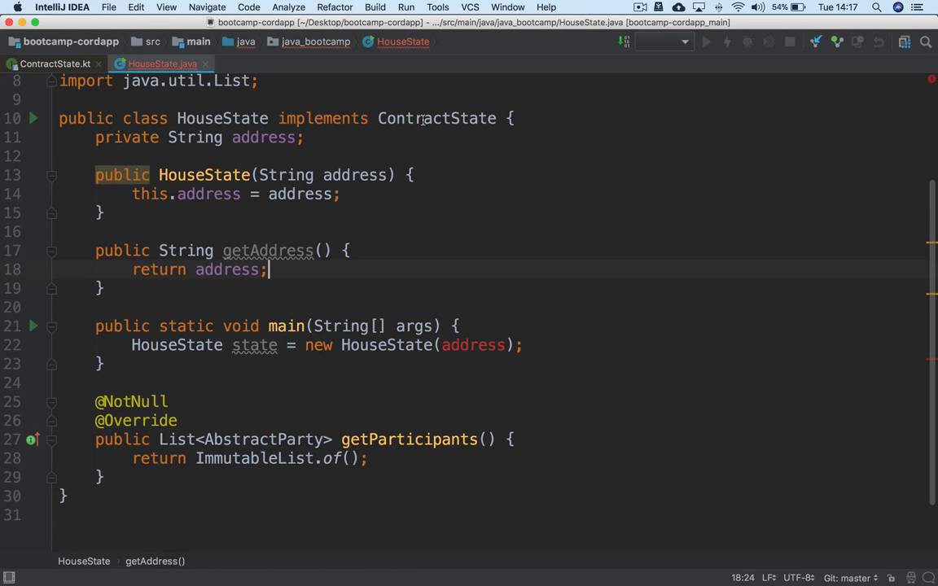
pyautogui.moveTo(387, 351)
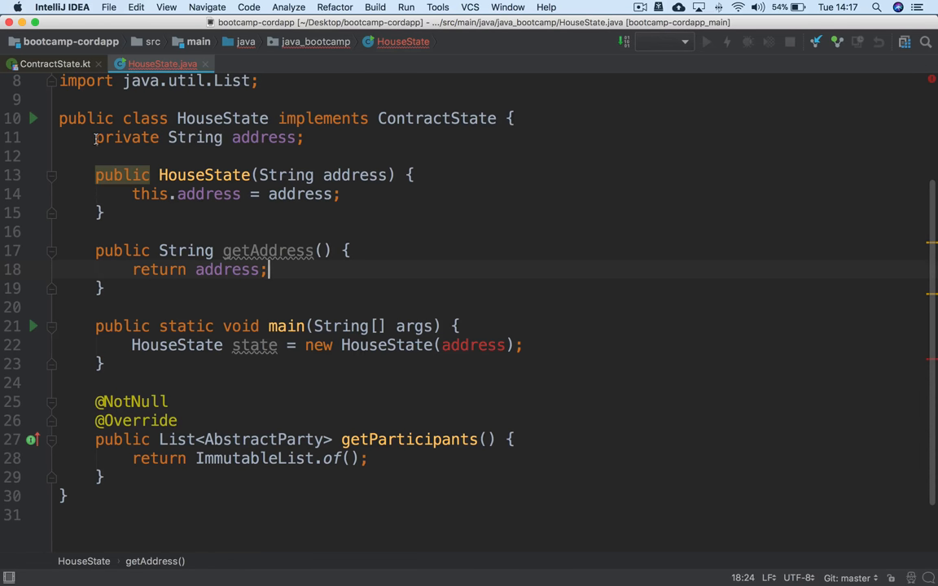
# Step: Pass "1 Low Moor Avenue, Berkshire" to new HouseState in main
pyautogui.moveTo(269, 270); pyautogui.dragTo(95, 251)
pyautogui.write('"')
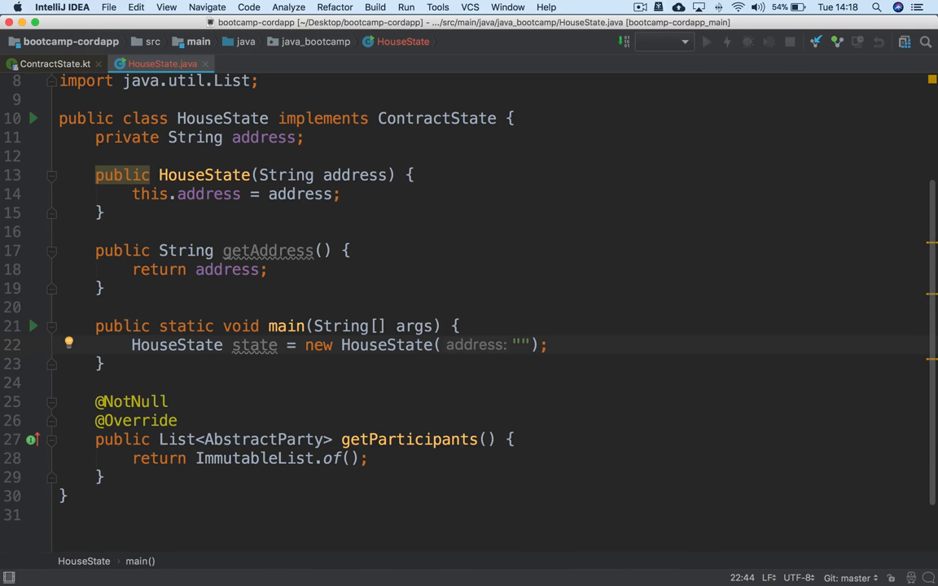
pyautogui.write('1')
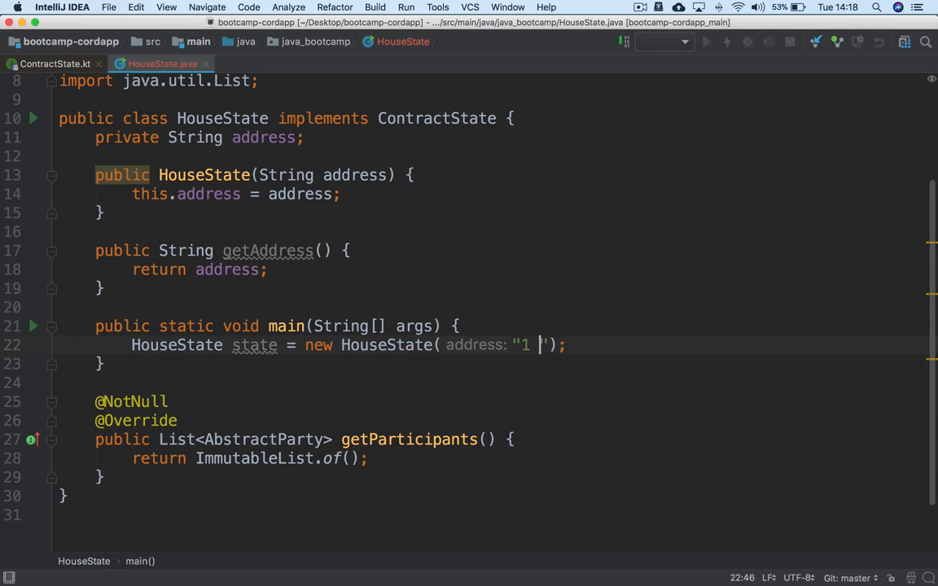
pyautogui.write('Low Moor Avenue')
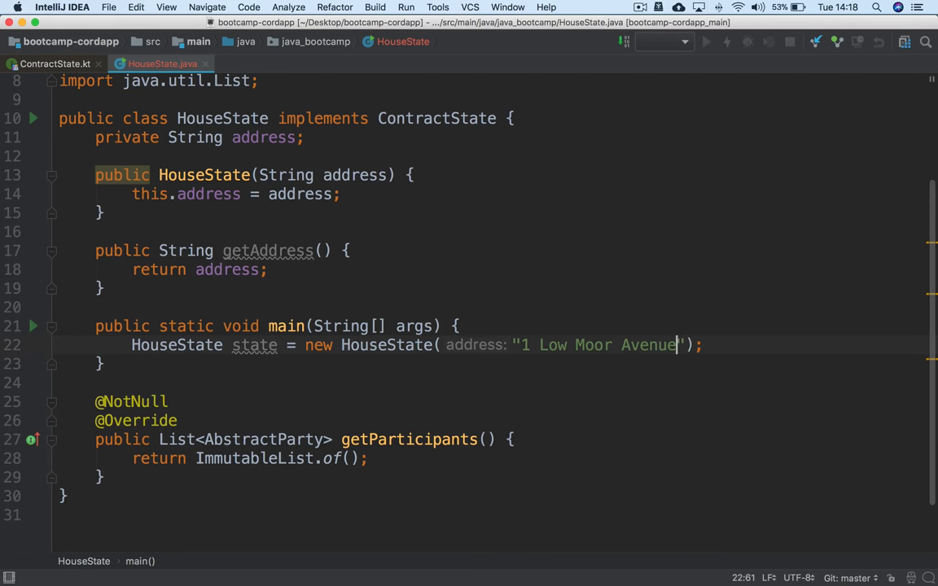
pyautogui.write(', Berk')
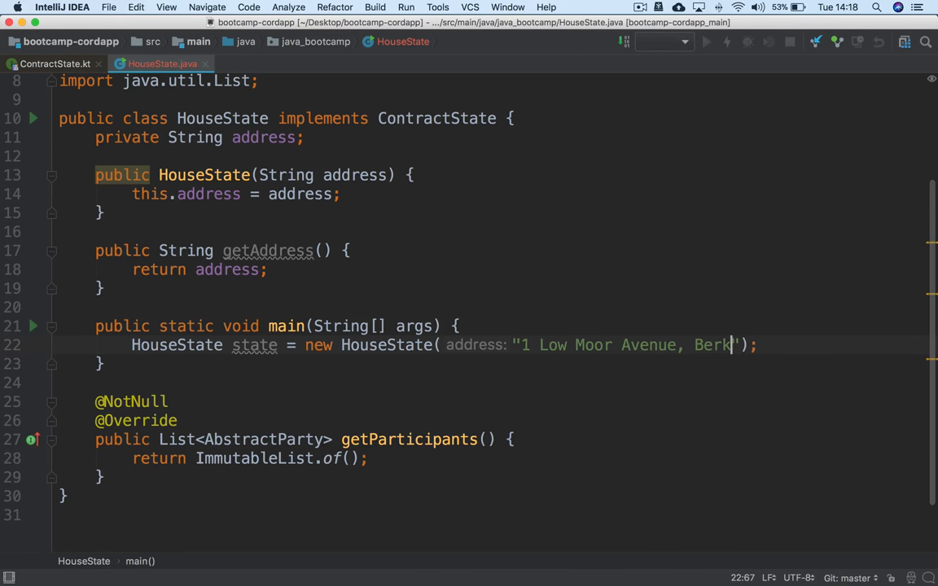
pyautogui.write('shire')
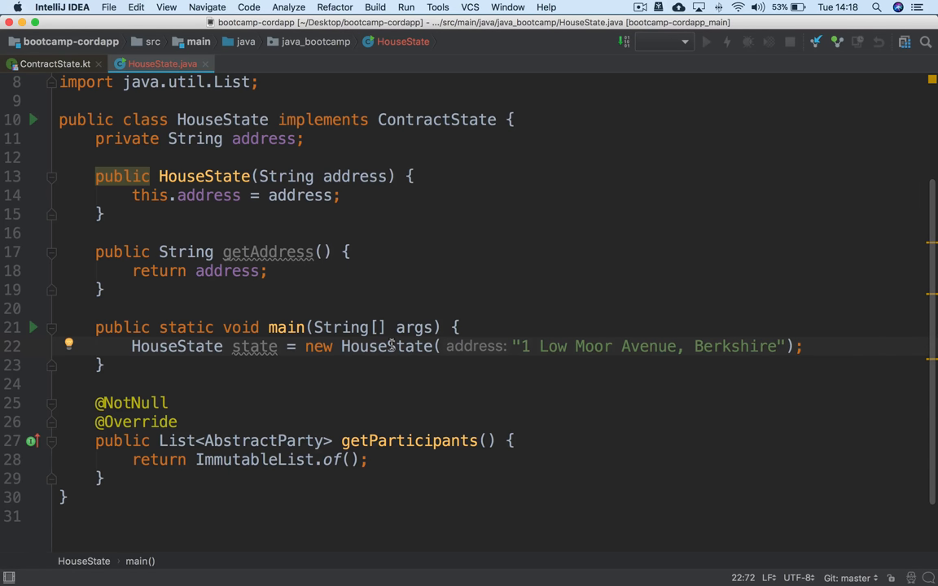
# Step: Add a private Party owner field after address, resolving the Party type
pyautogui.click(307, 138)
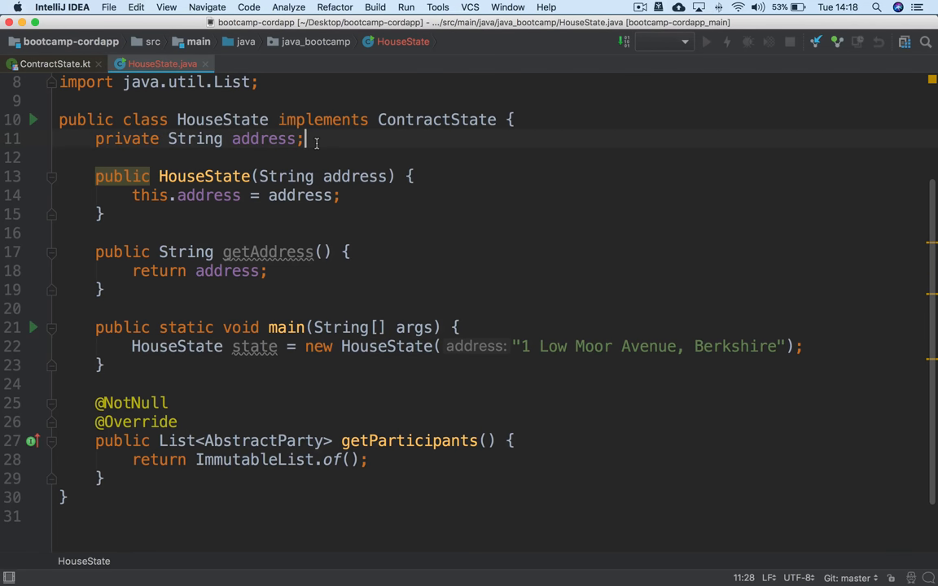
pyautogui.press('enter')
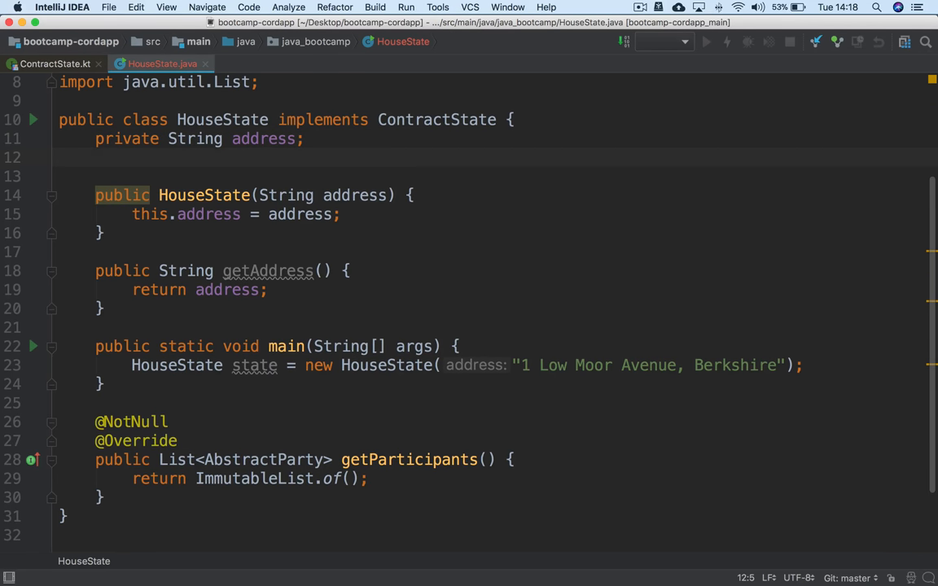
pyautogui.write('private')
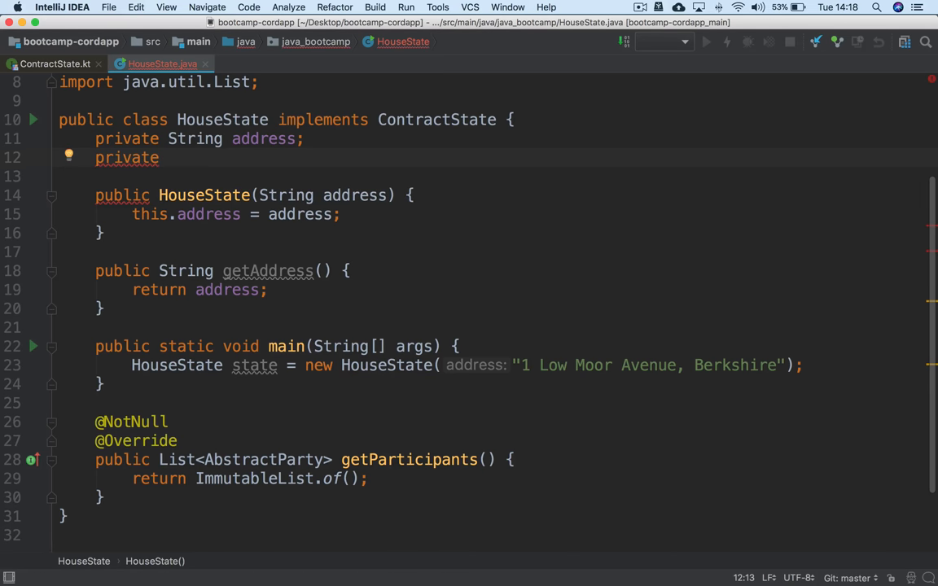
pyautogui.write('Party owner;')
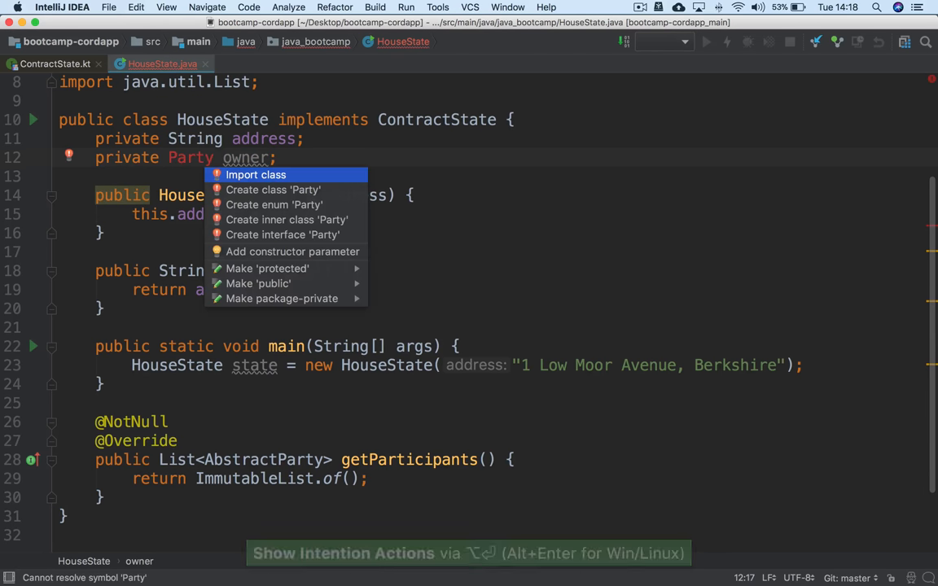
pyautogui.press('Escape')
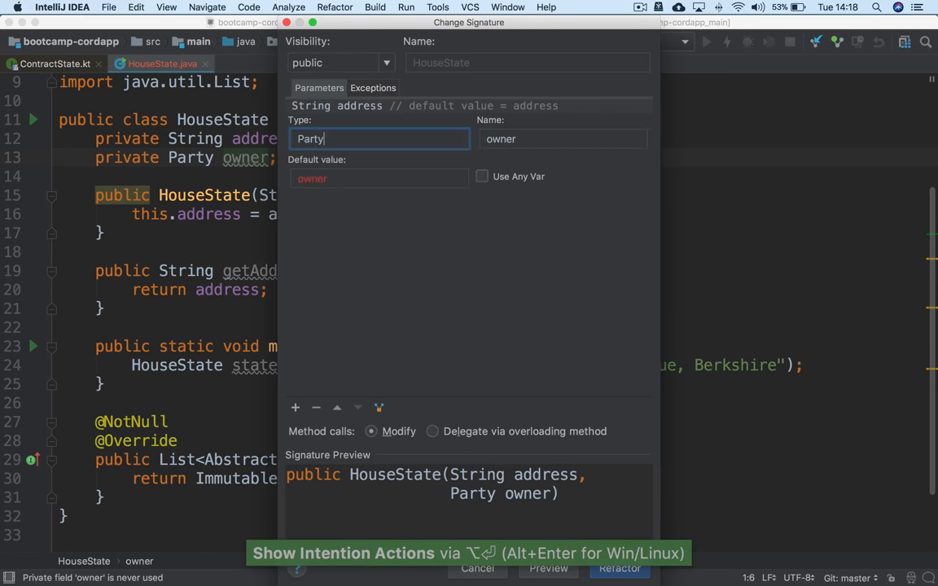
# Step: Write a public Party getOwner() method returning owner below getAddress
pyautogui.click(619, 568)
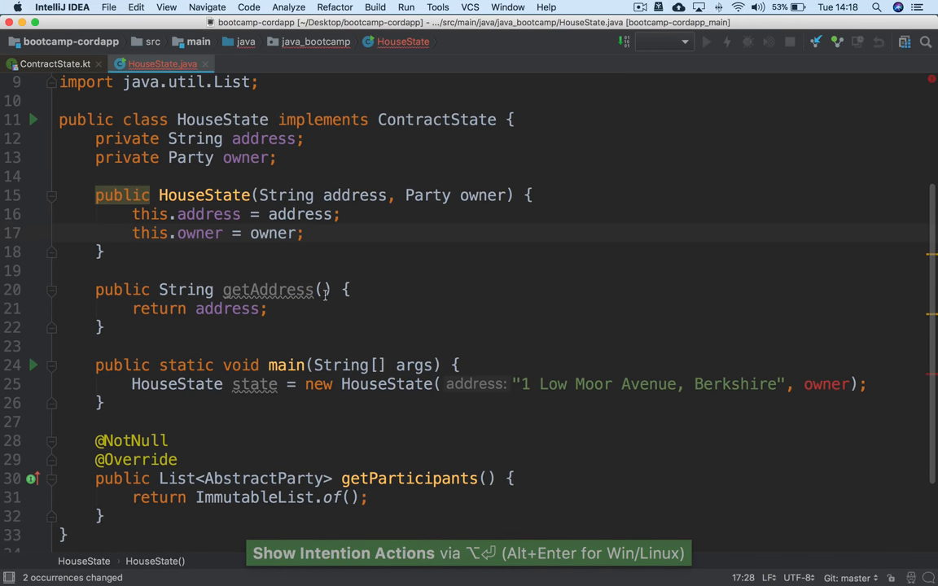
pyautogui.write('public Syt')
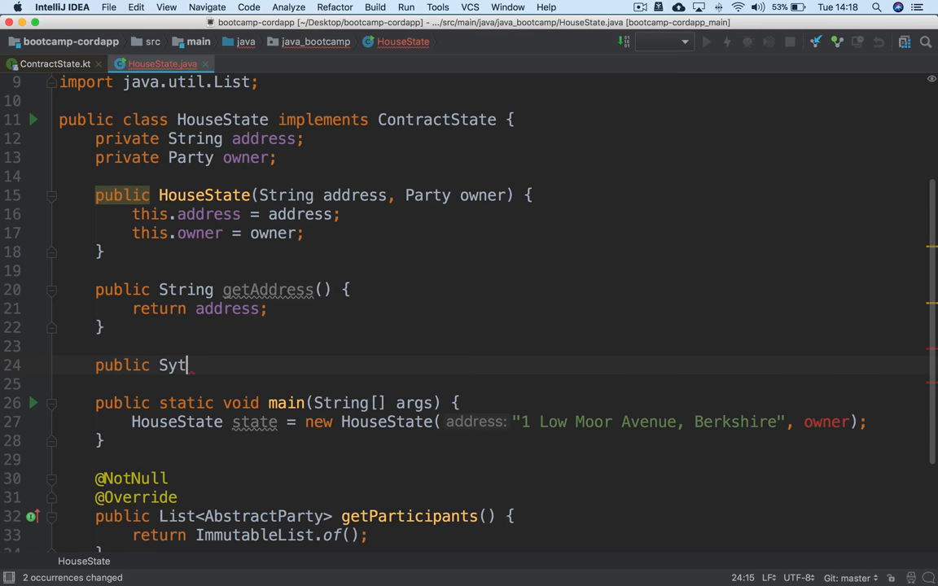
pyautogui.write('Party getOwner() {')
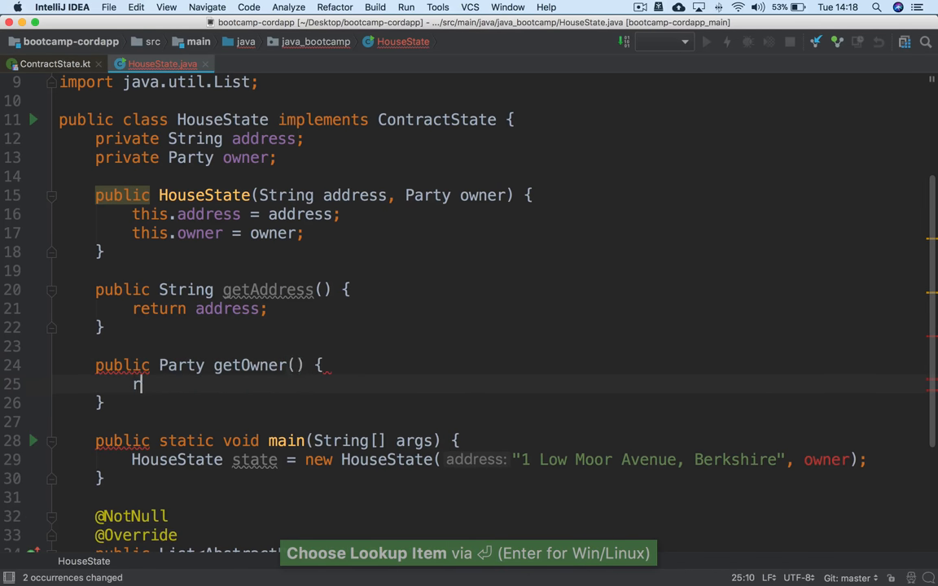
pyautogui.write('eturn owner;')
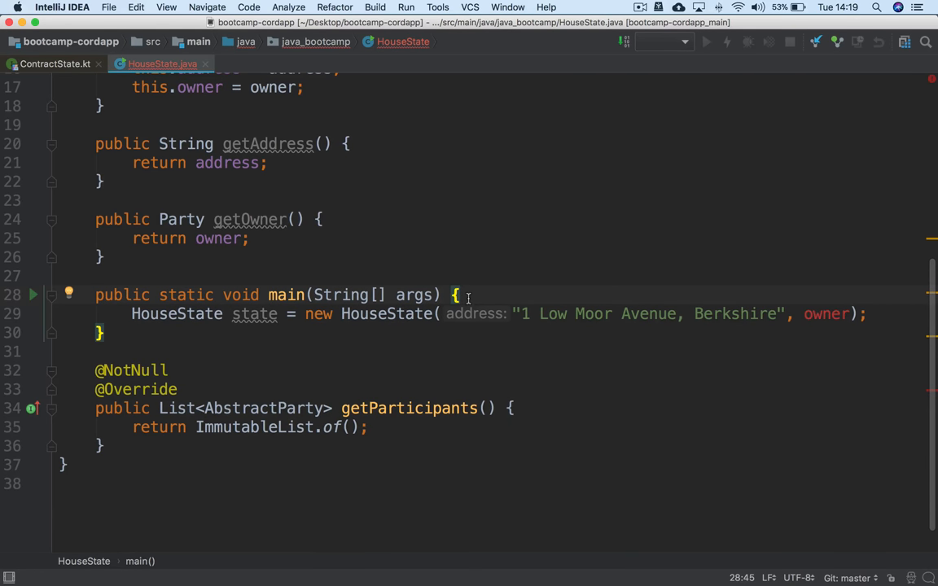
# Step: Declare Party joel = null; in main and pass joel to the HouseState constructor
pyautogui.press('Return')
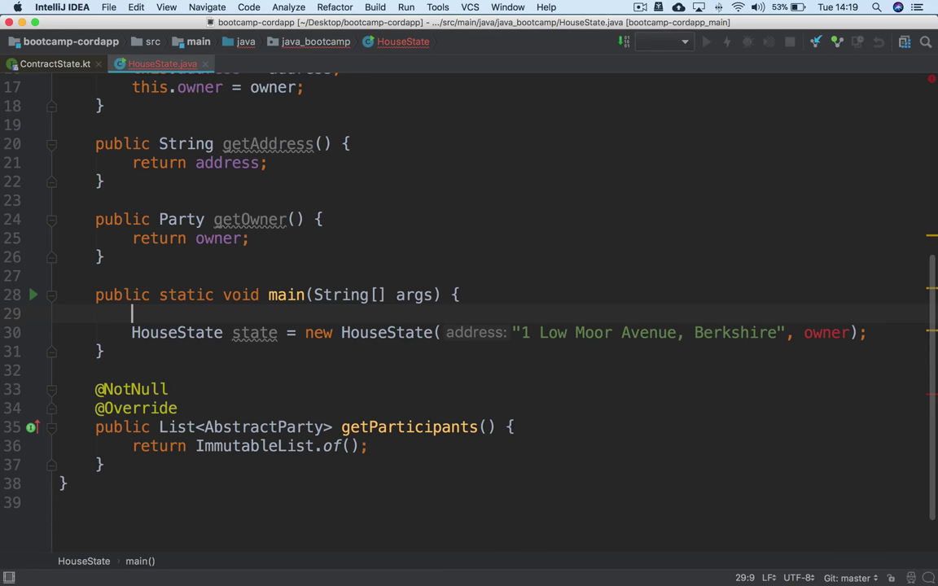
pyautogui.write('Party')
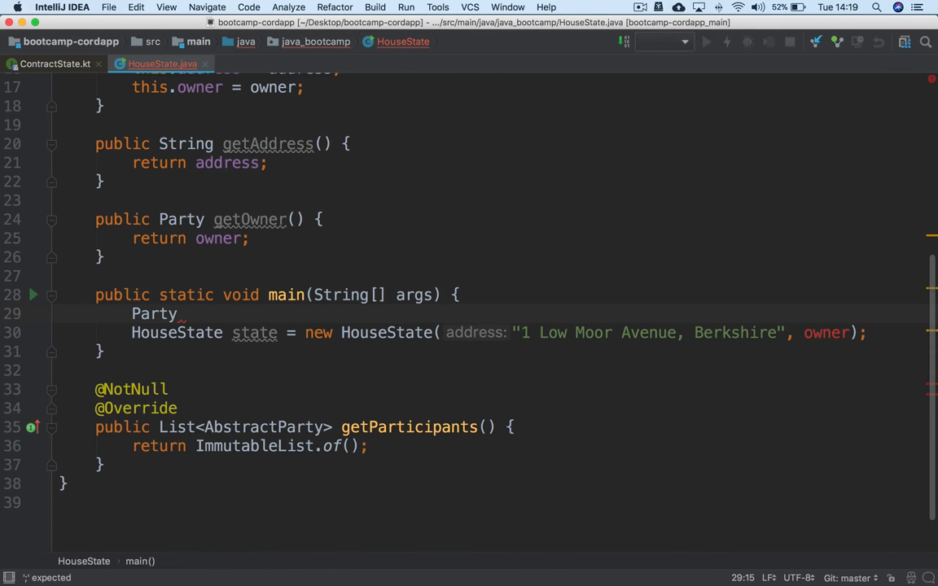
pyautogui.write('joel =')
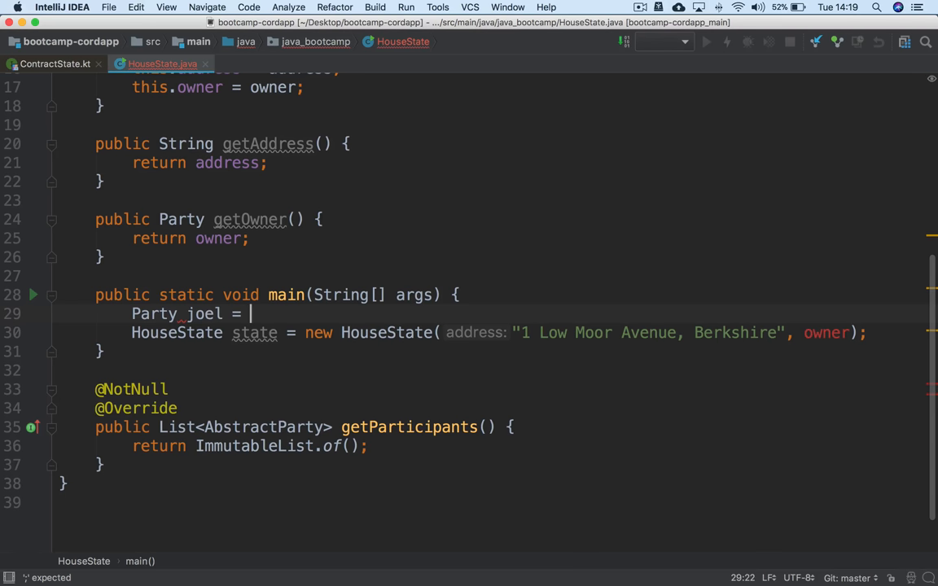
pyautogui.write('null;')
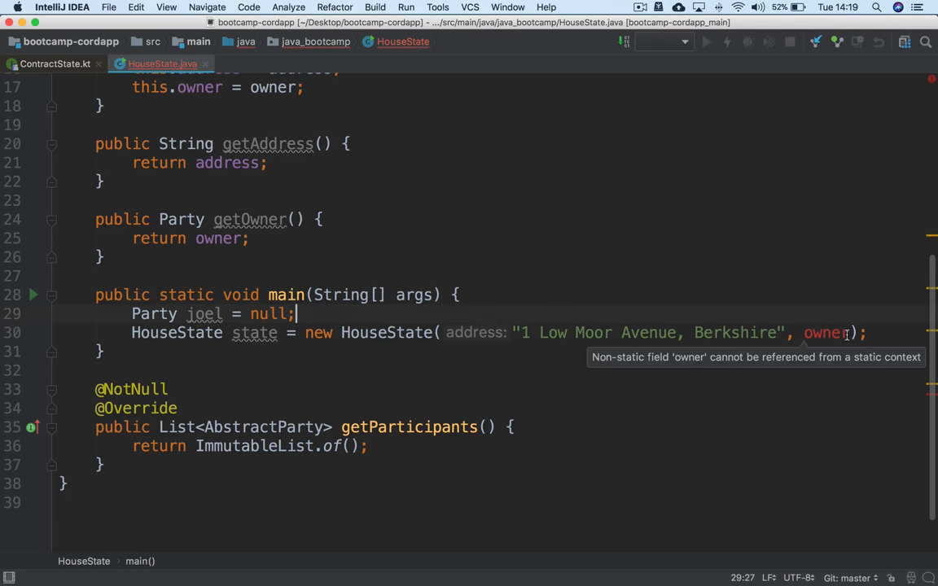
pyautogui.write('joel')
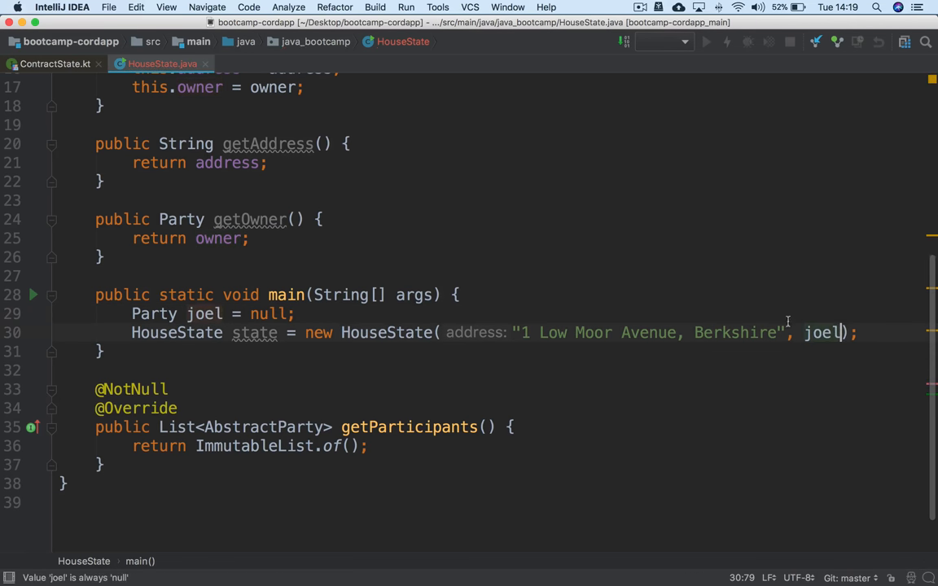
pyautogui.click(298, 312)
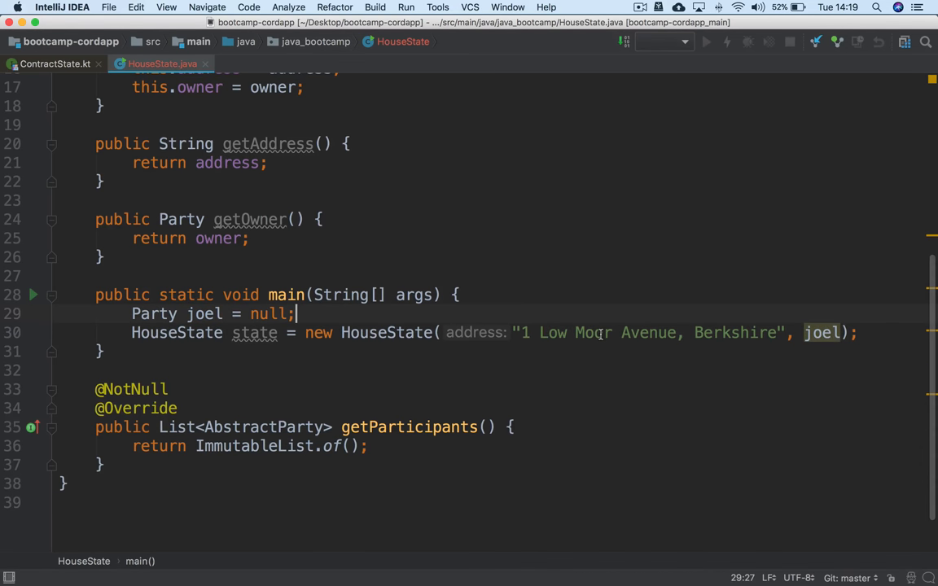
pyautogui.moveTo(554, 342)
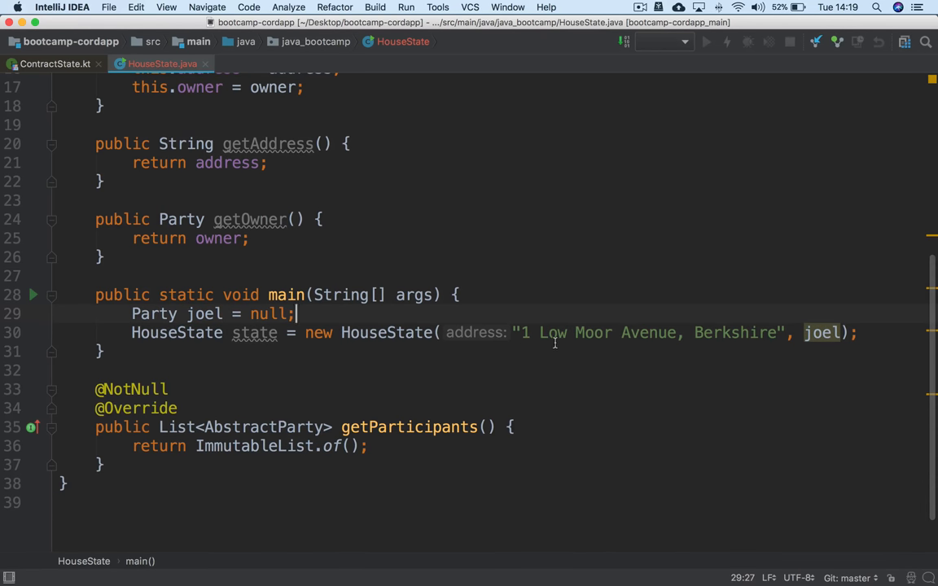
# Step: Make getParticipants return ImmutableList.of(owner)
pyautogui.scroll(3)
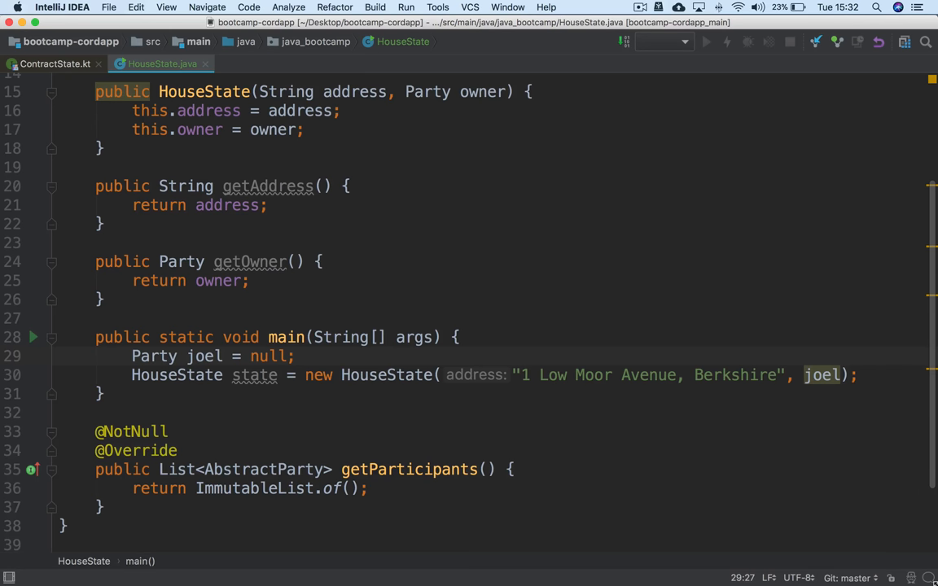
pyautogui.click(350, 488)
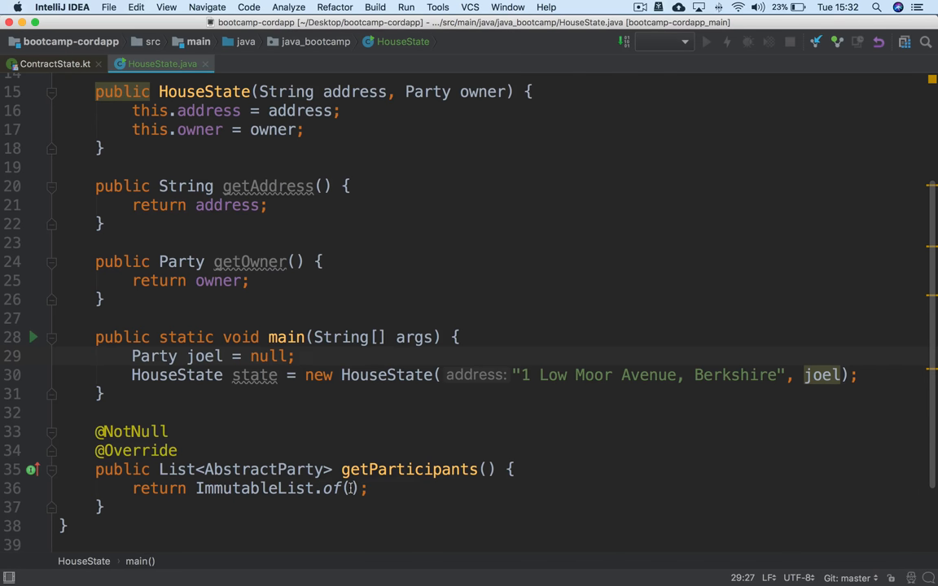
pyautogui.write('owner')
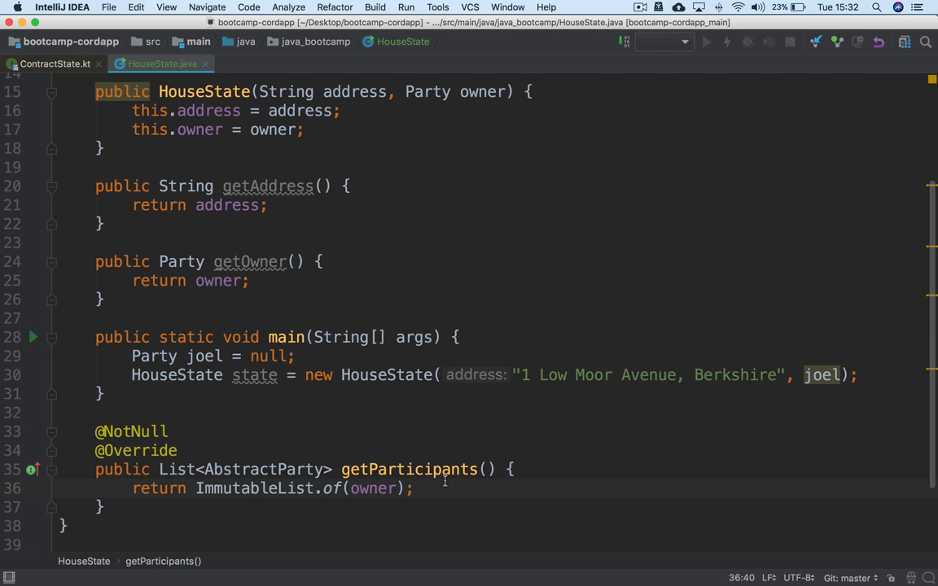
pyautogui.click(413, 489)
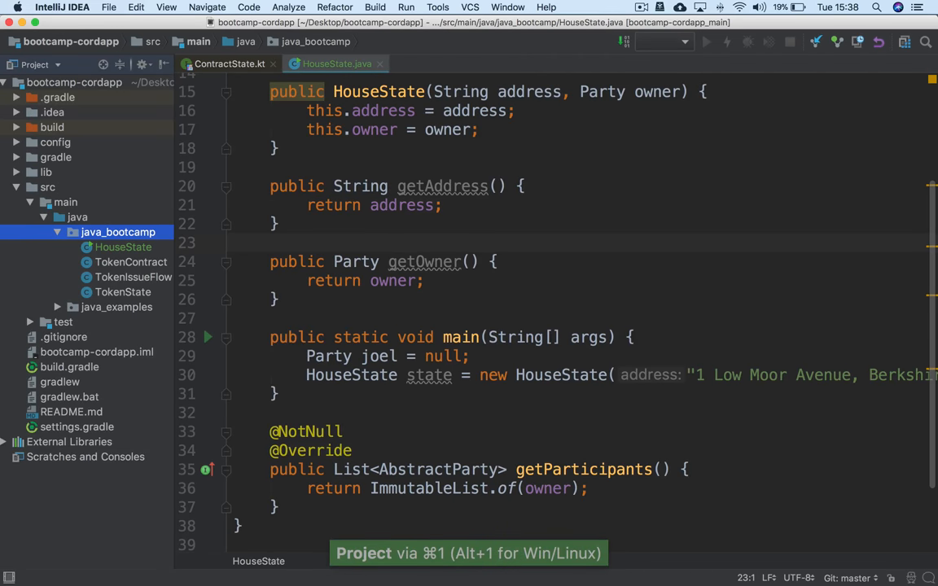
# Step: Create a new Java class ContainerState in the java_bootcamp package
pyautogui.rightClick(118, 231)
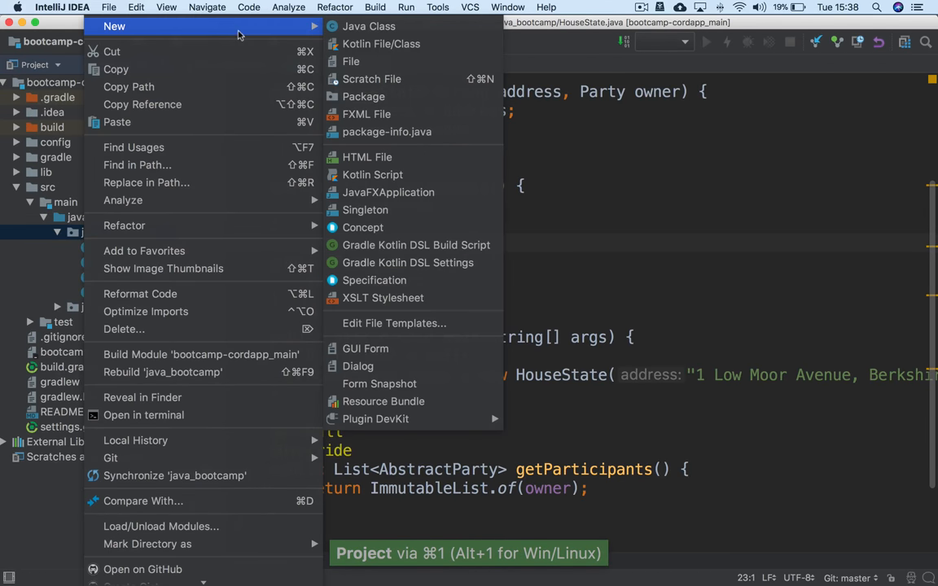
pyautogui.click(368, 26)
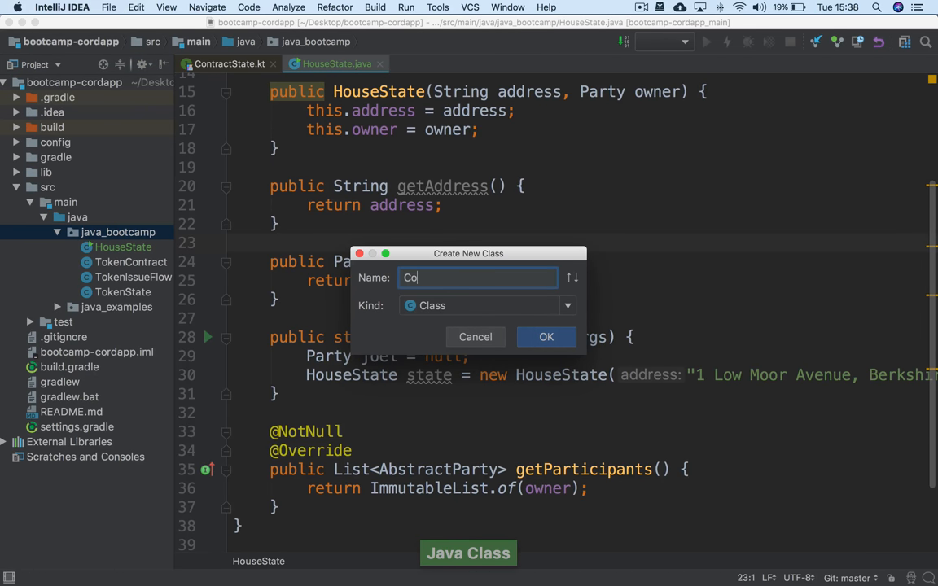
pyautogui.write('nt')
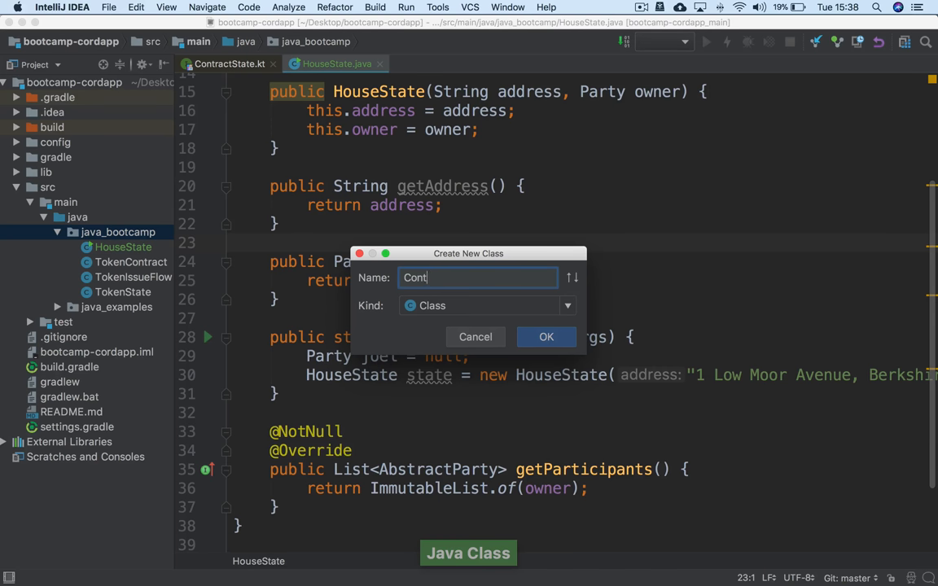
pyautogui.write('ainerState')
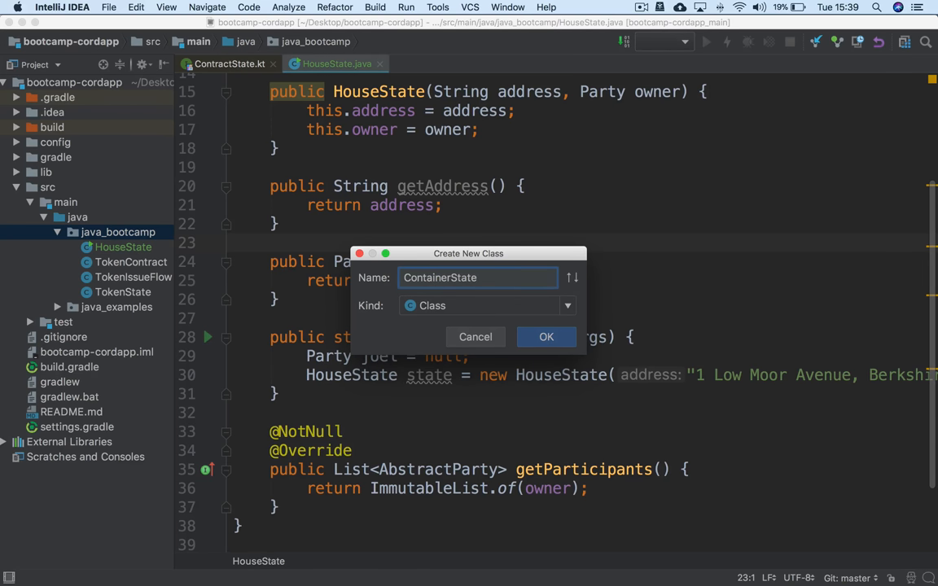
pyautogui.click(547, 337)
pyautogui.write('public')
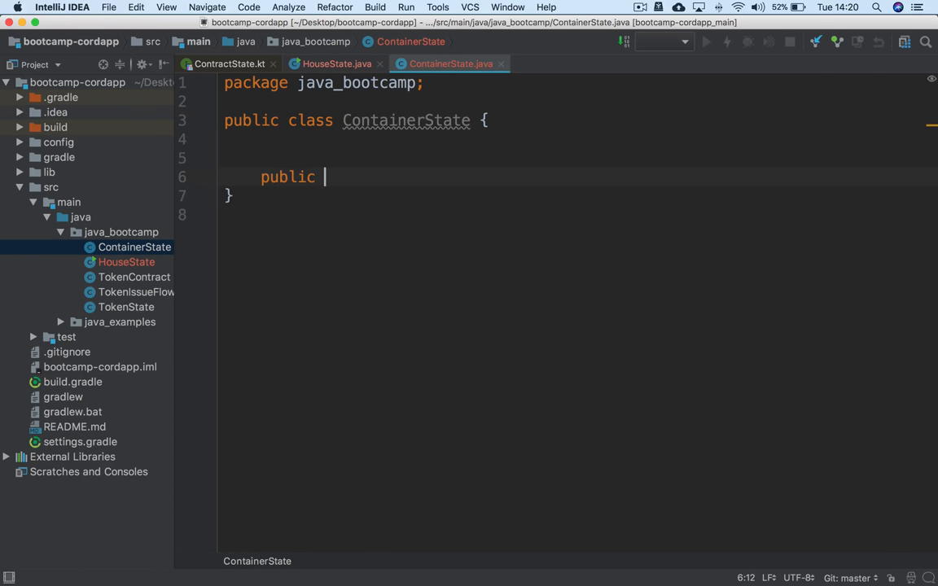
# Step: Write a main(String[] args) method creating a new ContainerState()
pyautogui.write('static main_')
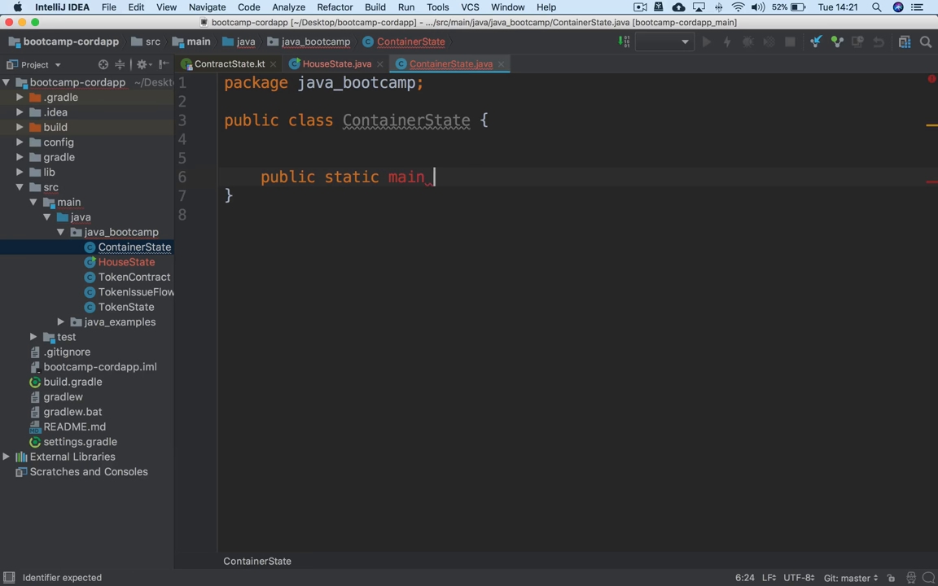
pyautogui.press('Backspace')
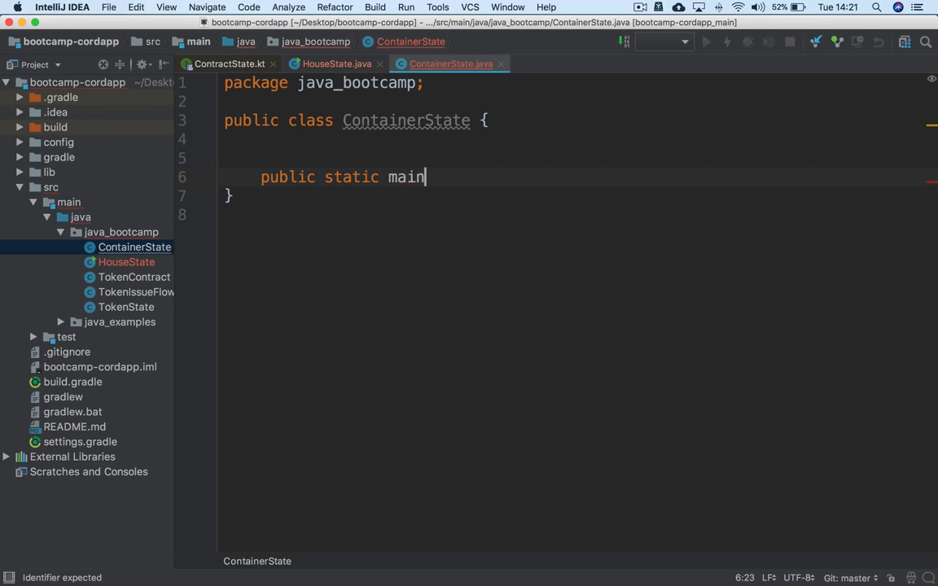
pyautogui.write('void')
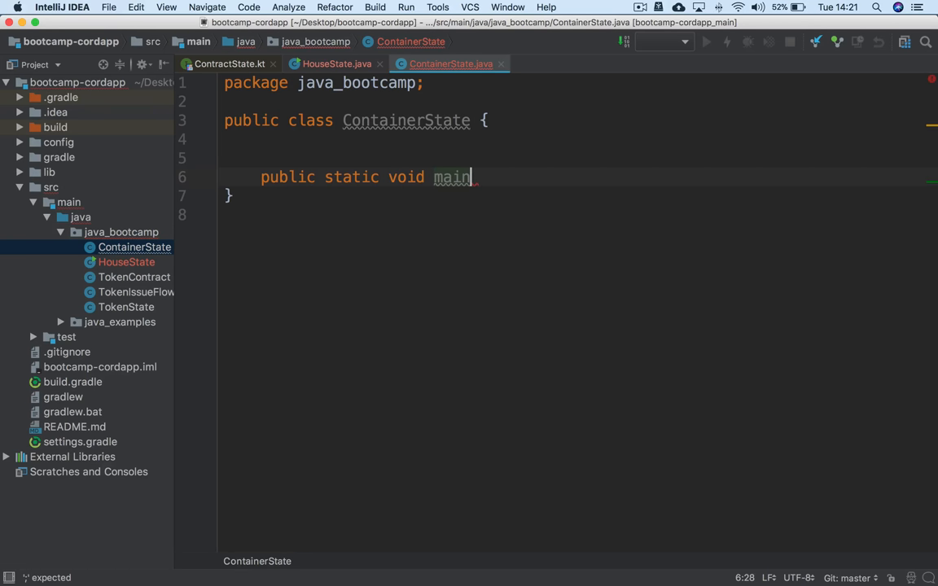
pyautogui.write('()')
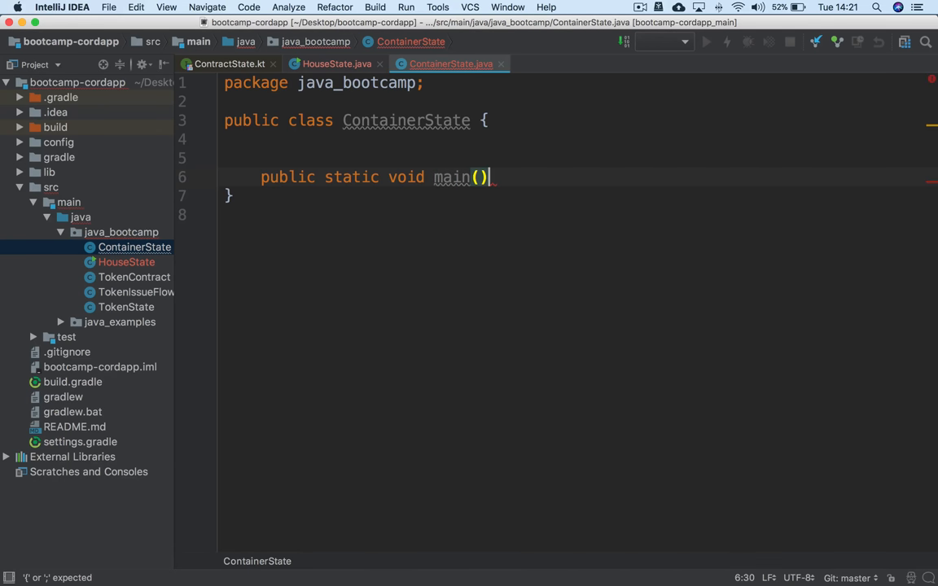
pyautogui.write('String[] args')
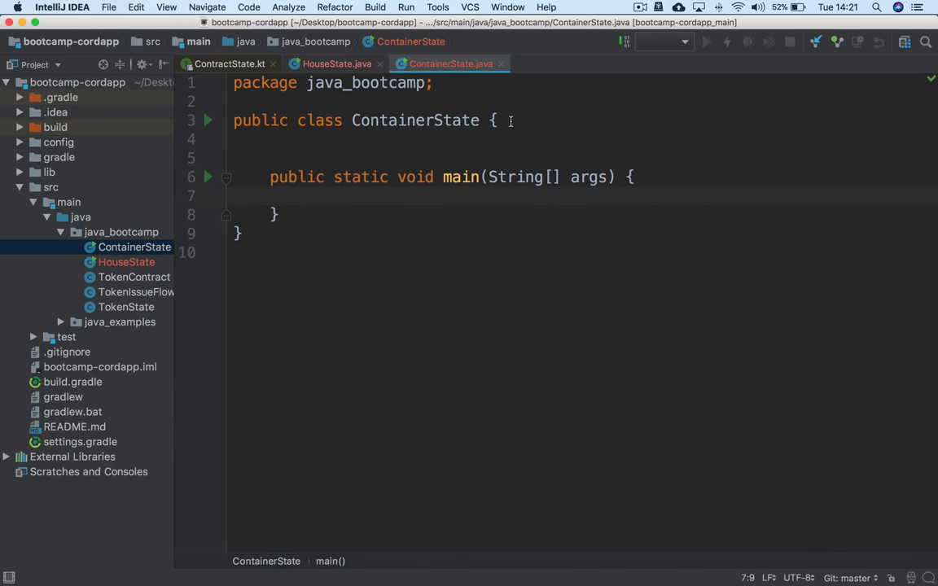
pyautogui.write('ContainerState container')
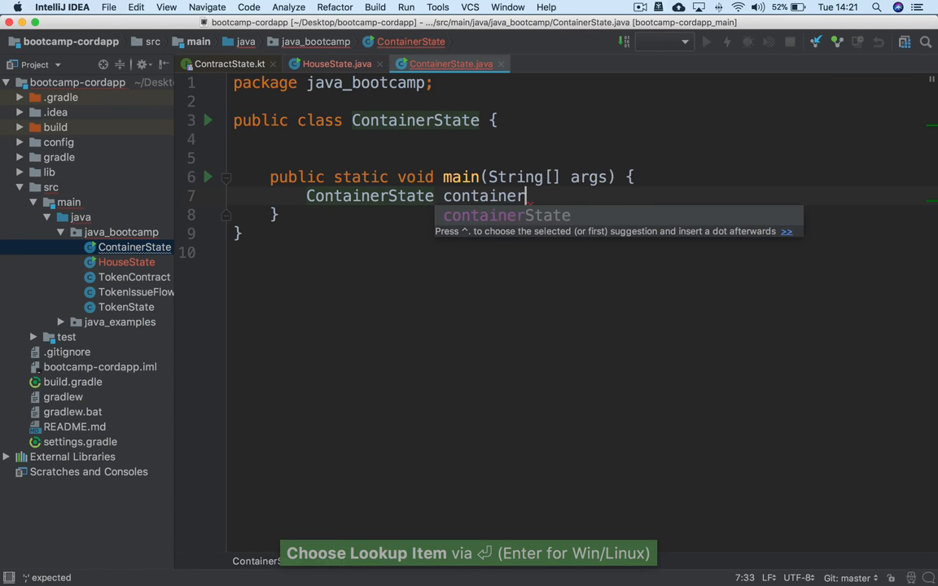
pyautogui.write('= new ContainerState();')
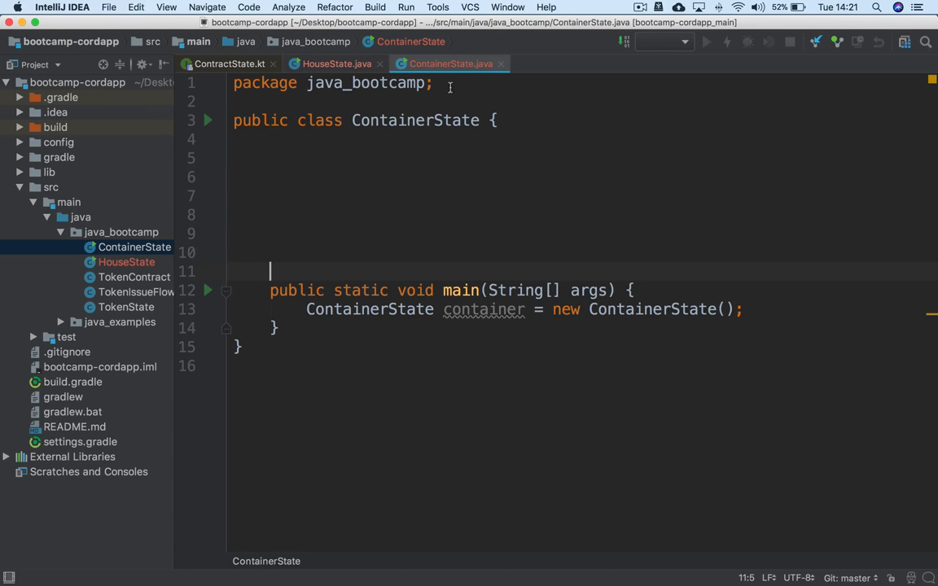
# Step: Clean up imports and declare private int width and height fields
pyautogui.write('implements ContractState')
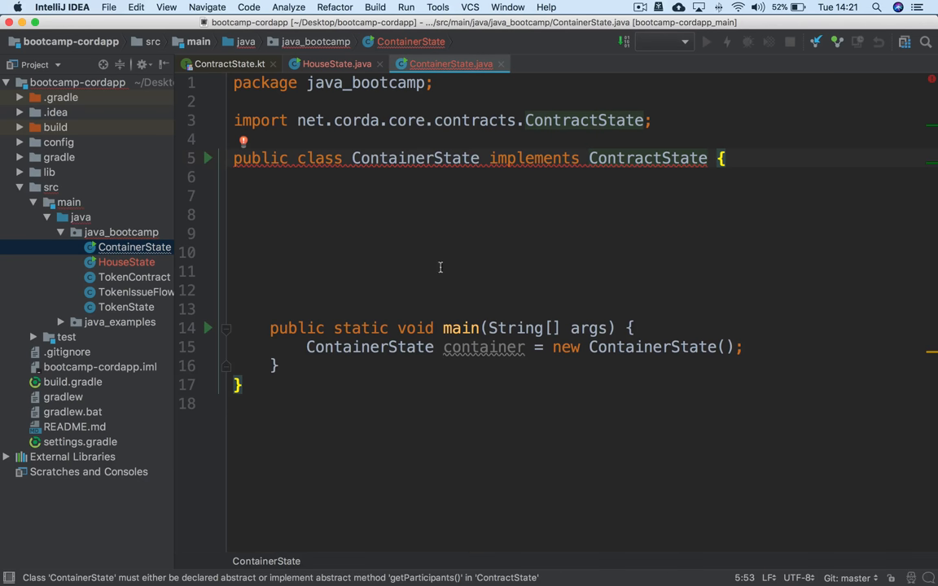
pyautogui.moveTo(373, 166)
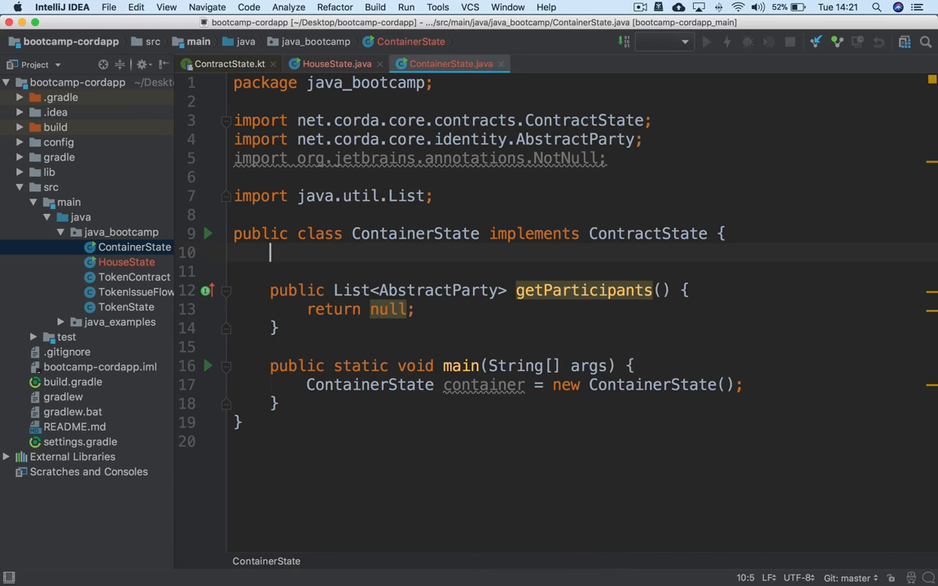
pyautogui.press('ctrl+alt+O')
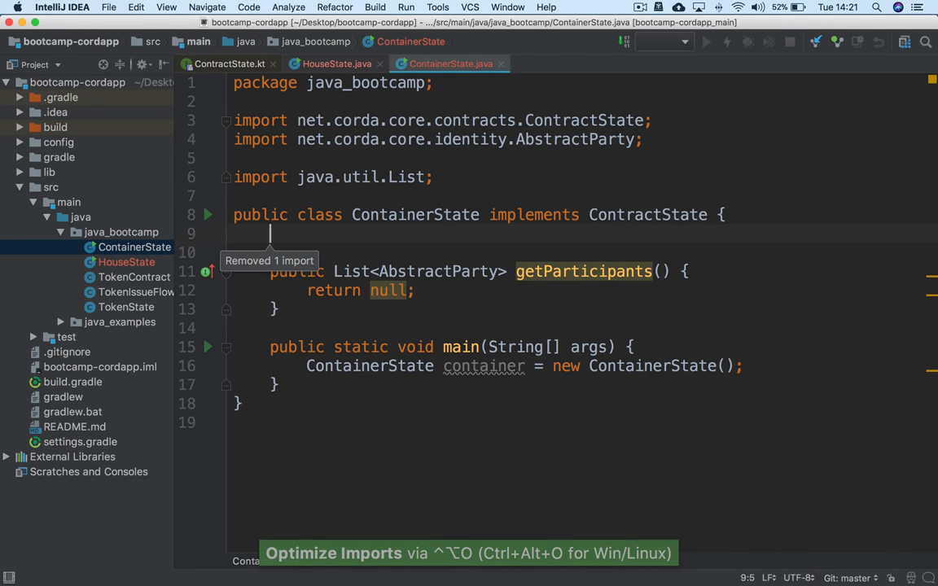
pyautogui.write('private')
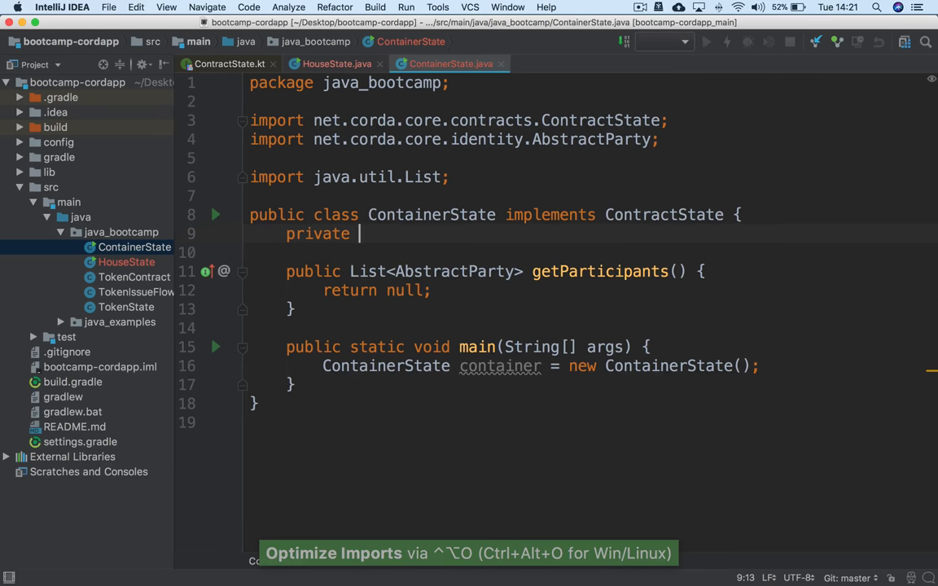
pyautogui.write('int width;')
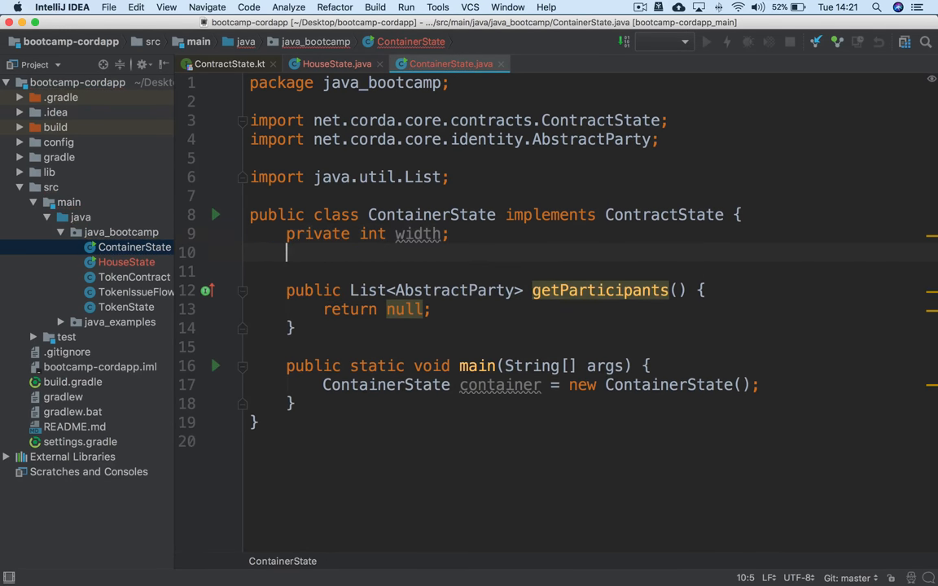
pyautogui.write('private int')
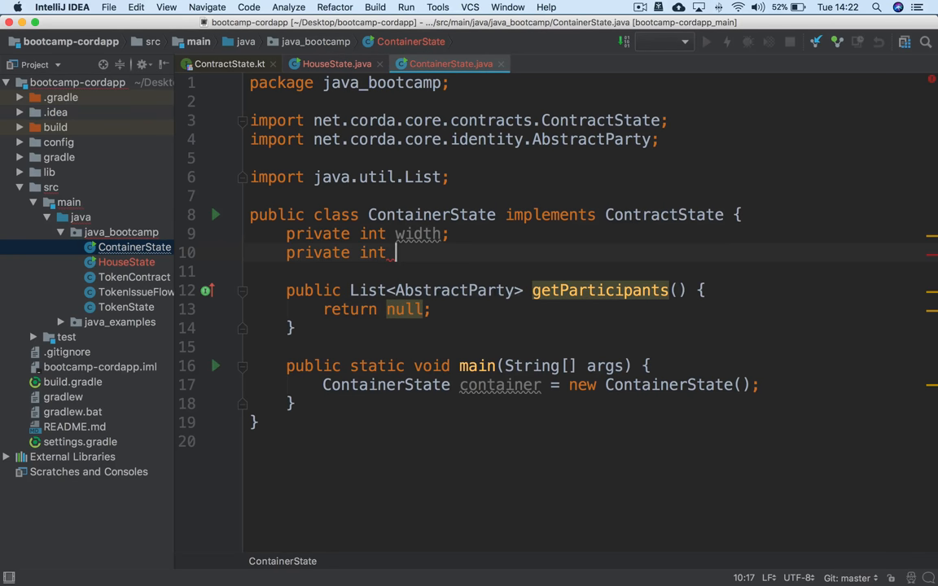
pyautogui.write('height')
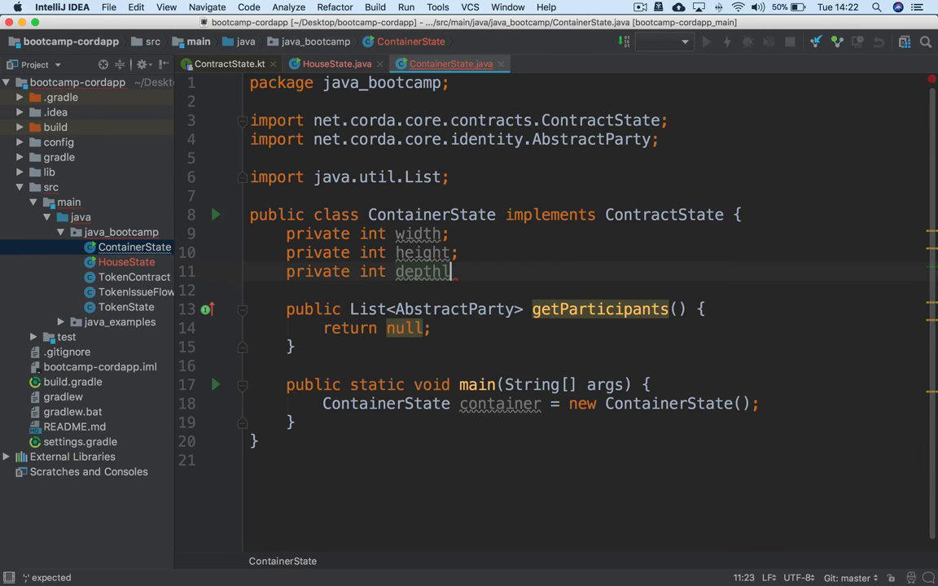
pyautogui.write(';')
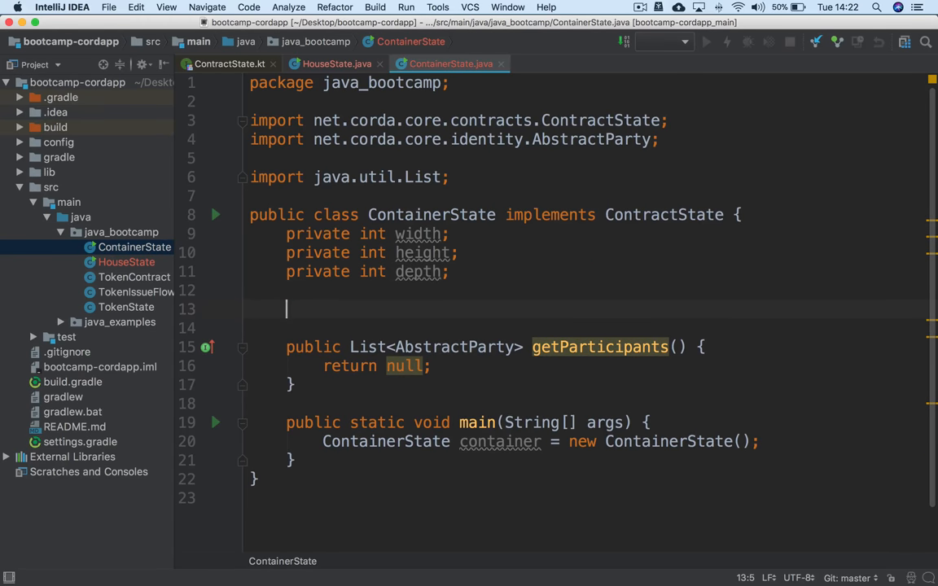
# Step: Declare private String contents, Party owner and Party carrier fields
pyautogui.write('private S')
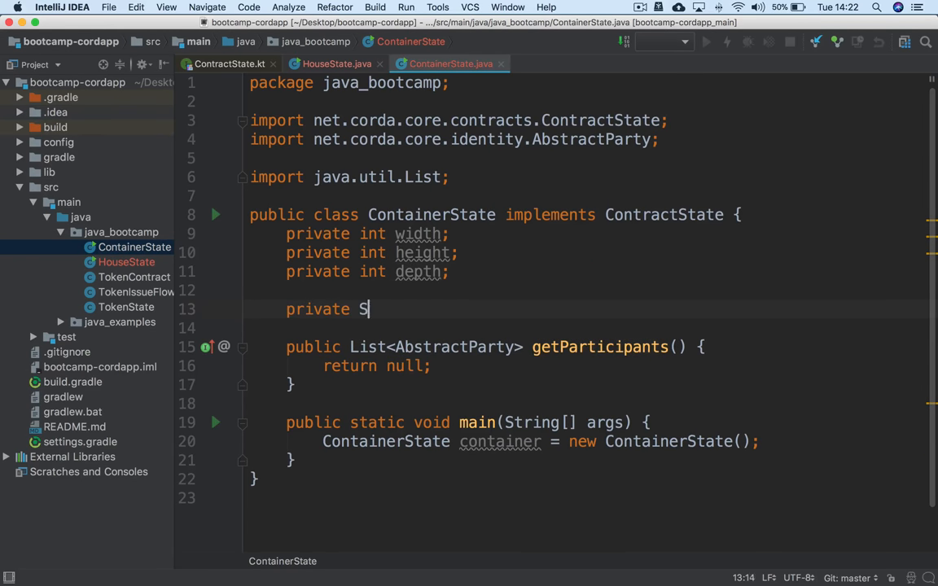
pyautogui.write('tring contents;')
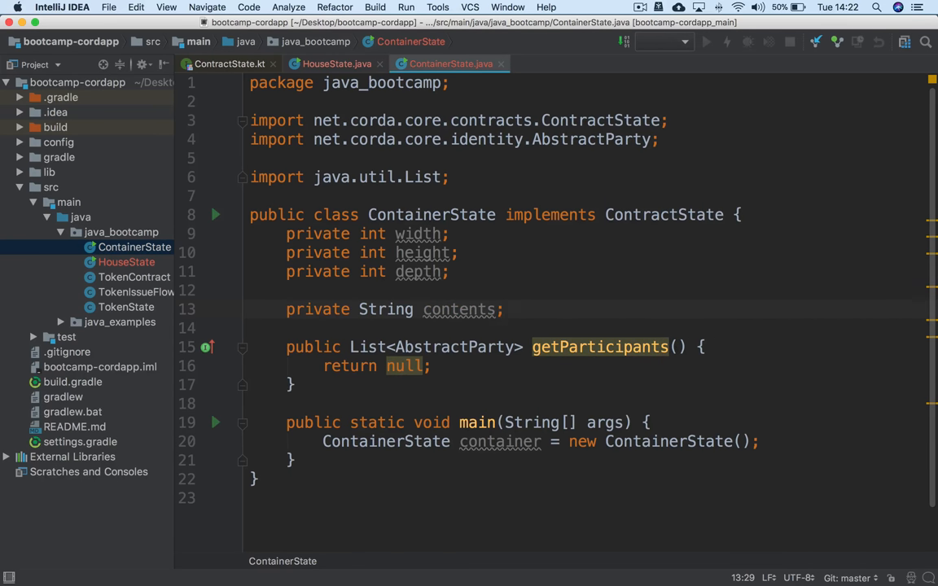
pyautogui.write('private')
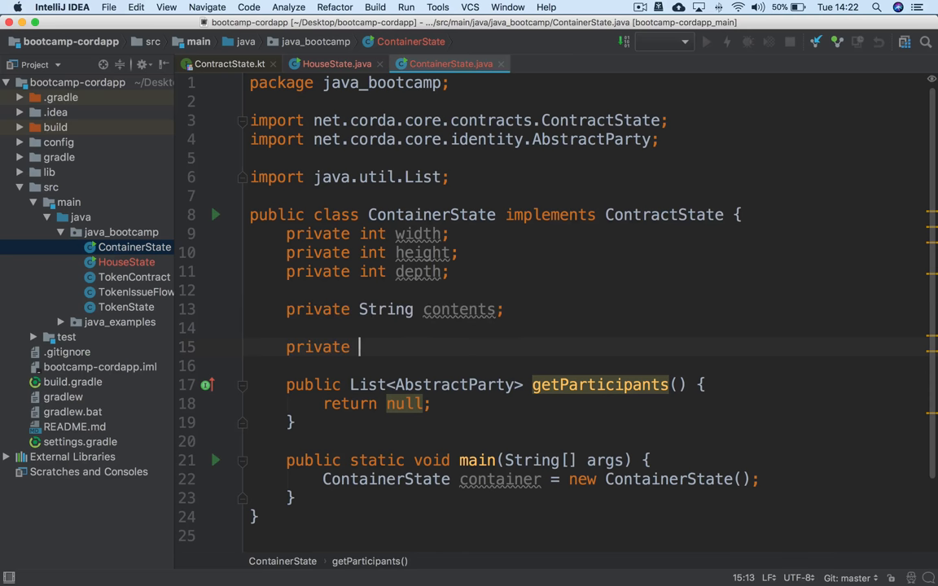
pyautogui.write('Party o')
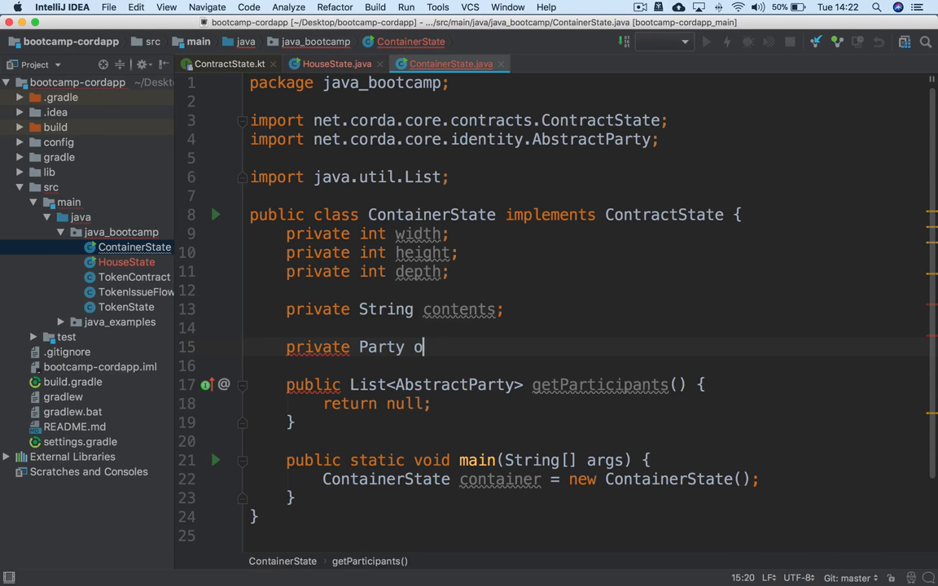
pyautogui.write('wner;')
pyautogui.write('private')
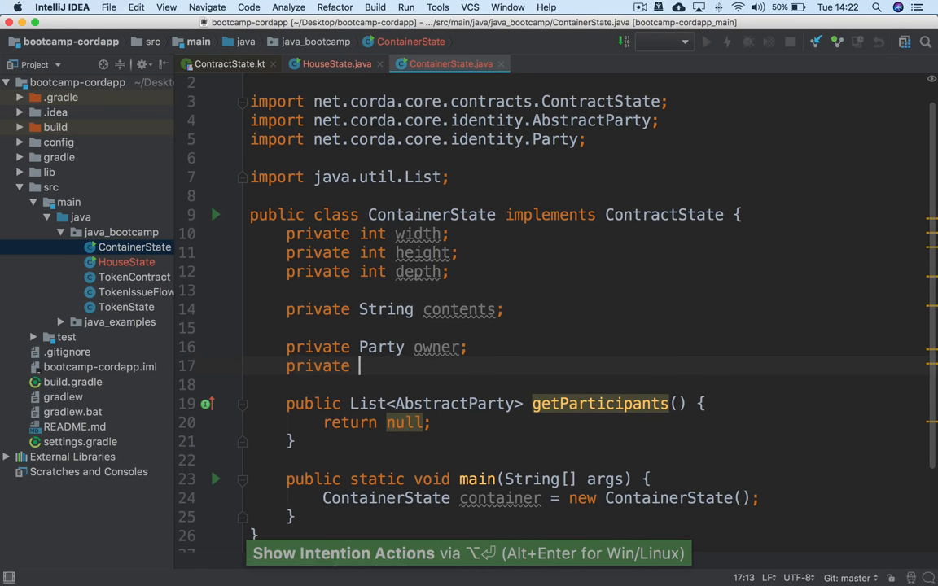
pyautogui.write('Party carr')
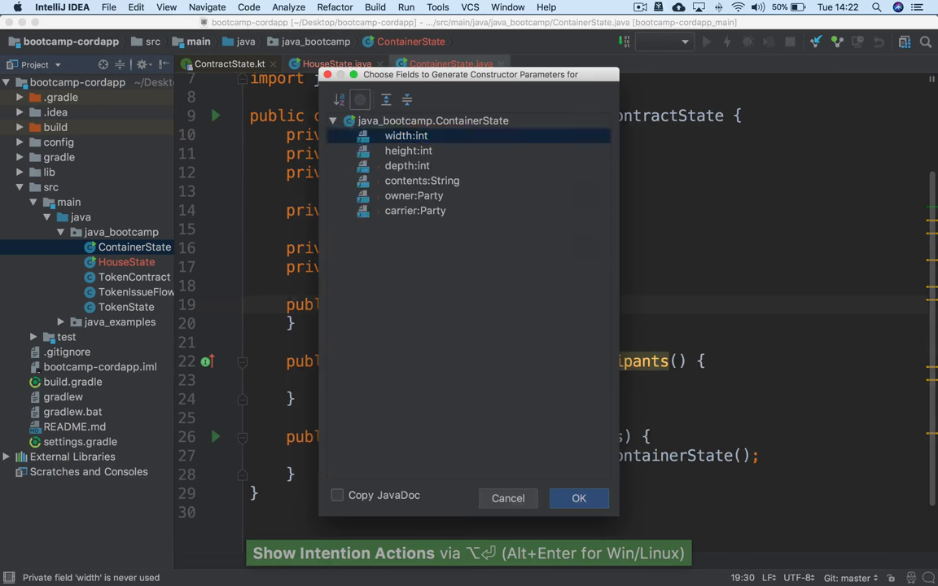
# Step: Generate the six-field ContainerState constructor and refactor the call in main to pass all arguments
pyautogui.click(578, 498)
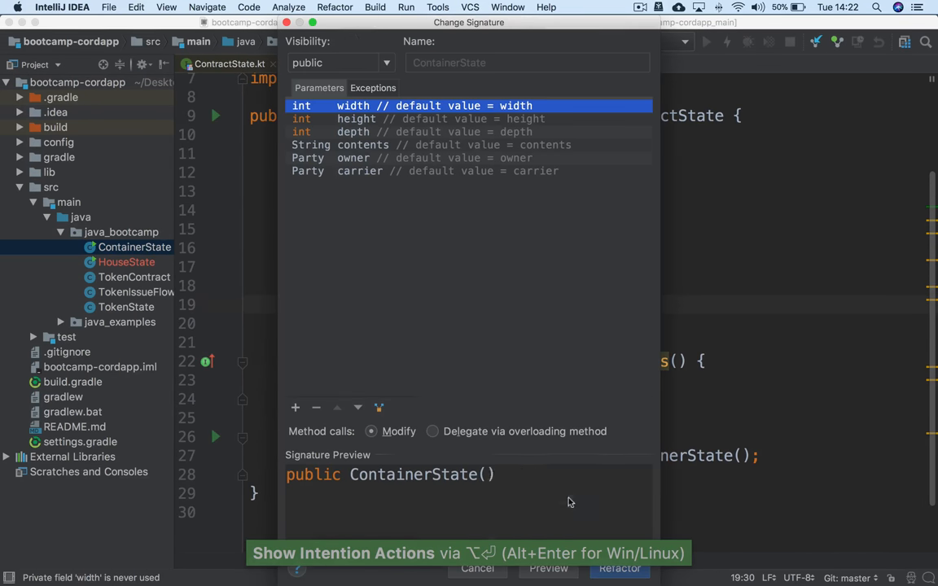
pyautogui.click(619, 568)
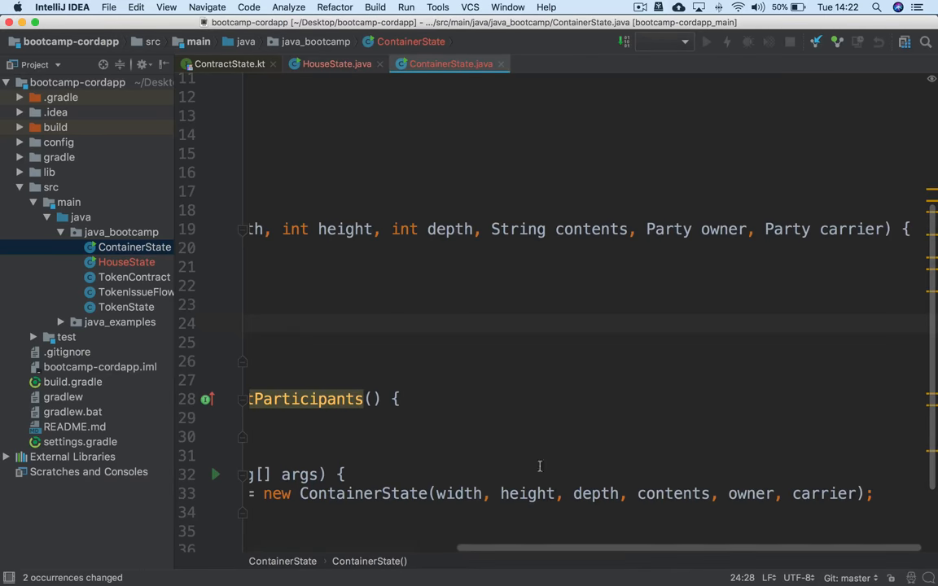
pyautogui.hscroll(-3)
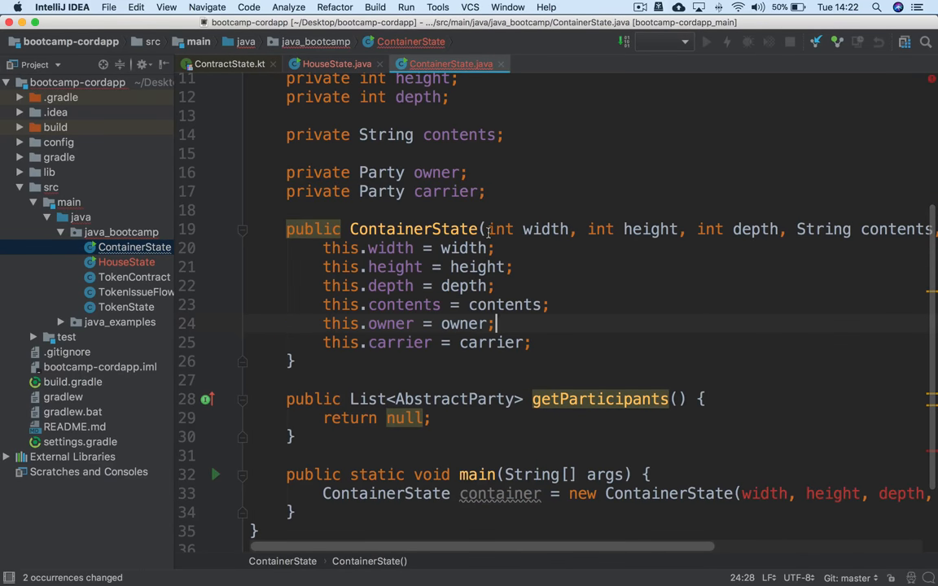
pyautogui.hscroll(3)
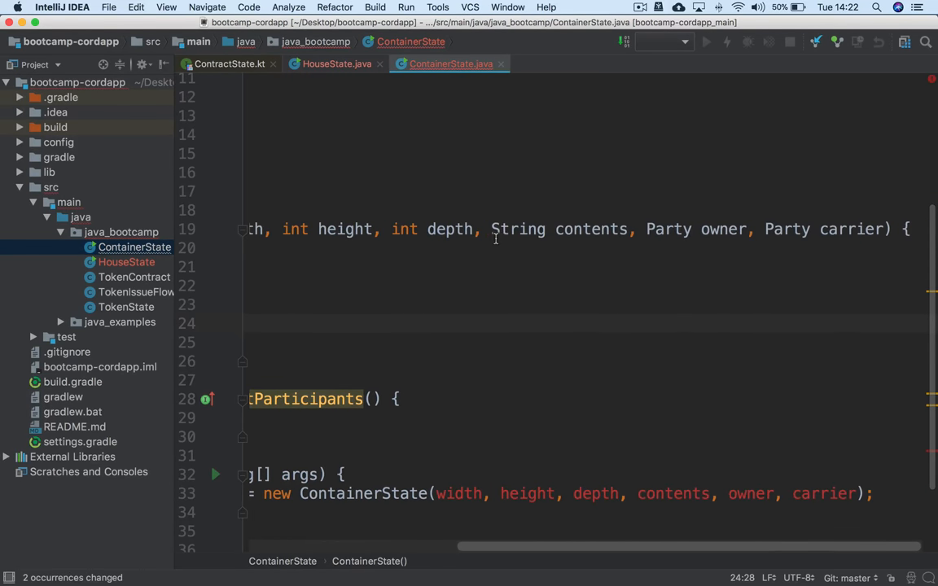
pyautogui.hscroll(-3)
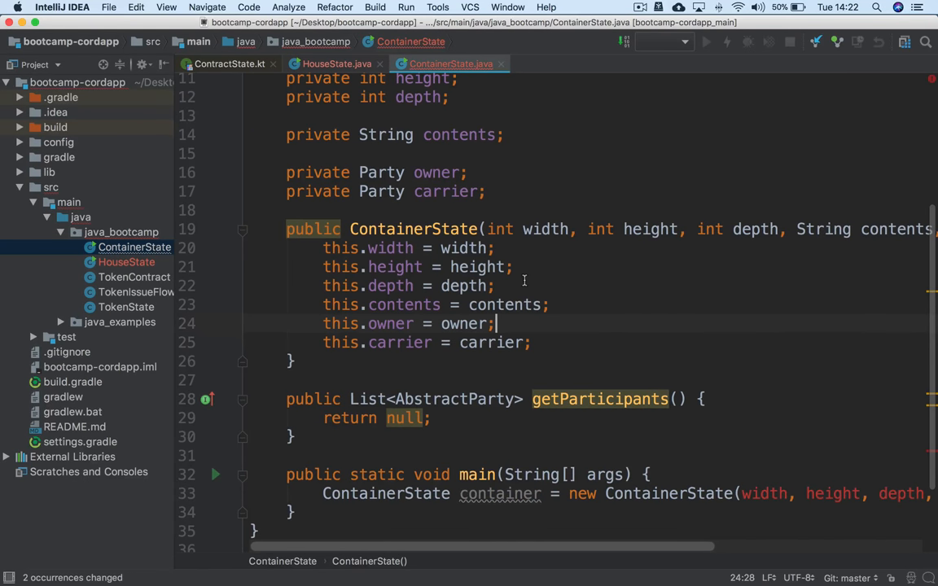
pyautogui.scroll(3)
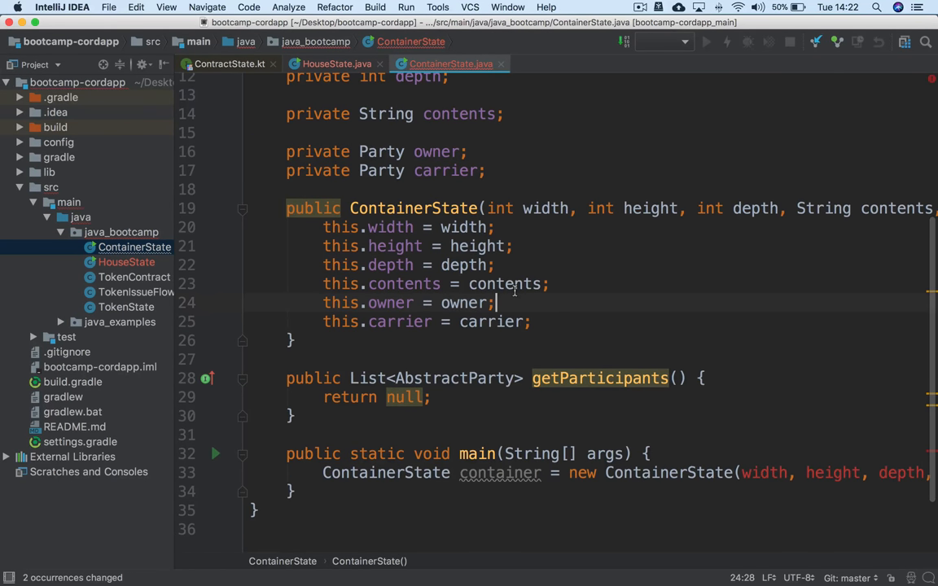
pyautogui.moveTo(377, 330)
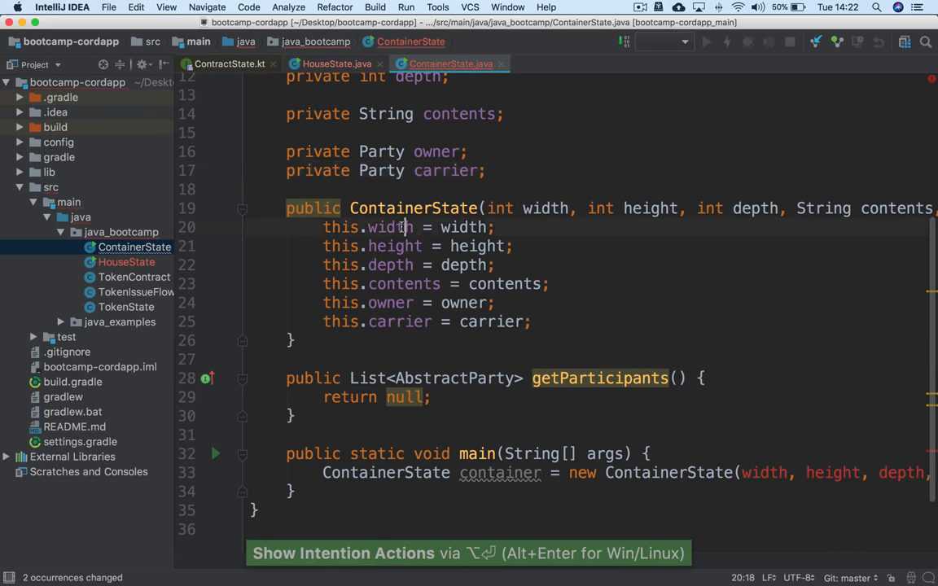
# Step: Add public int getWidth() and getHeight() getters returning the width and height fields
pyautogui.press('enter')
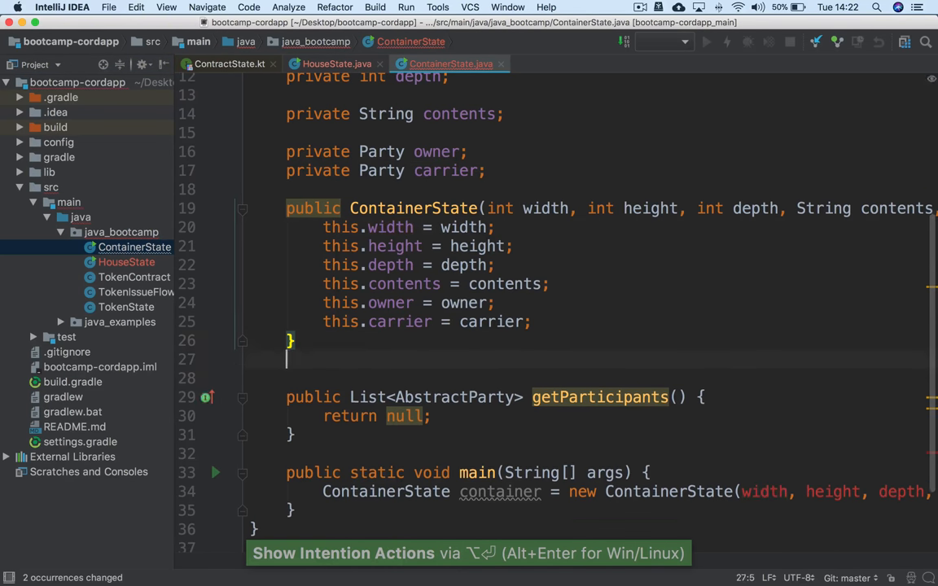
pyautogui.write('publiuc')
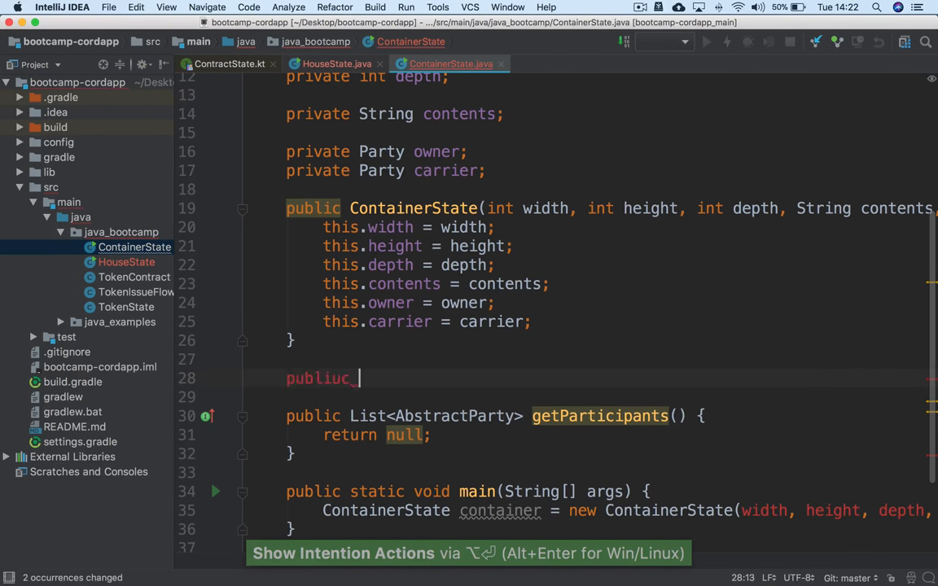
pyautogui.write('getWidth() {')
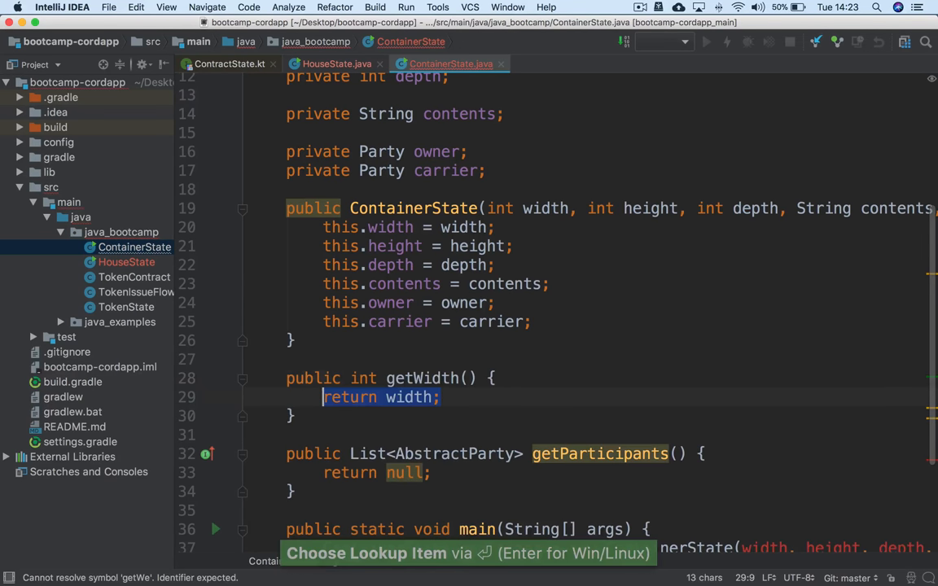
pyautogui.write('public i')
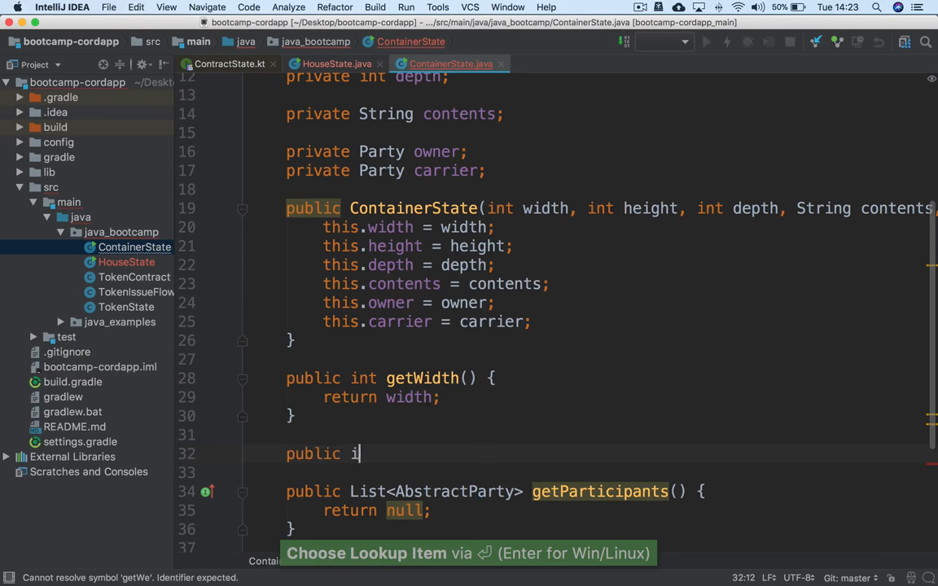
pyautogui.write('nt getHeight')
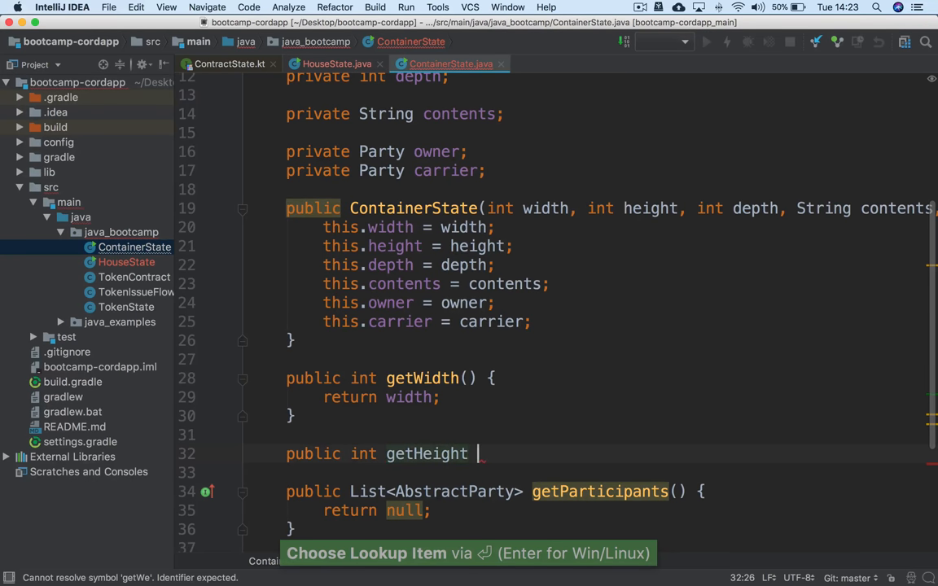
pyautogui.press('Return')
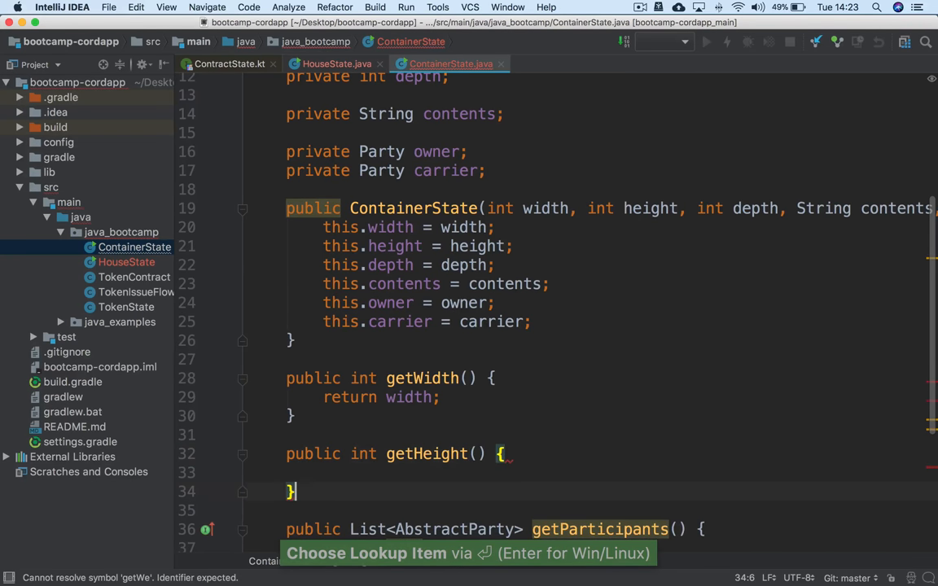
# Step: Add a public int getDepth() getter returning the depth field below getHeight
pyautogui.write('return height;')
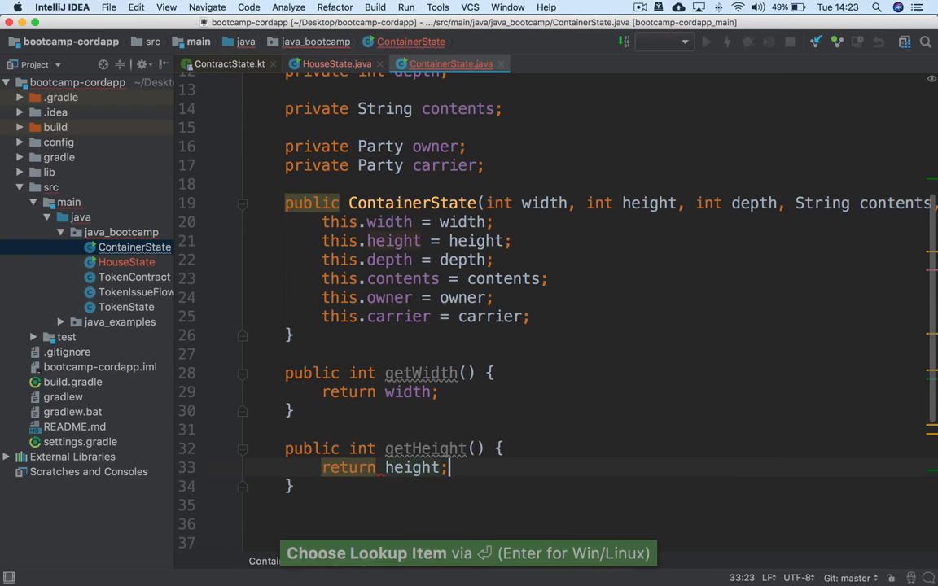
pyautogui.write('ic int getDepth() {')
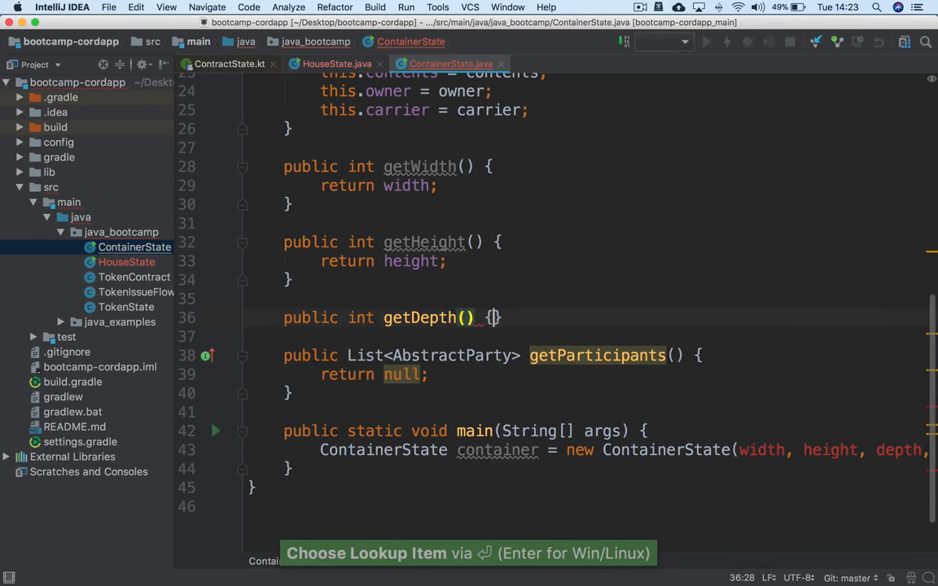
pyautogui.write('return depth')
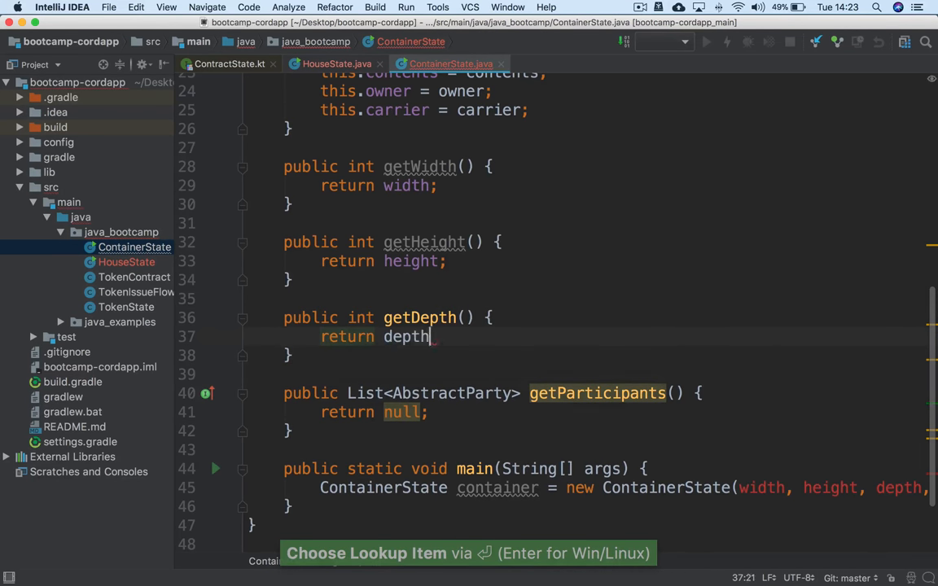
pyautogui.write(';')
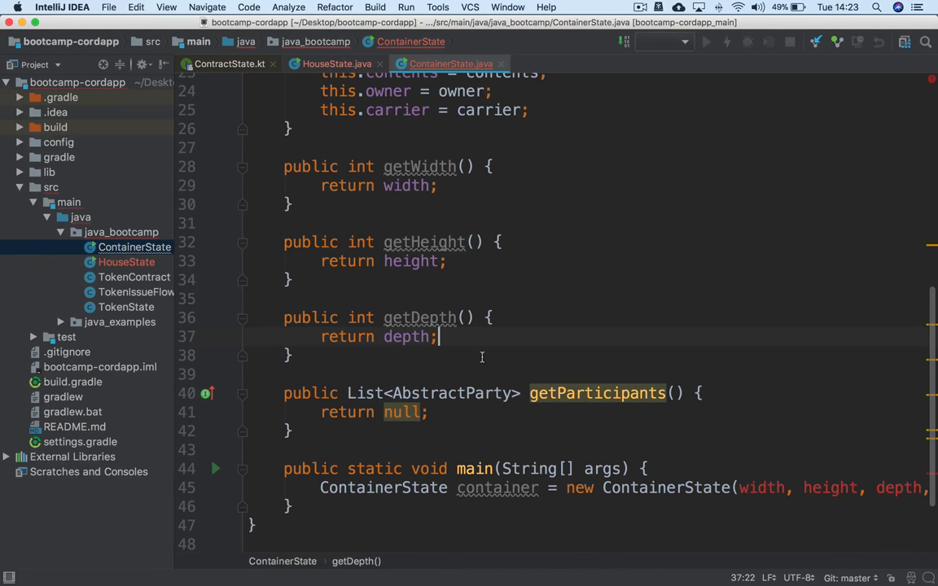
# Step: Fill the sample ContainerState constructor in main with 2, 4, 2 and "Jetpacks"
pyautogui.scroll(-3)
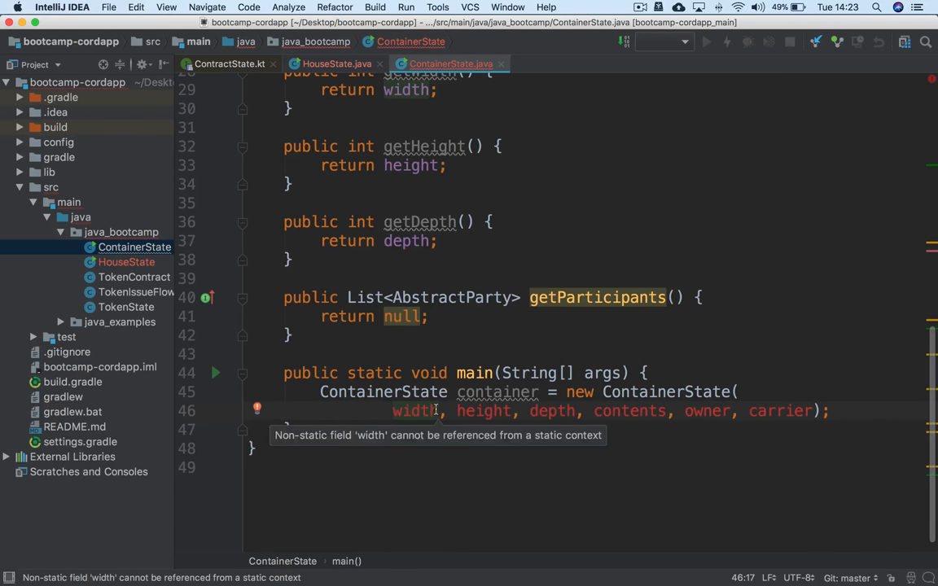
pyautogui.write('2')
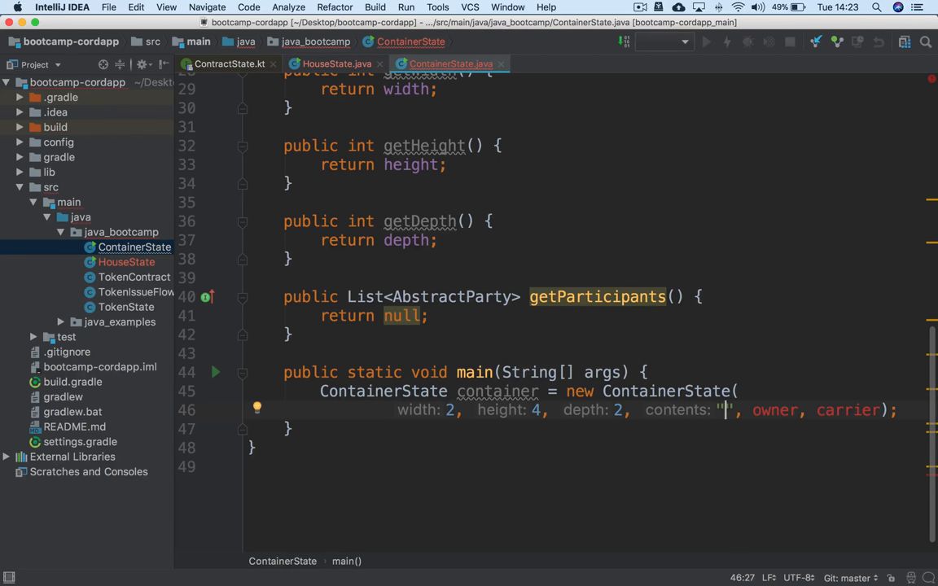
pyautogui.write('Jetpacks",')
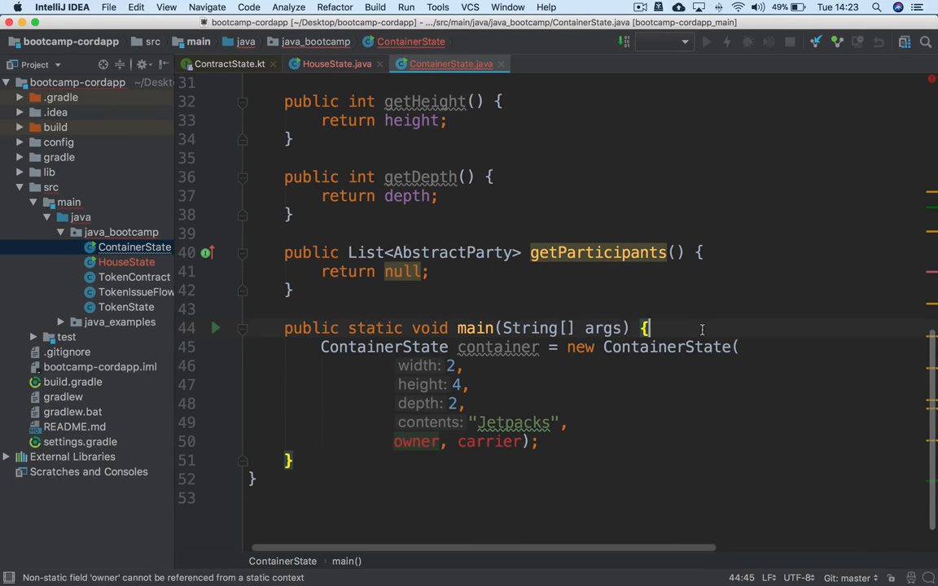
# Step: Declare Party jetpackImporters = null; and Party jetpackCarriers = null; at the start of main
pyautogui.press('enter')
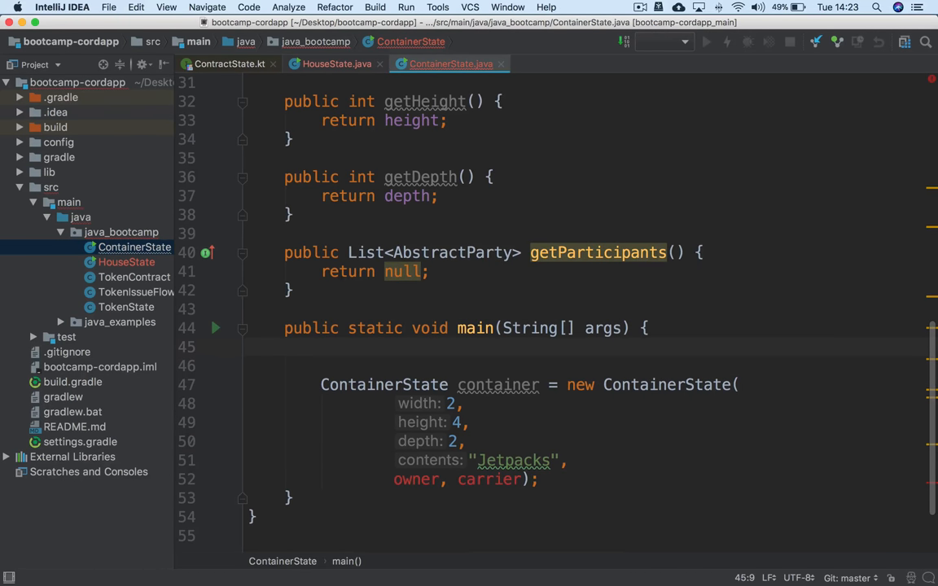
pyautogui.write('Party')
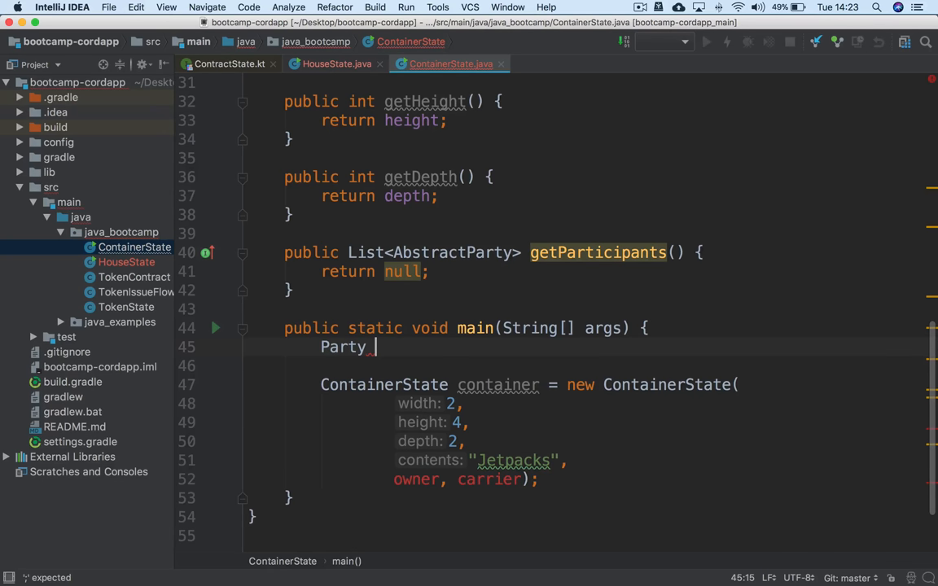
pyautogui.write('jetpack')
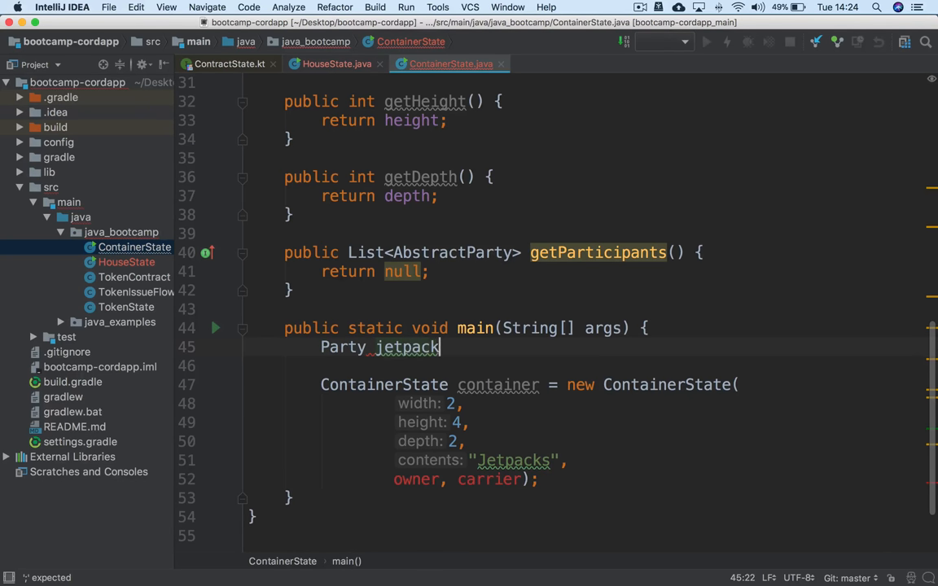
pyautogui.write('Importers =')
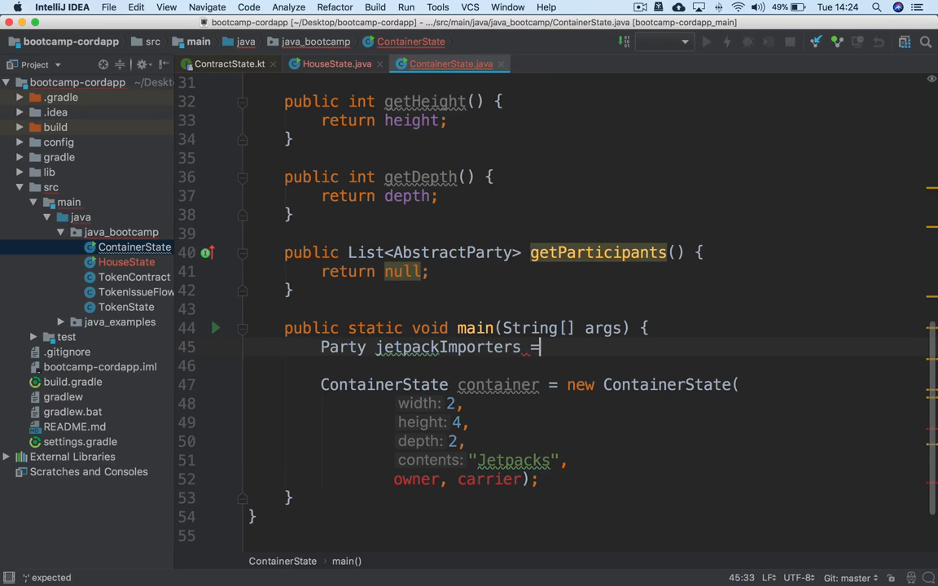
pyautogui.write('null;')
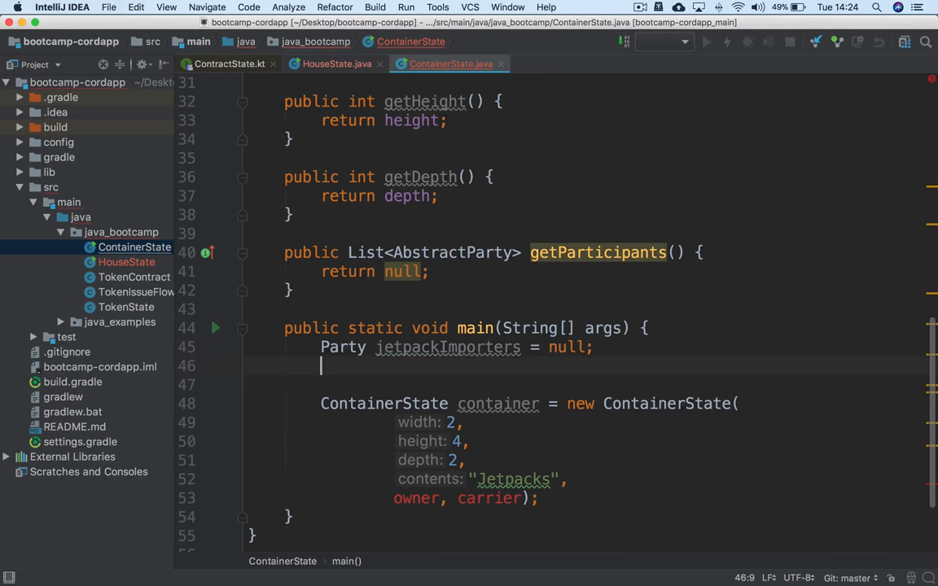
pyautogui.write('Party')
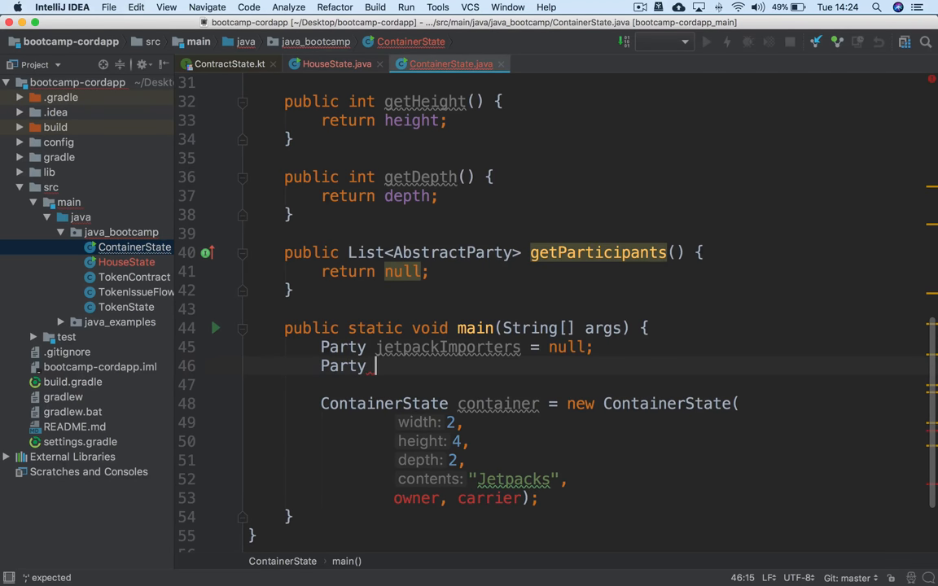
pyautogui.write('jetpack')
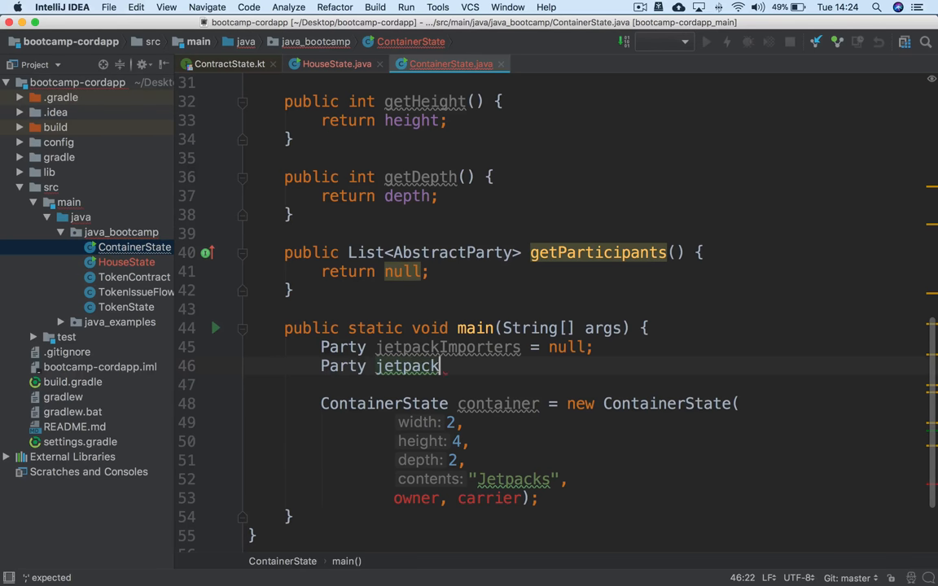
pyautogui.write('Carriers =')
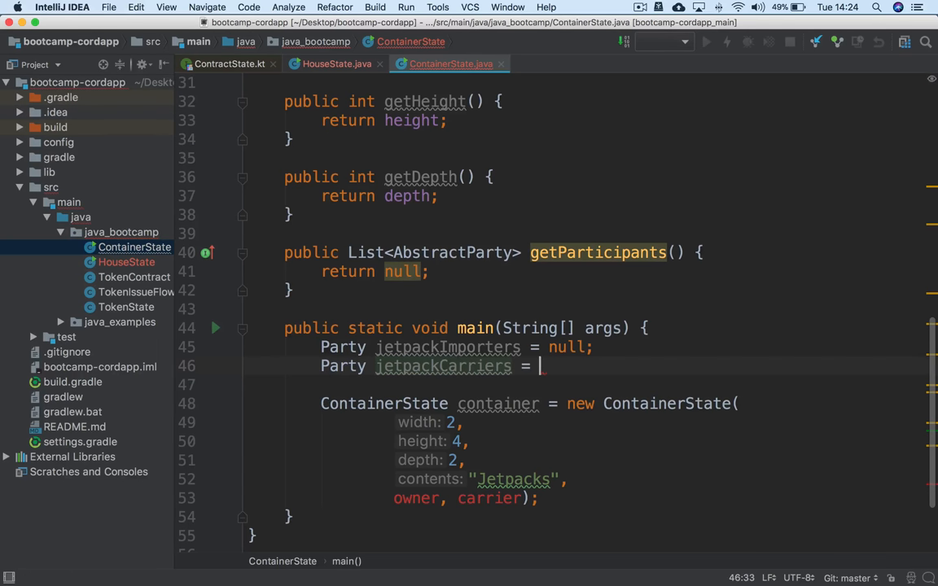
pyautogui.write('null;')
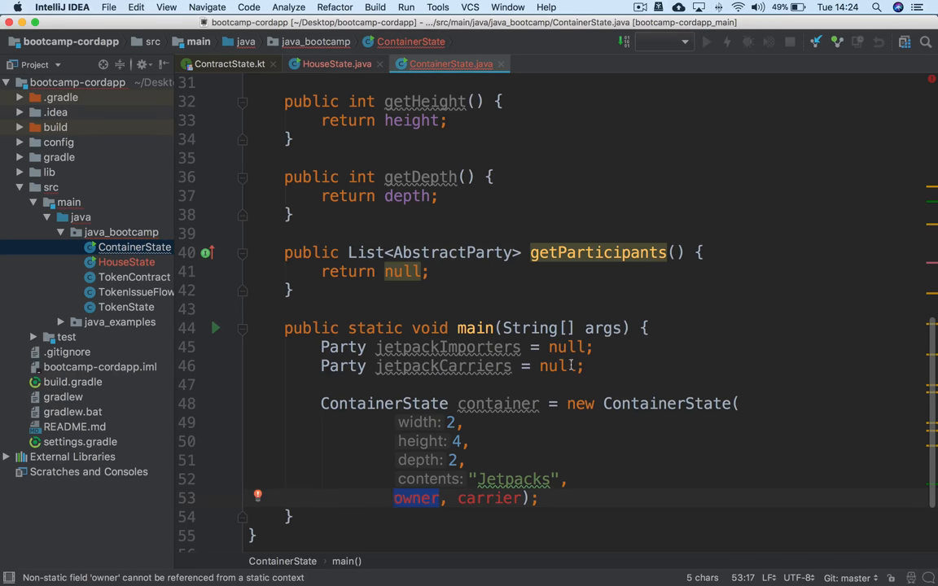
# Step: Pass jetpackImporters and jetpackCarriers as owner and carrier to the sample container
pyautogui.scroll(-3)
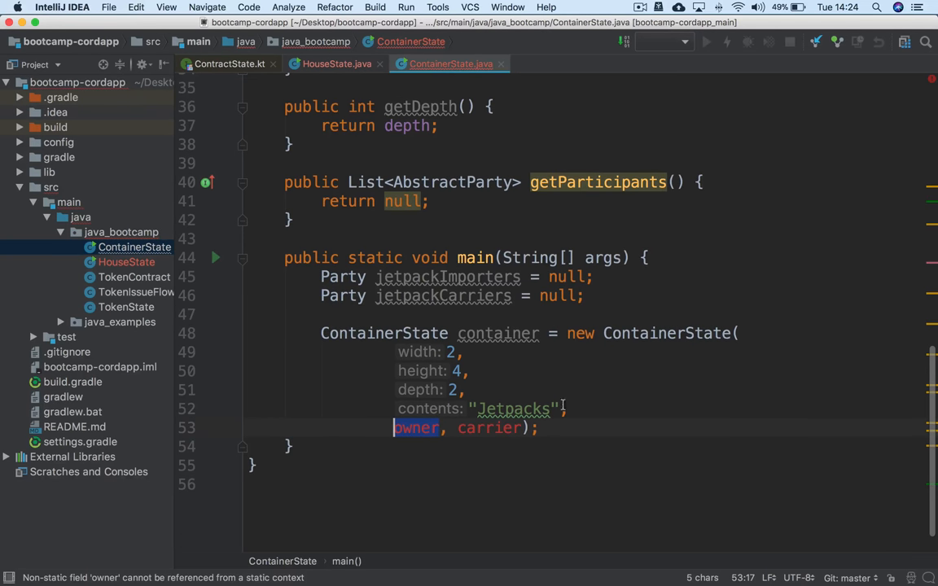
pyautogui.moveTo(473, 368)
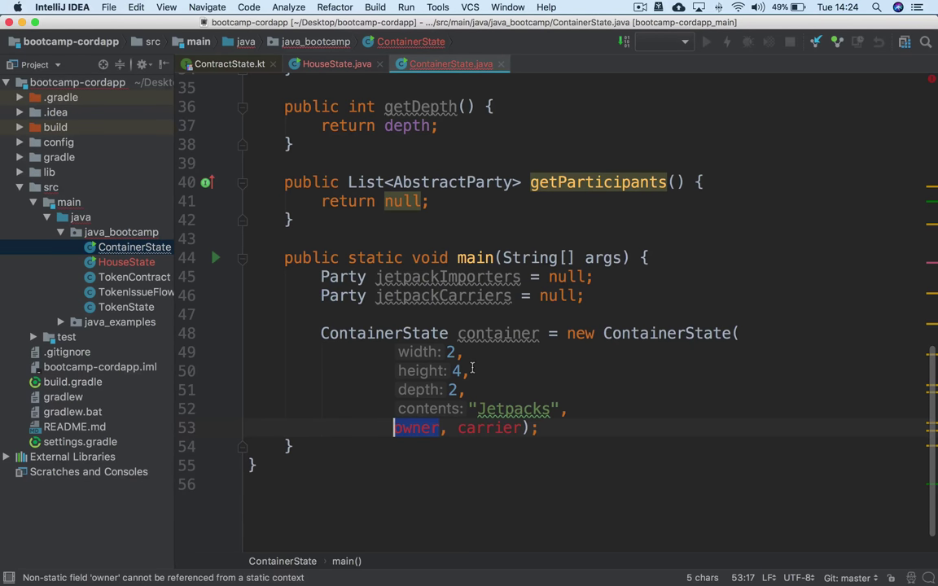
pyautogui.write('jetpackImporters,')
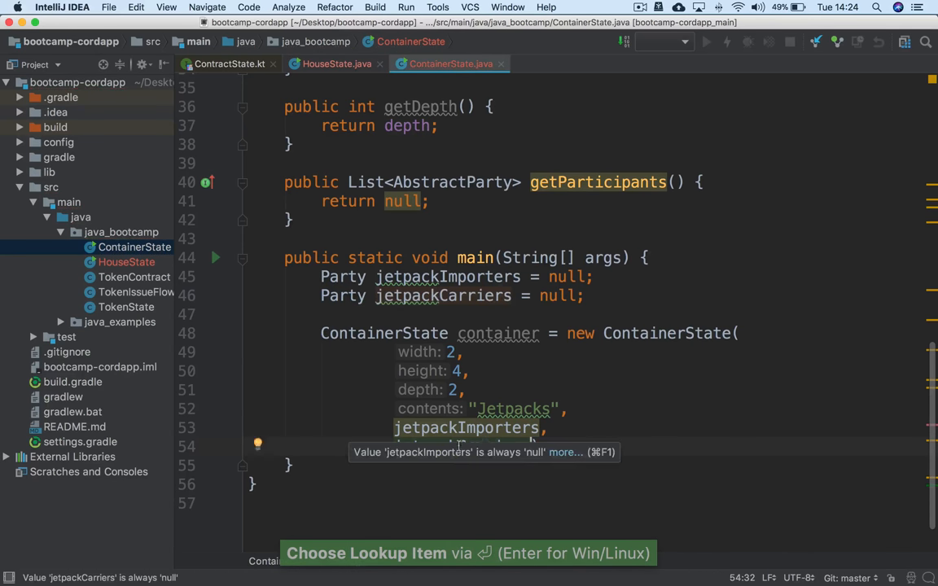
pyautogui.scroll(3)
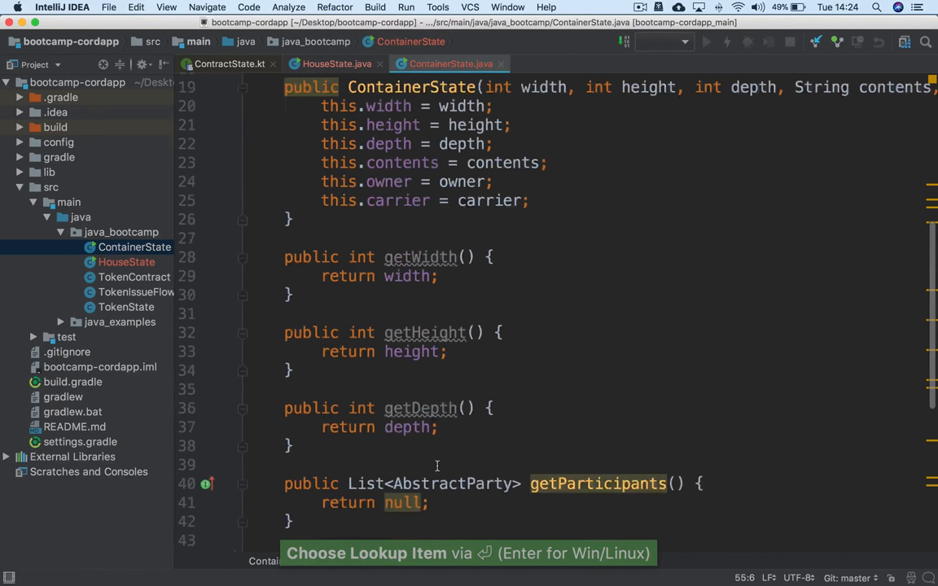
pyautogui.scroll(-3)
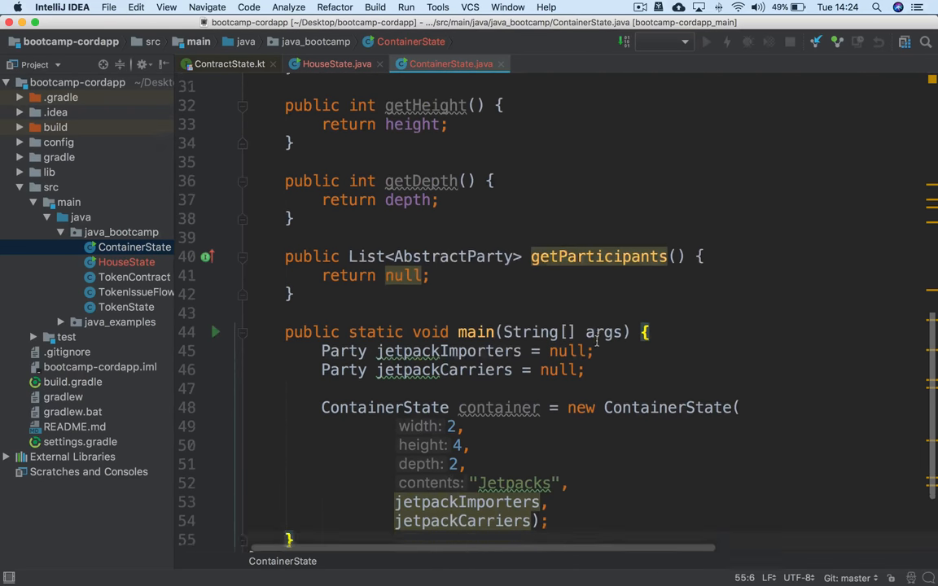
# Step: Return ImmutableList.of(owner) from getParticipants instead of null
pyautogui.scroll(-3)
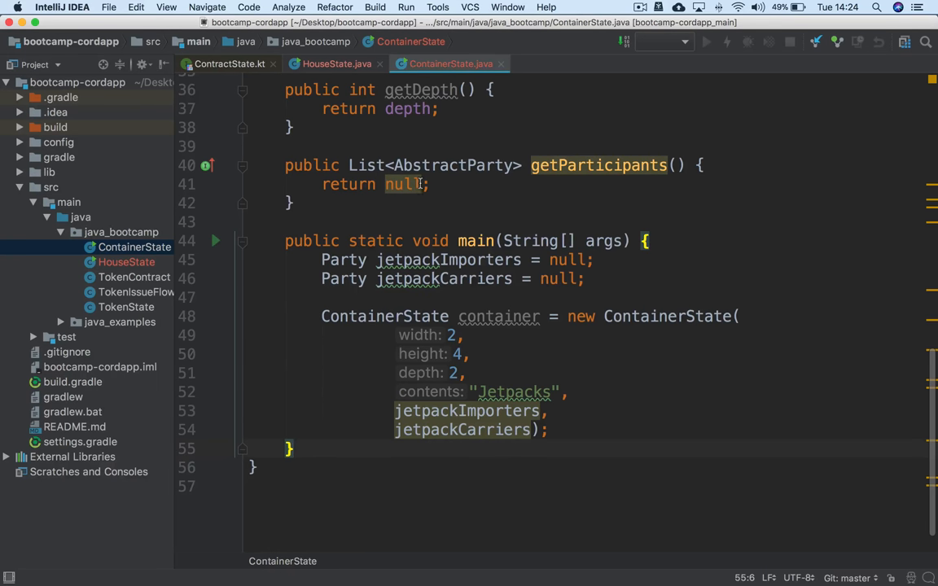
pyautogui.write('Imm')
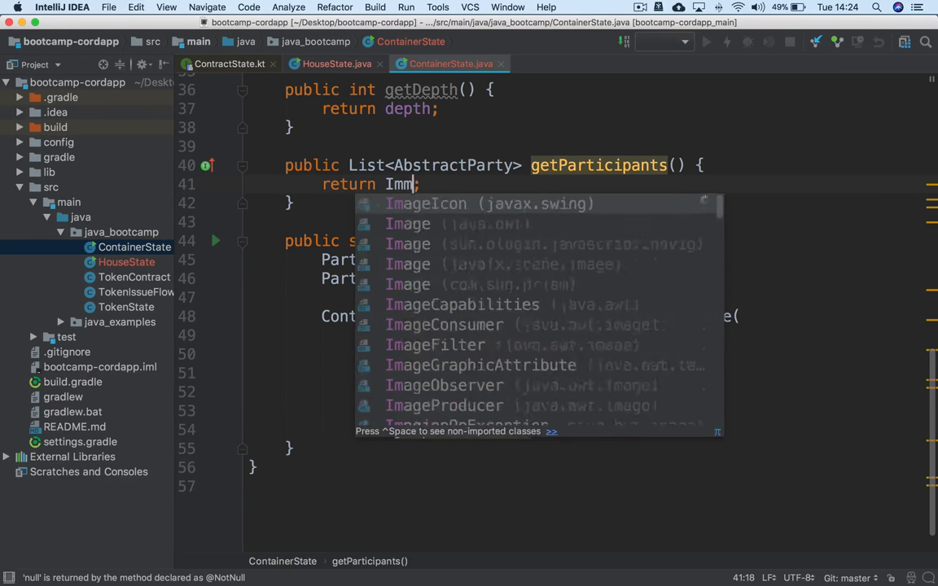
pyautogui.write('utableList.of(')
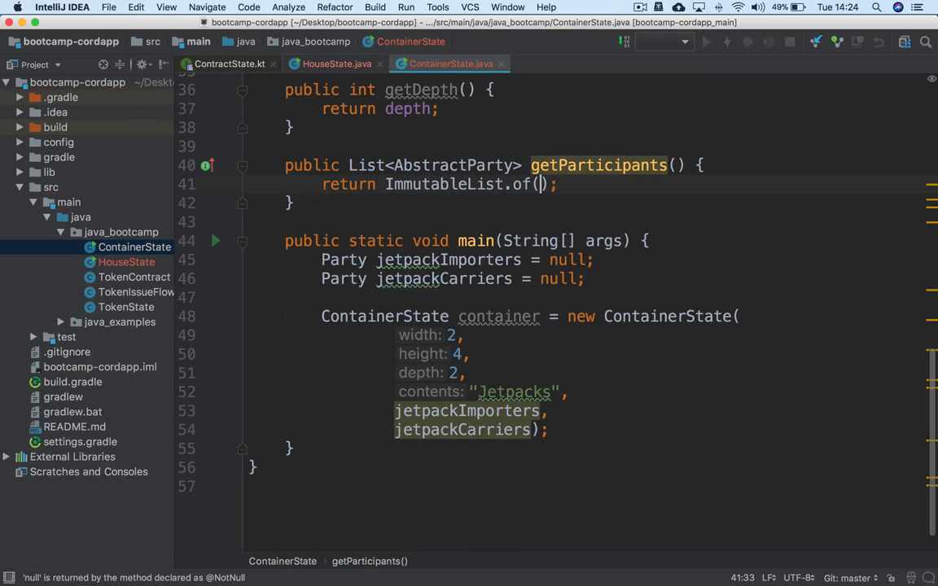
pyautogui.write('iw')
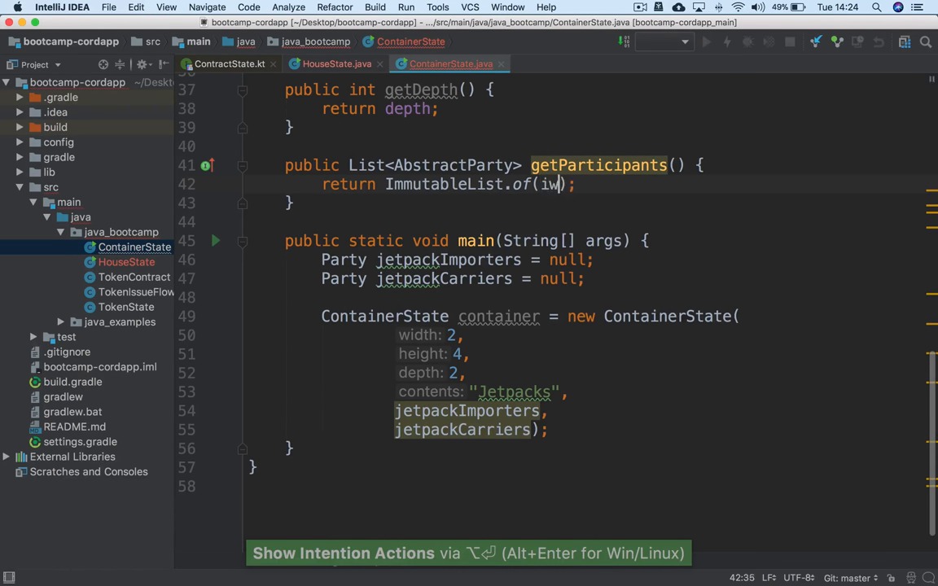
pyautogui.write('owner, carrier')
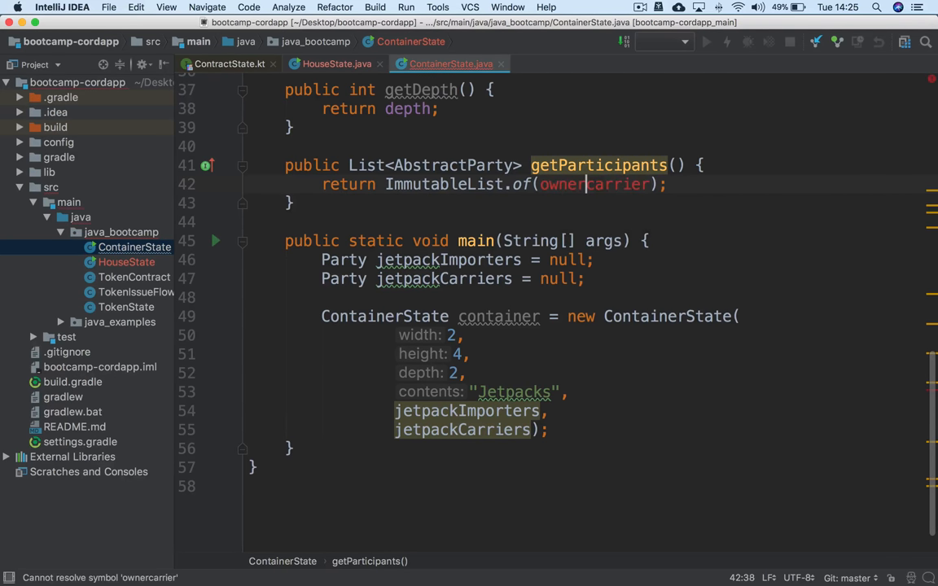
pyautogui.press('Delete')
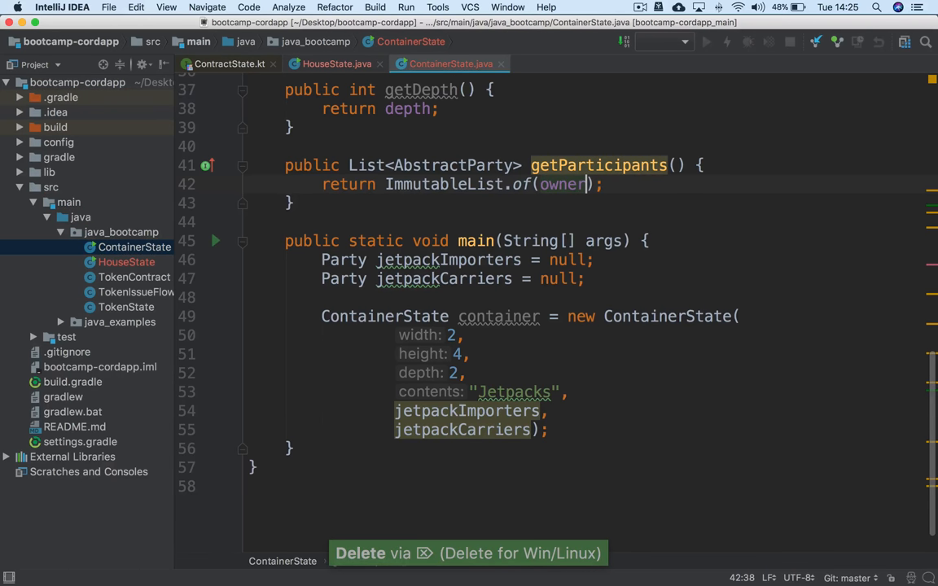